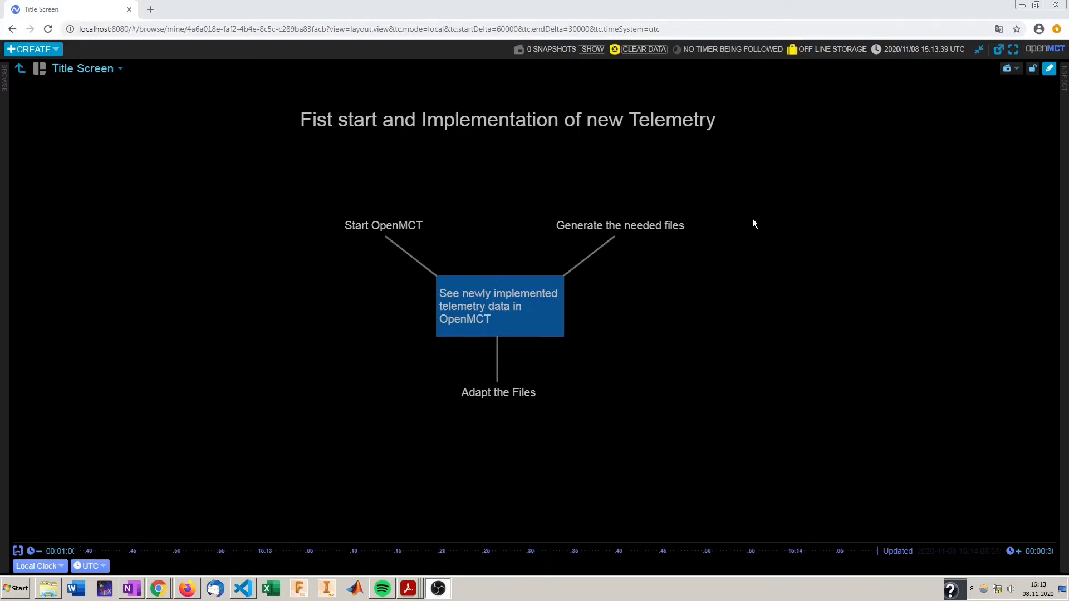
pyautogui.moveTo(802, 236)
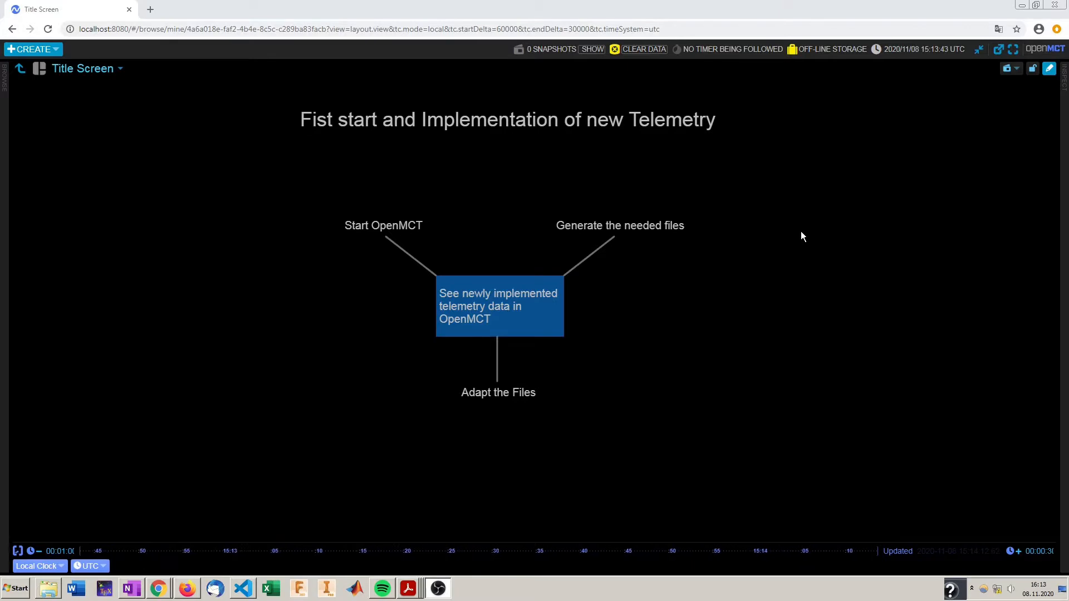
pyautogui.moveTo(778, 253)
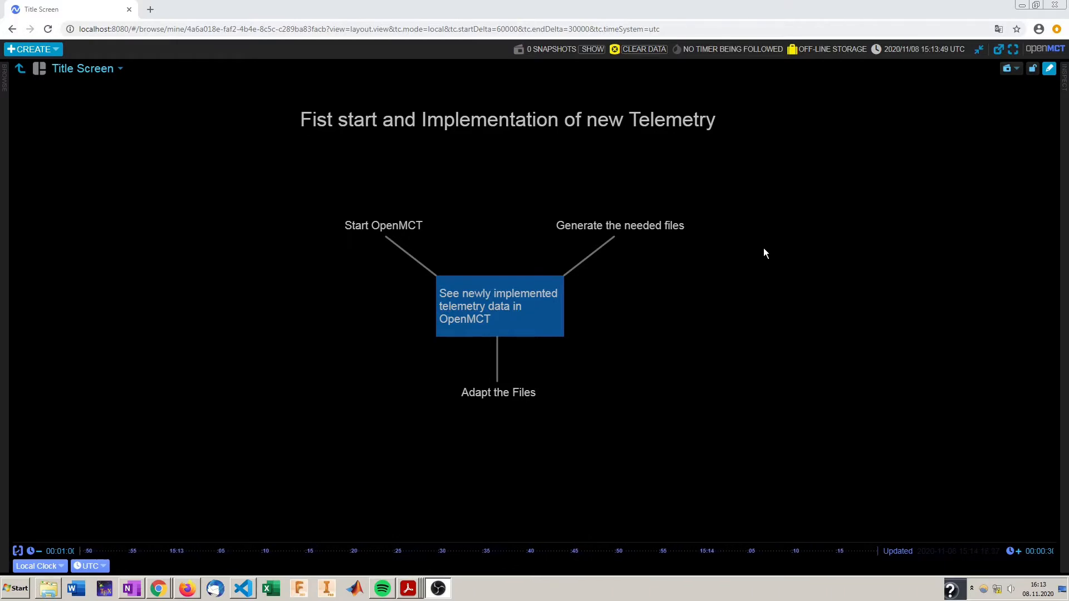
pyautogui.moveTo(744, 218)
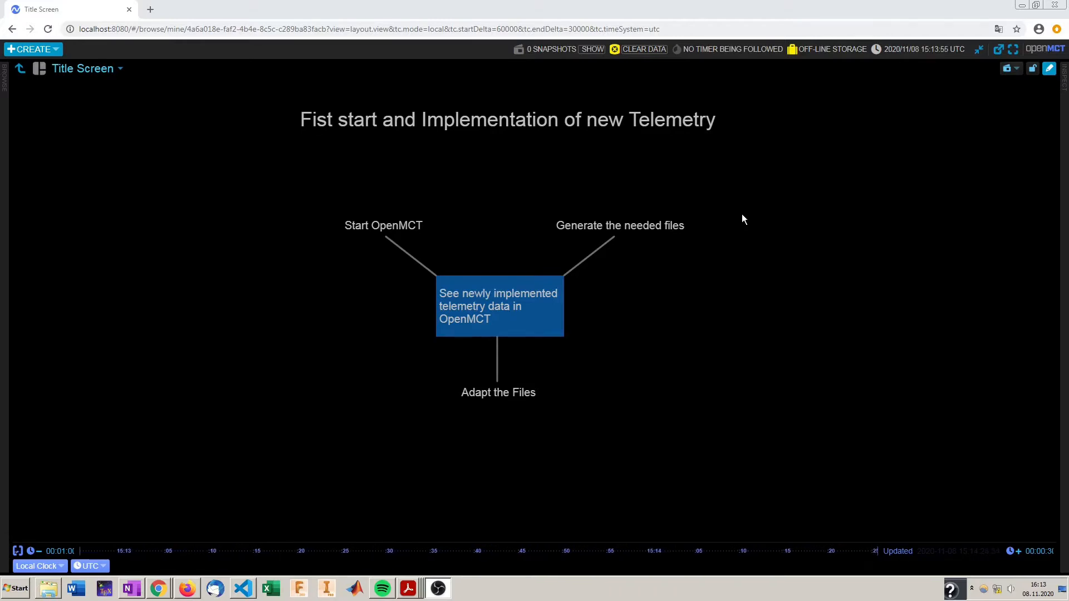
pyautogui.moveTo(557, 384)
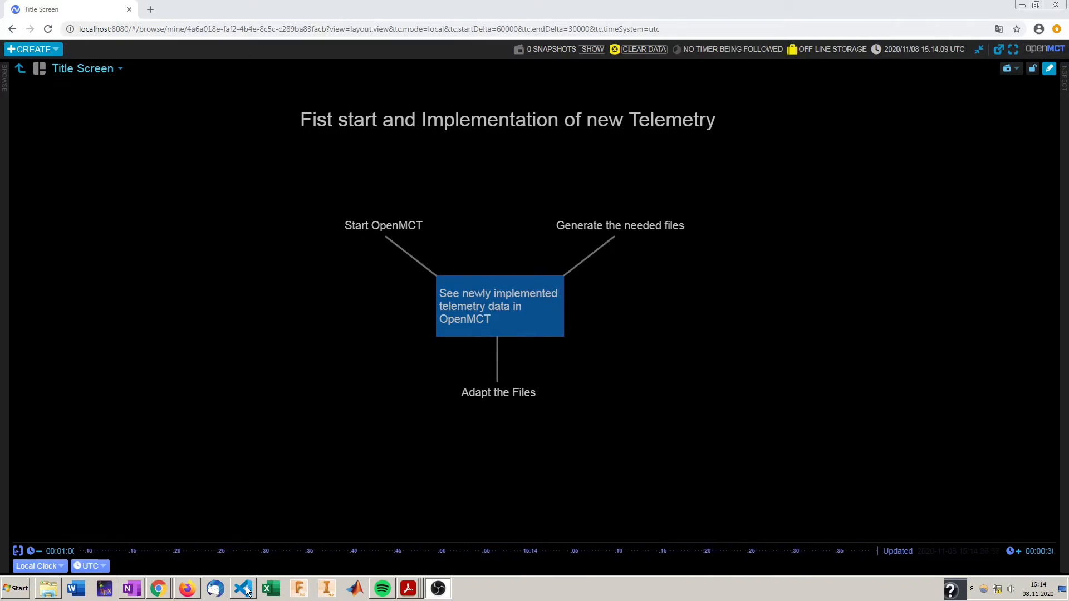
# Switch from the OpenMCT Title Screen to the vis-frame project in the code editor
pyautogui.click(243, 589)
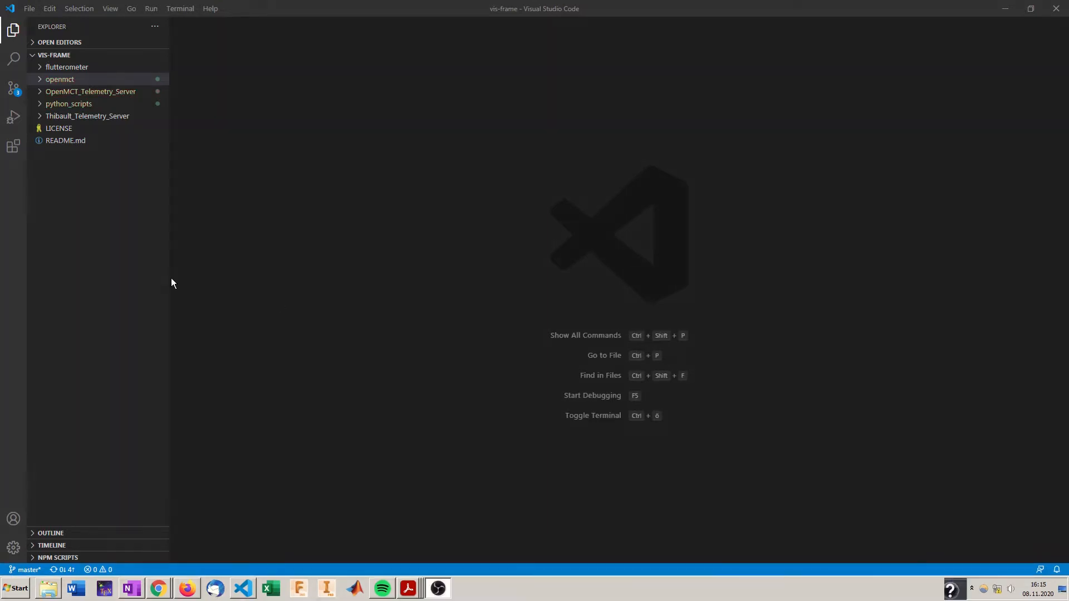
pyautogui.moveTo(385, 209)
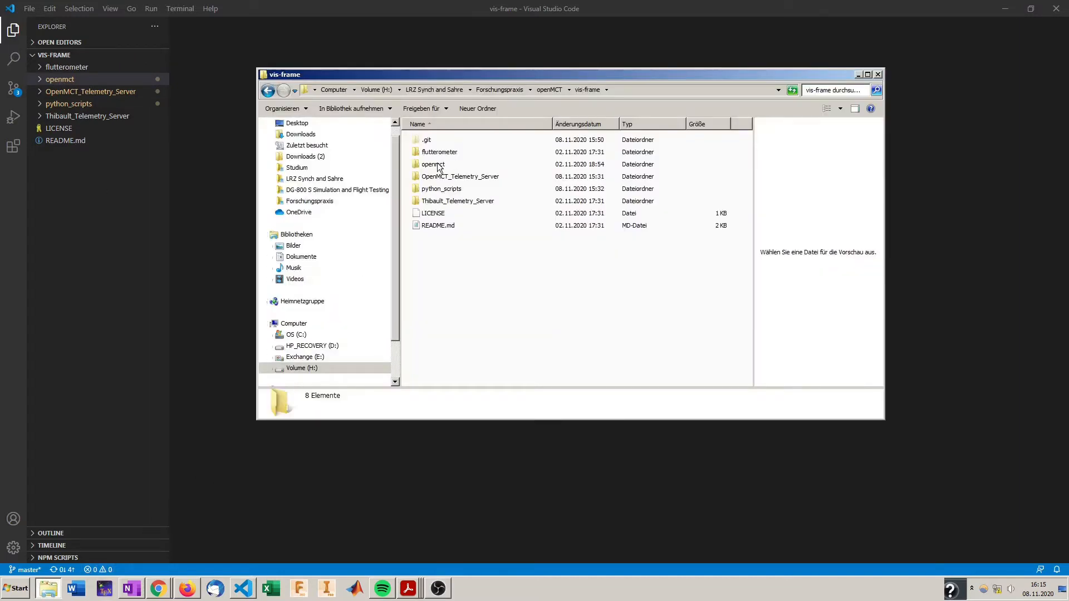
pyautogui.doubleClick(432, 164)
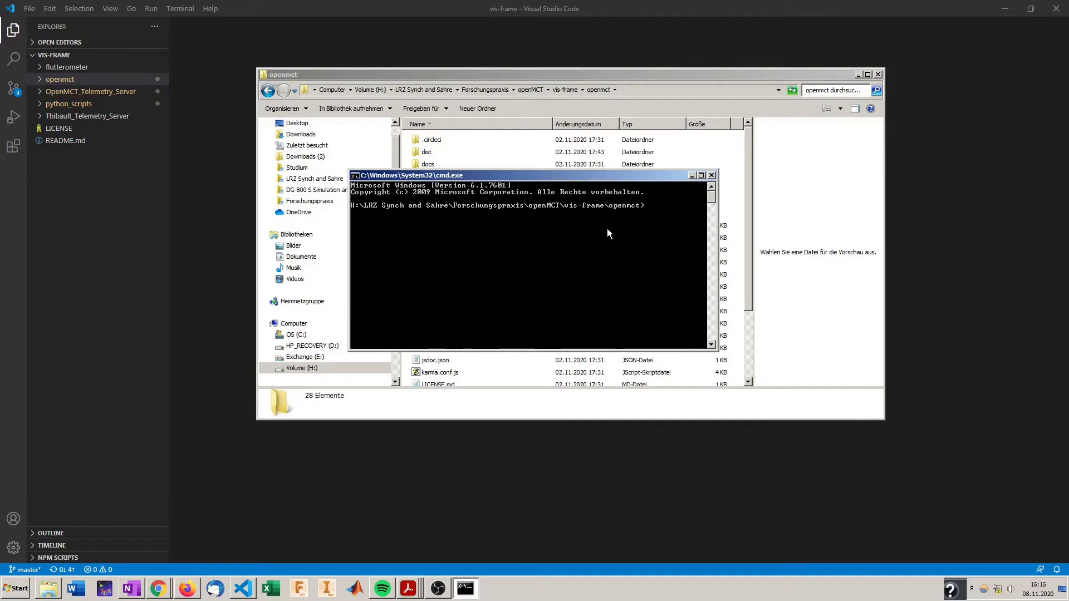
pyautogui.moveTo(754, 237)
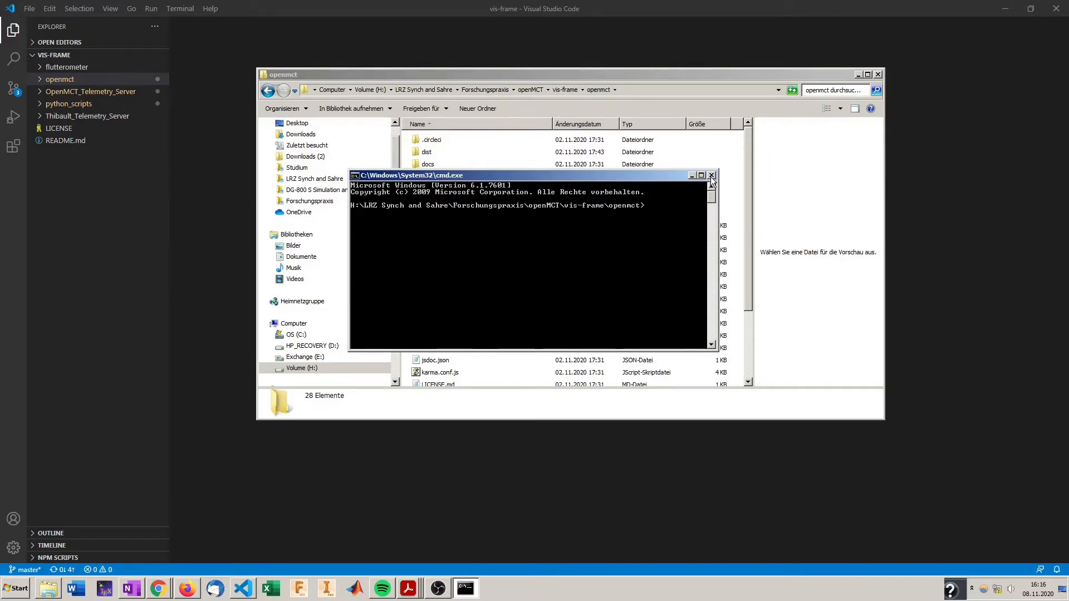
pyautogui.click(712, 175)
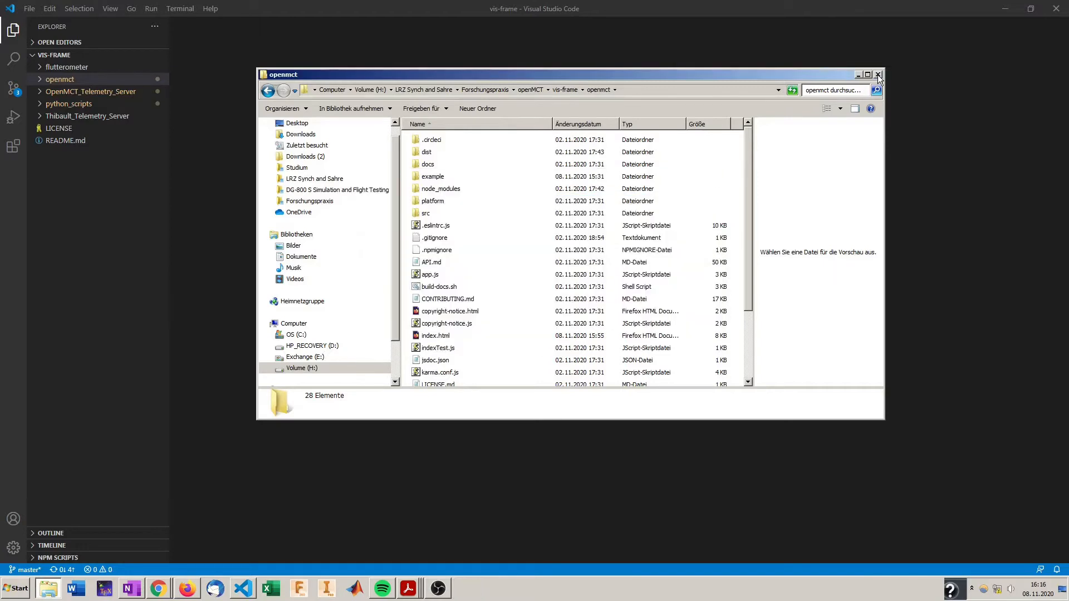
pyautogui.click(878, 74)
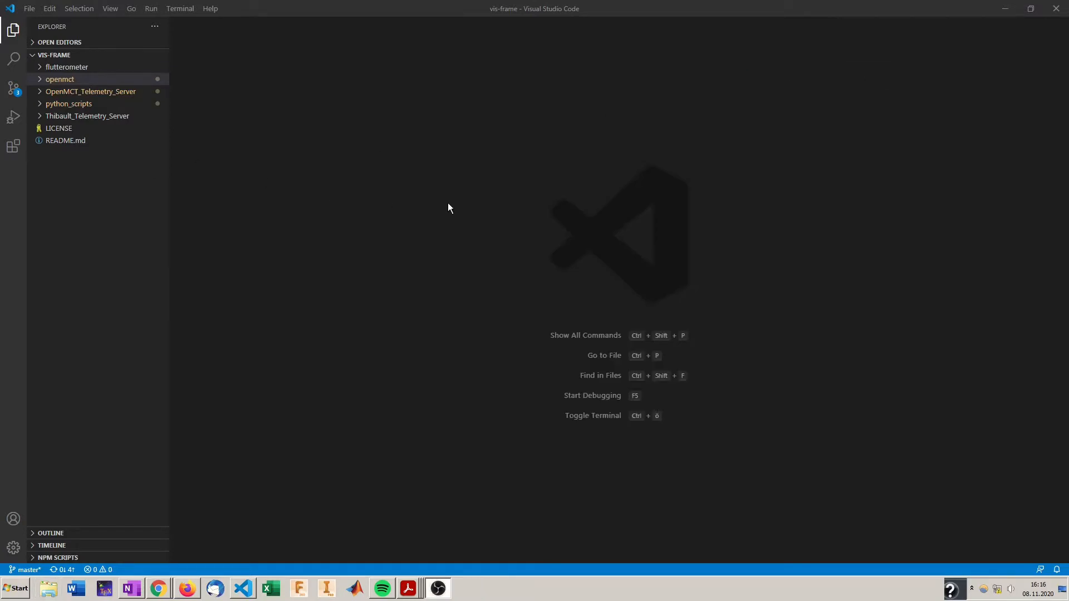
pyautogui.moveTo(485, 241)
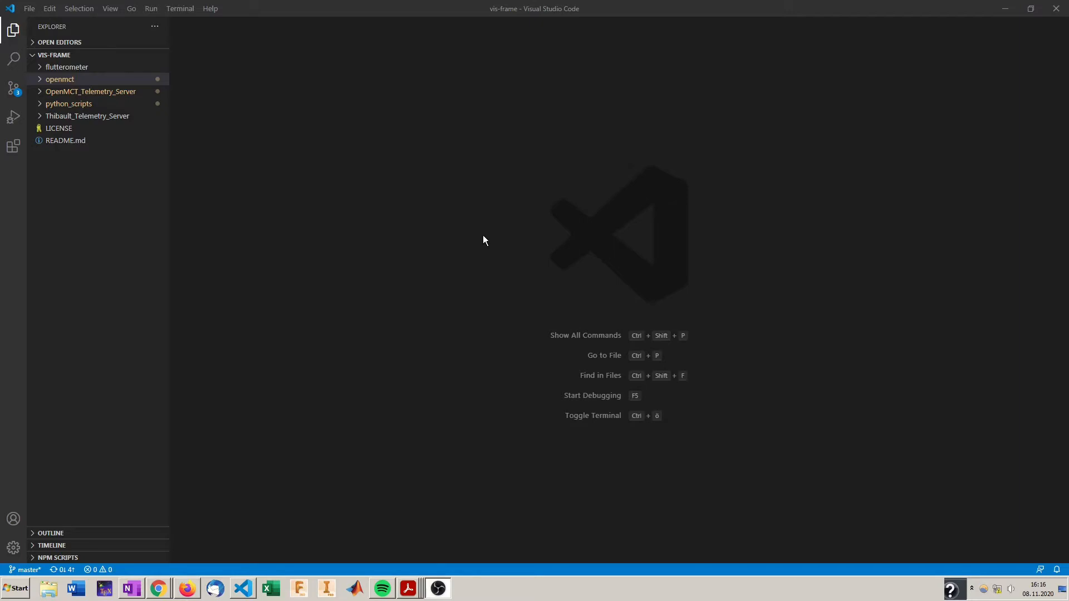
pyautogui.moveTo(566, 271)
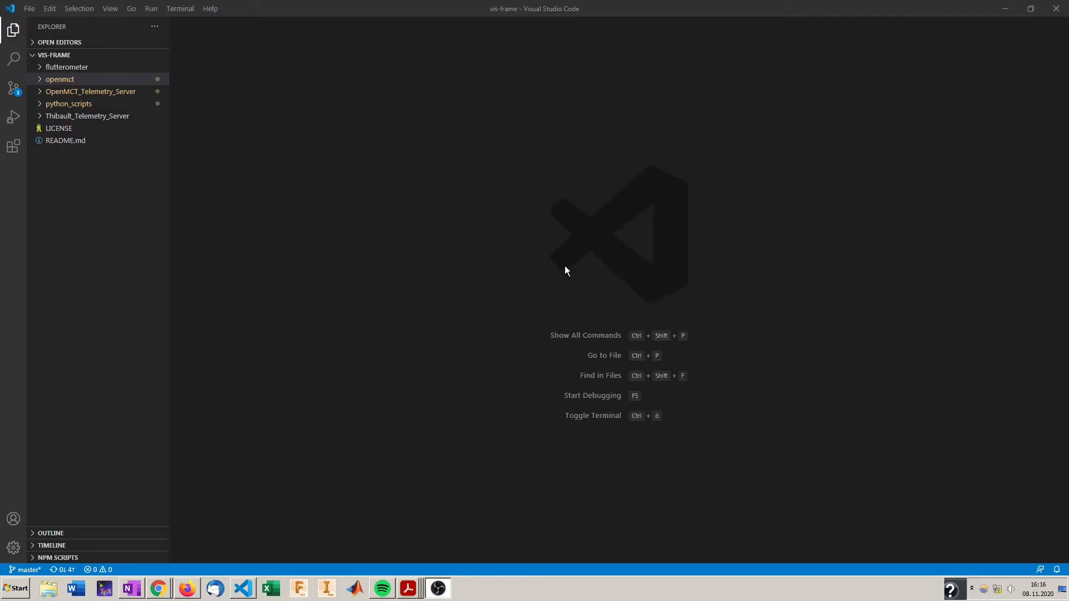
pyautogui.moveTo(162, 292)
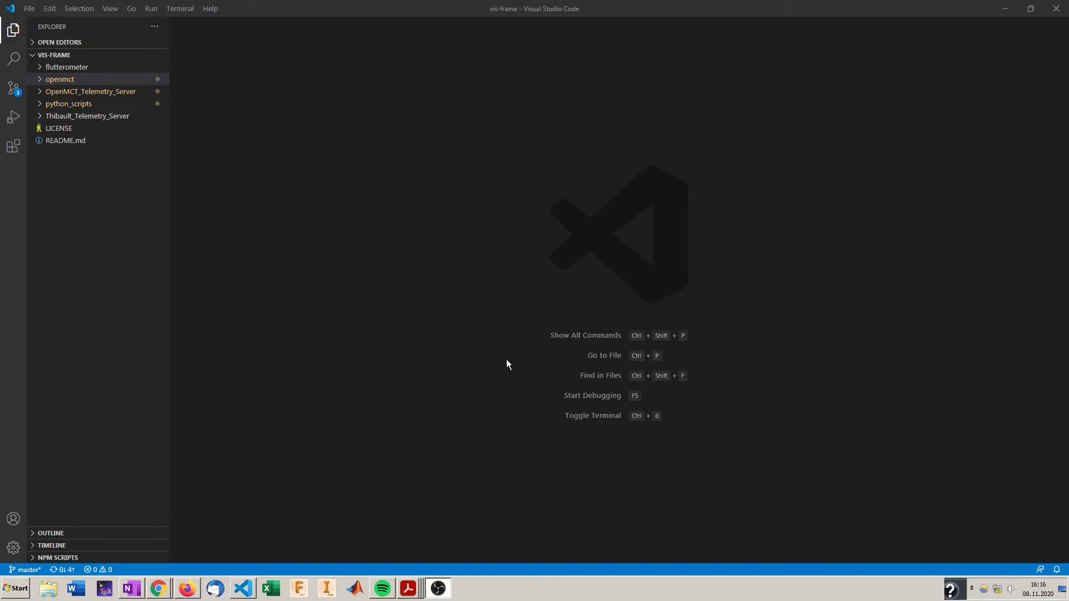
# In a new terminal, cd into openmct and run npm start to launch the Open MCT server
pyautogui.click(180, 8)
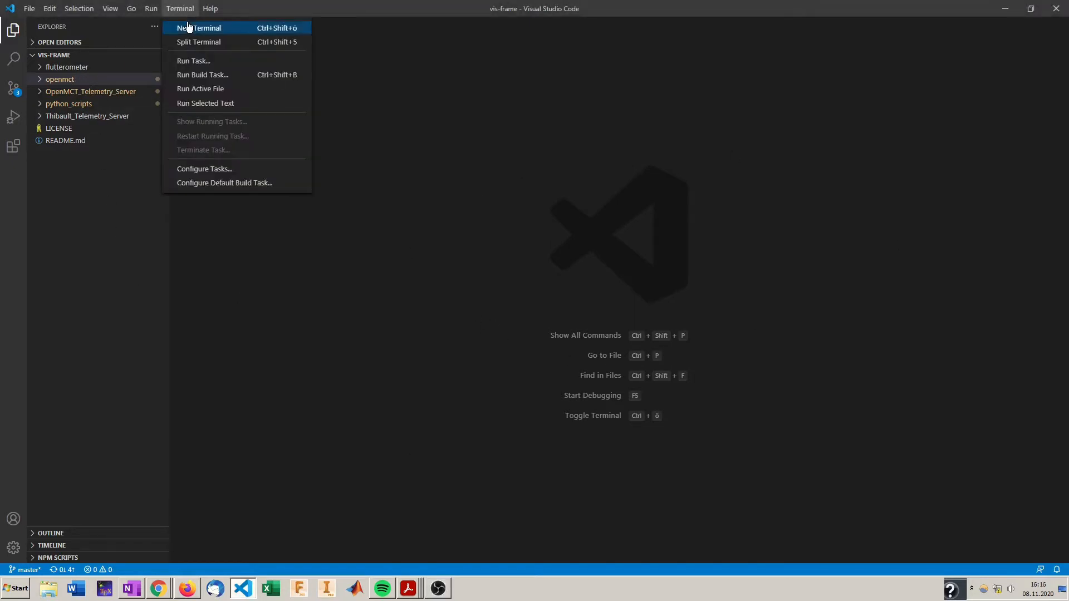
pyautogui.click(201, 28)
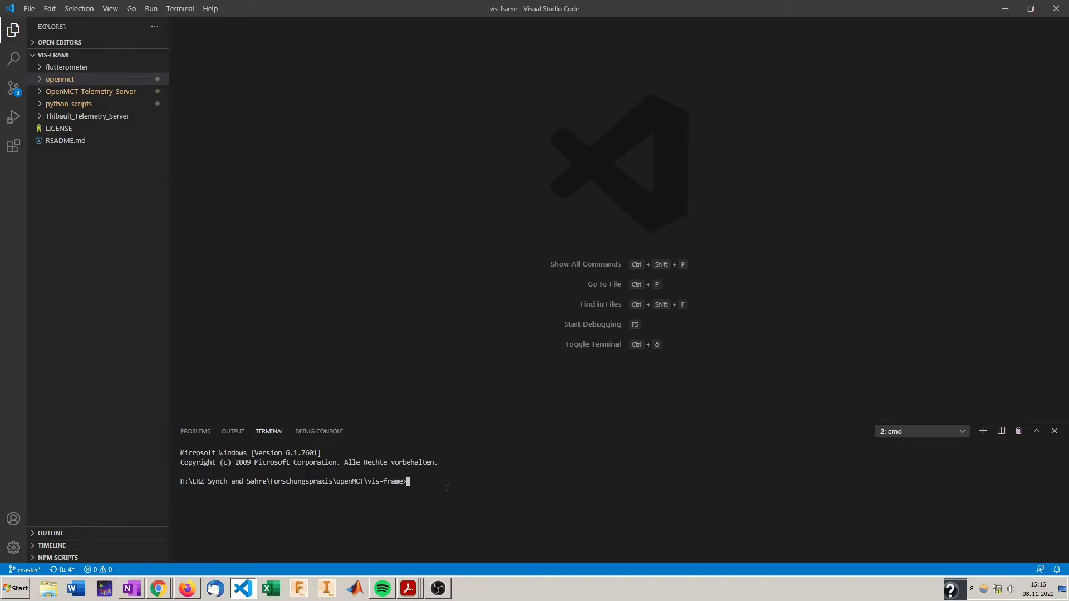
pyautogui.write('cd openmct')
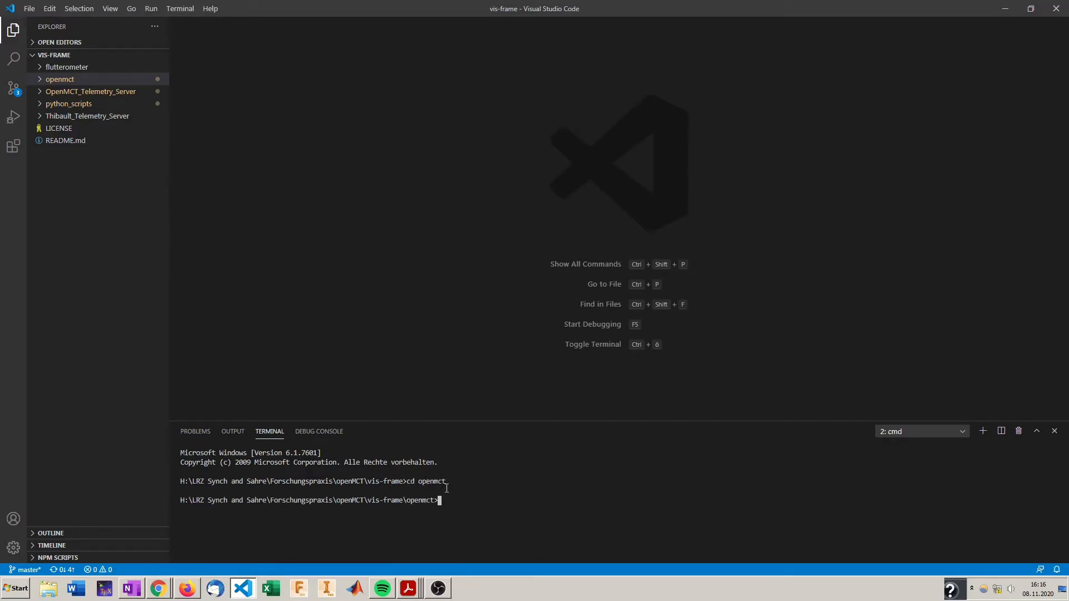
pyautogui.write('npm start')
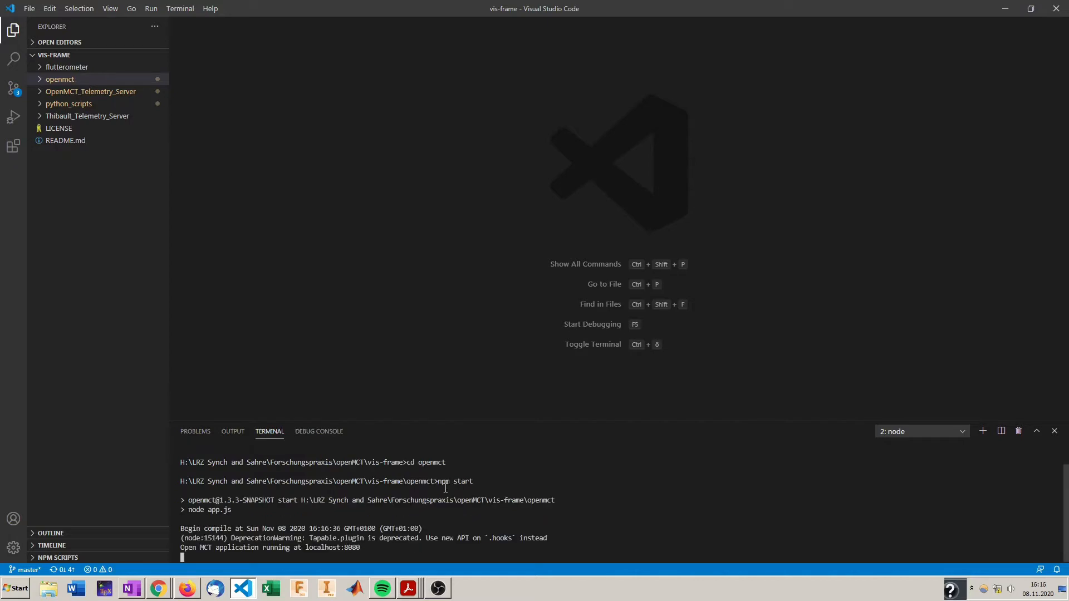
pyautogui.moveTo(296, 554)
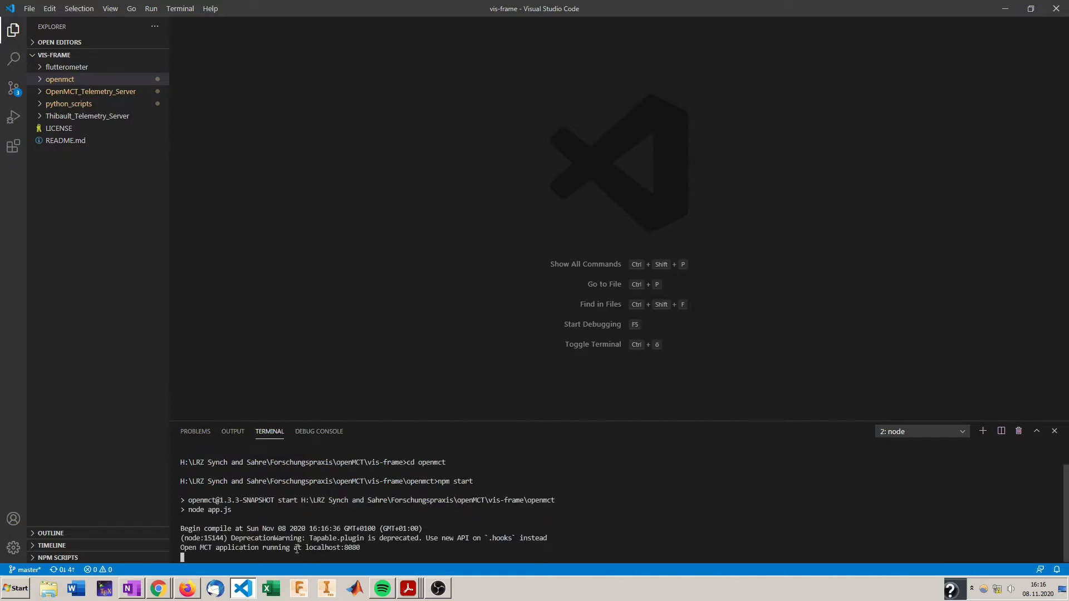
pyautogui.moveTo(366, 546)
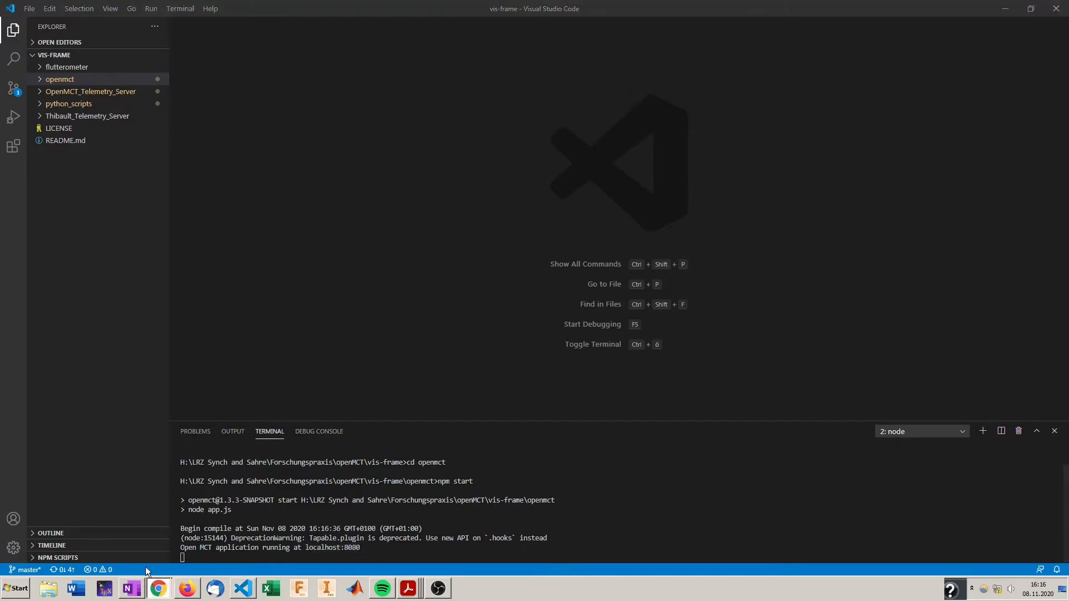
# Reload Open MCT at localhost and reopen the Title Screen layout from My Items, then return to the editor
pyautogui.click(158, 588)
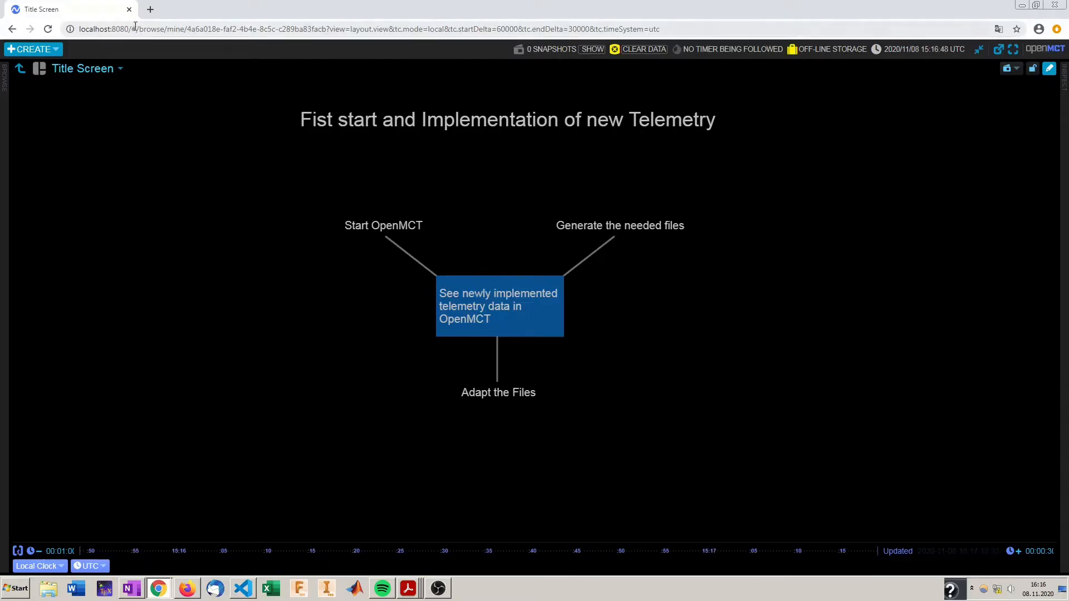
pyautogui.click(334, 28)
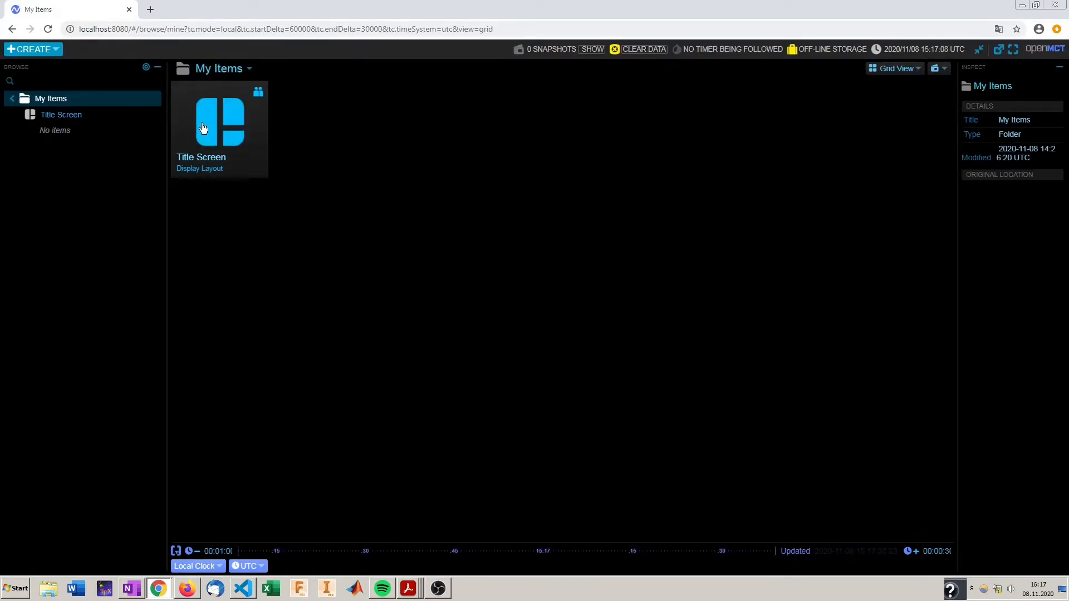
pyautogui.doubleClick(214, 120)
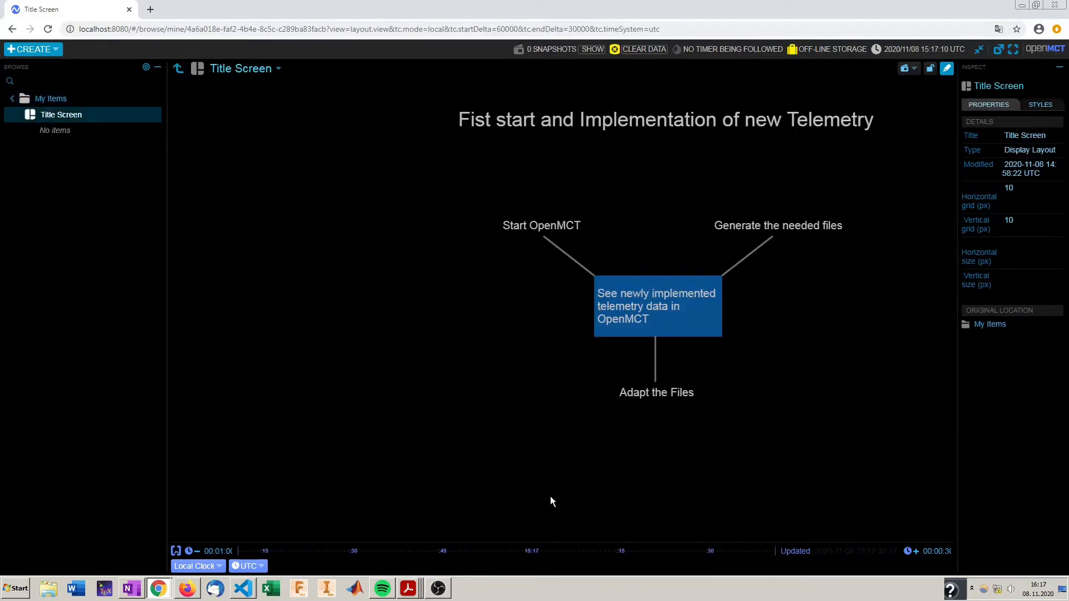
pyautogui.moveTo(849, 170)
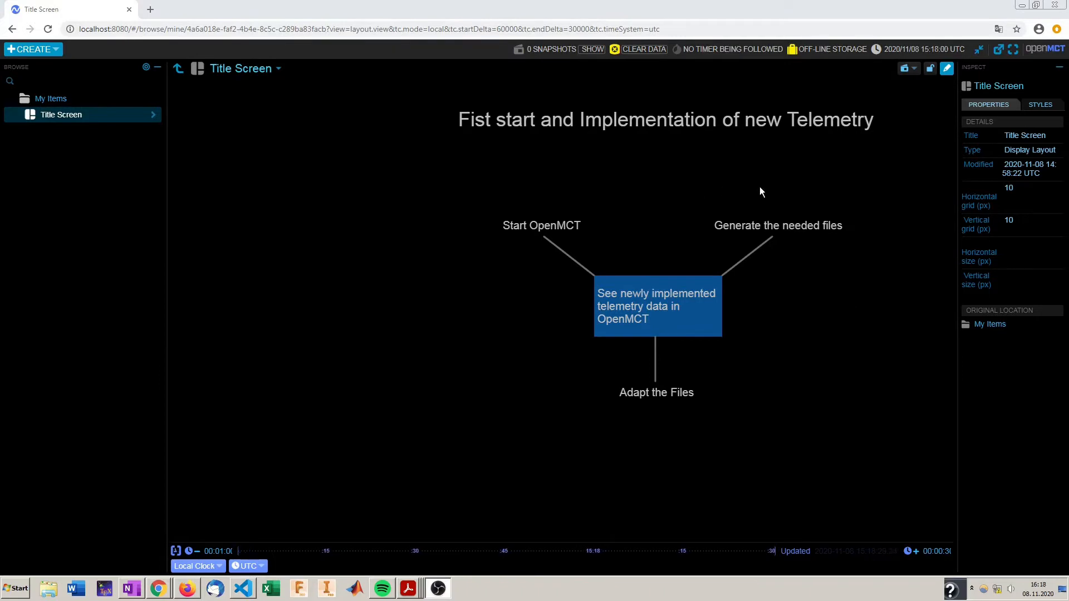
pyautogui.moveTo(818, 203)
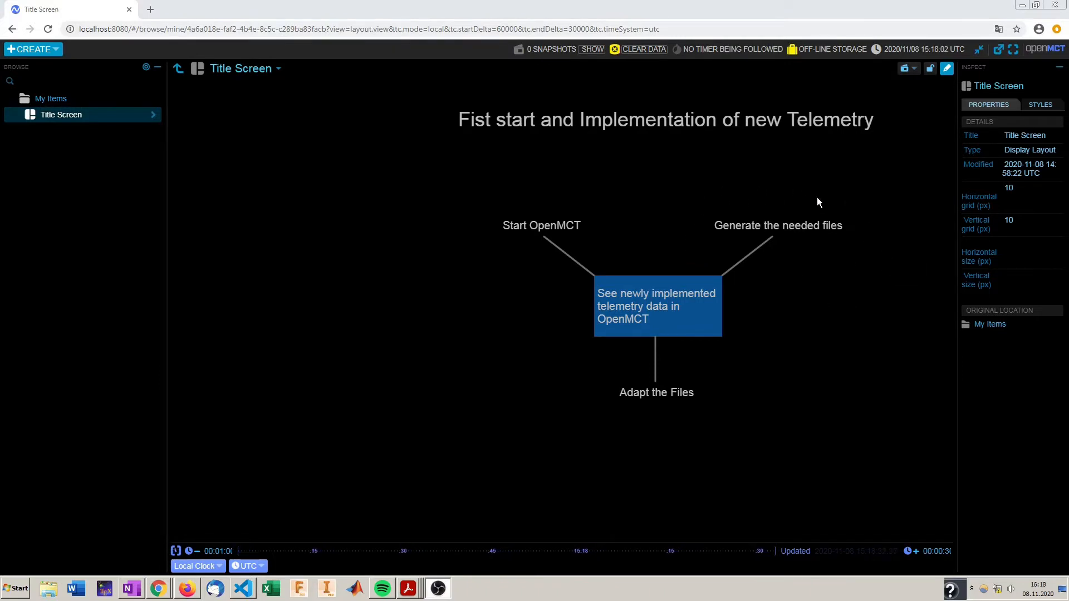
pyautogui.moveTo(185, 476)
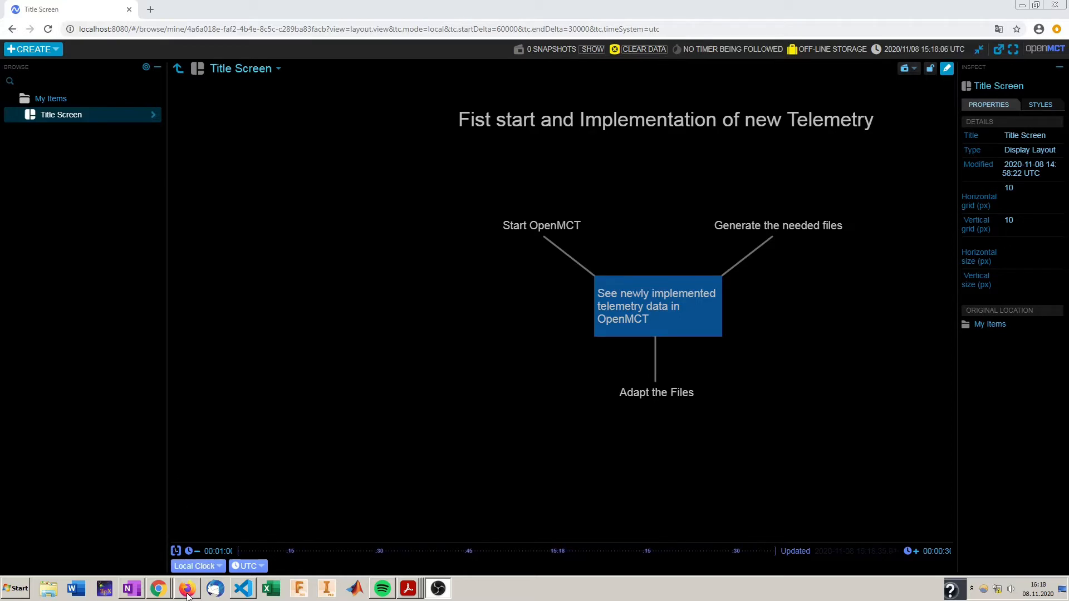
pyautogui.click(243, 588)
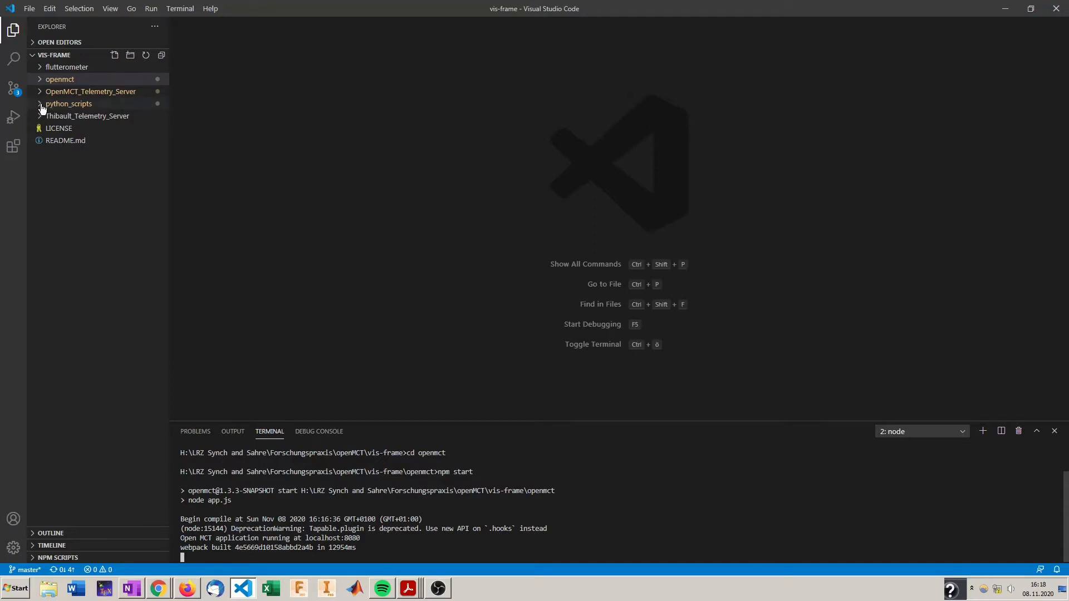
# Open Telemetry_Object_Generator.py from python_scripts and review its Aircraft_42 input settings
pyautogui.click(69, 104)
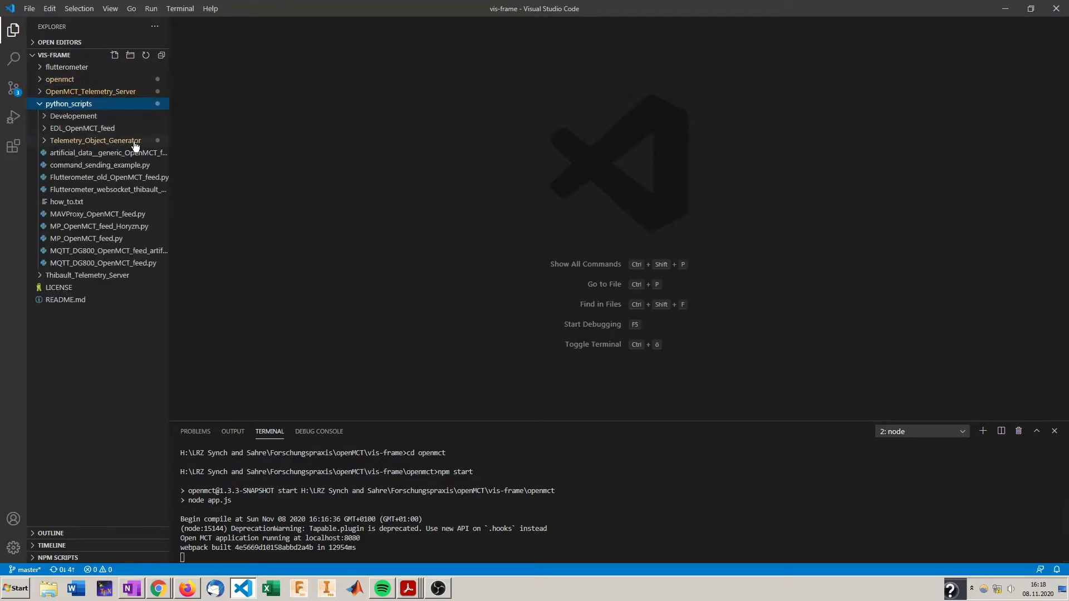
pyautogui.moveTo(46, 143)
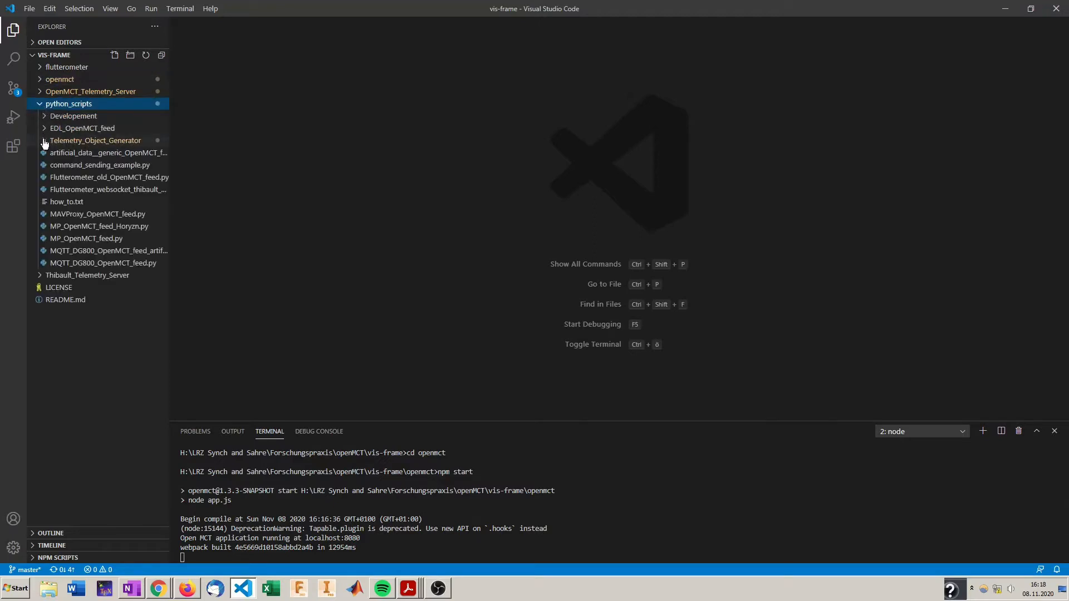
pyautogui.click(85, 140)
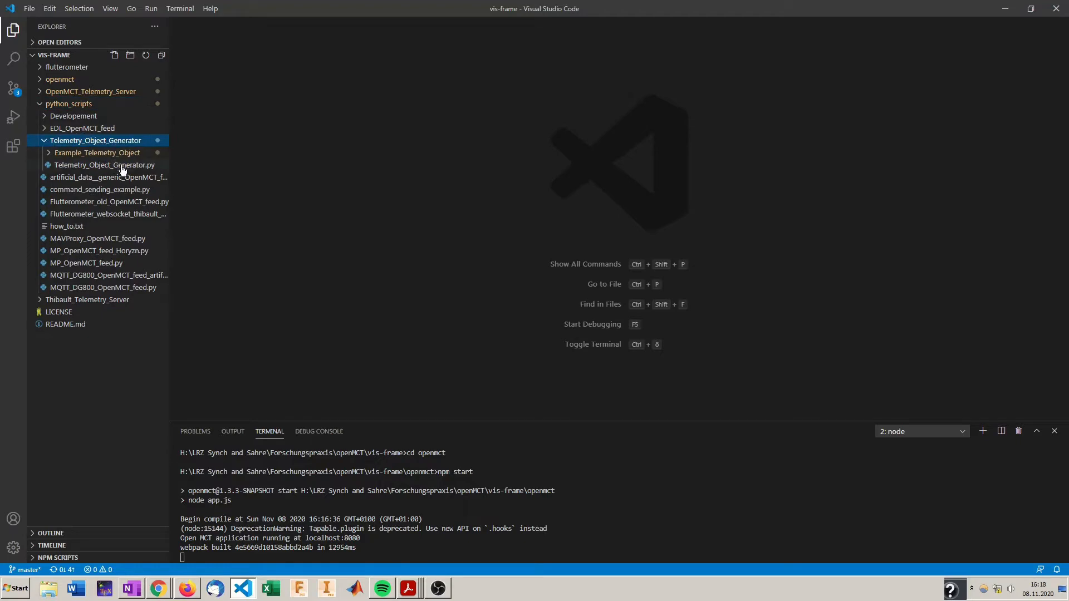
pyautogui.doubleClick(105, 165)
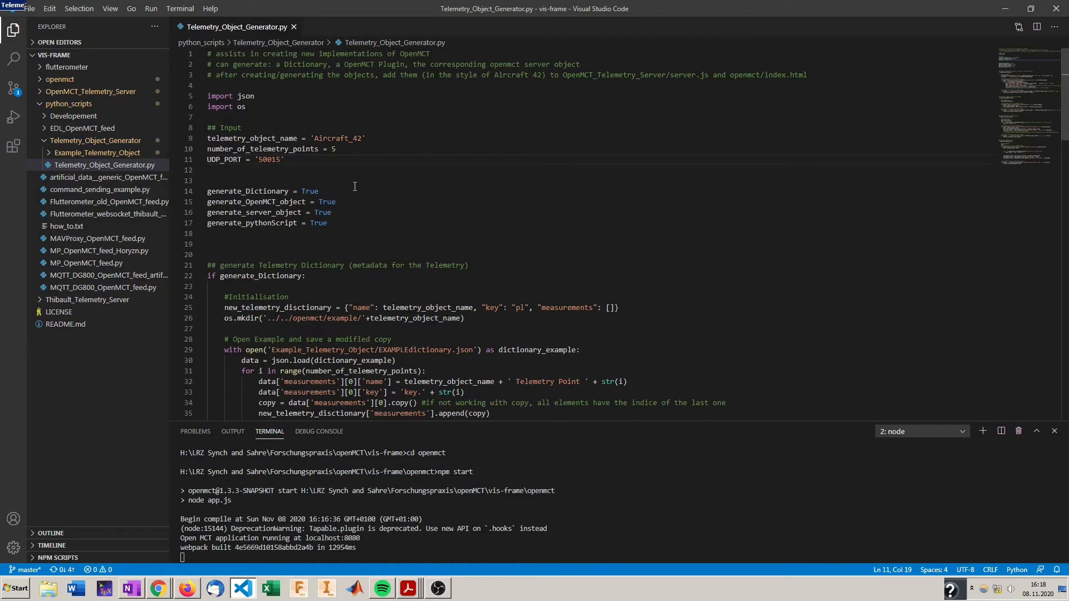
pyautogui.moveTo(419, 200)
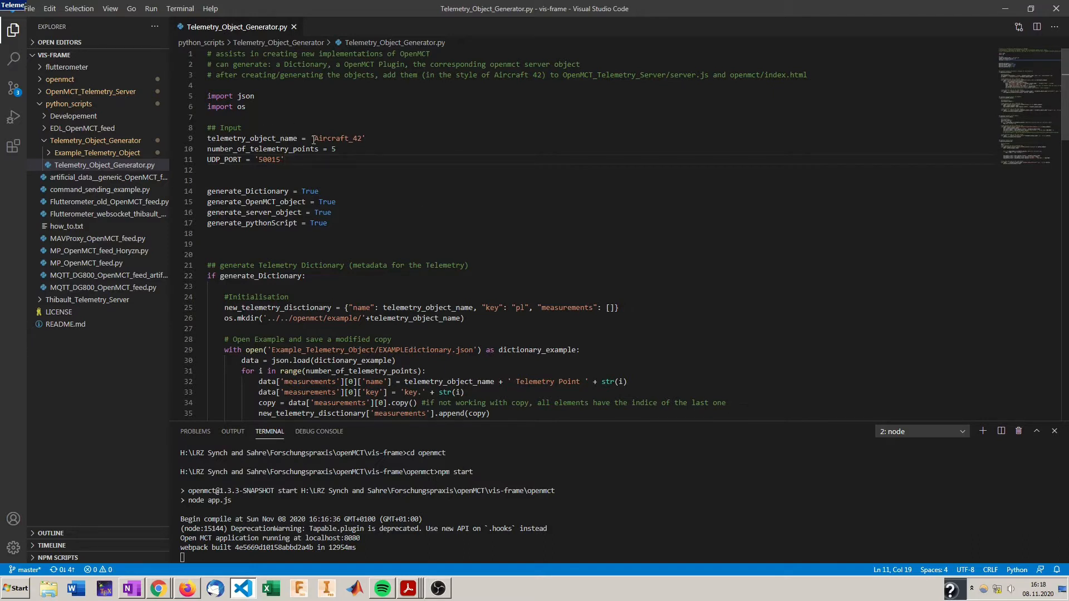
pyautogui.moveTo(502, 163)
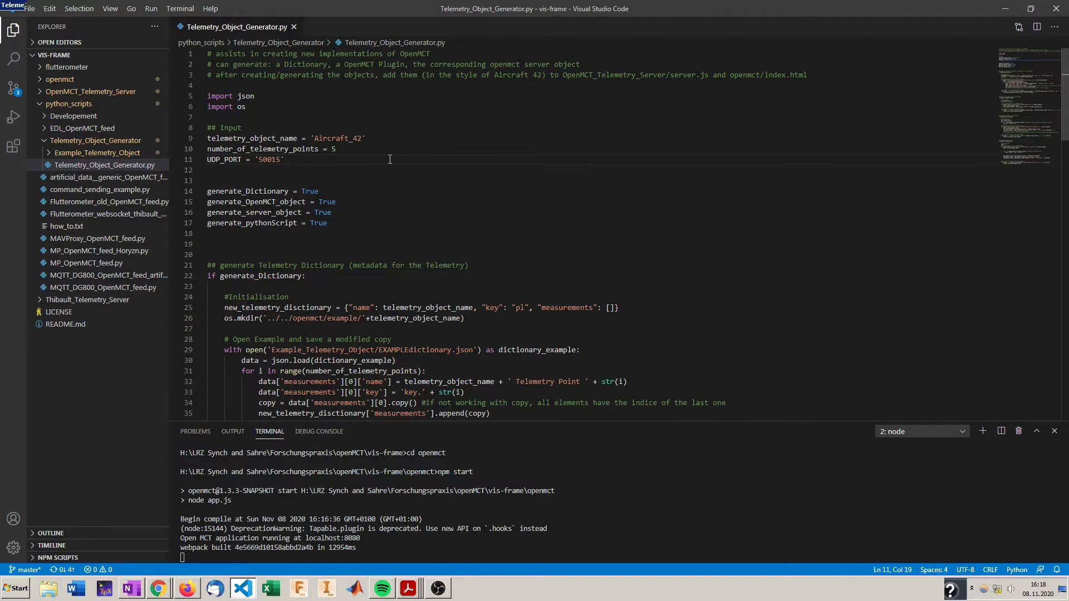
pyautogui.scroll(-3)
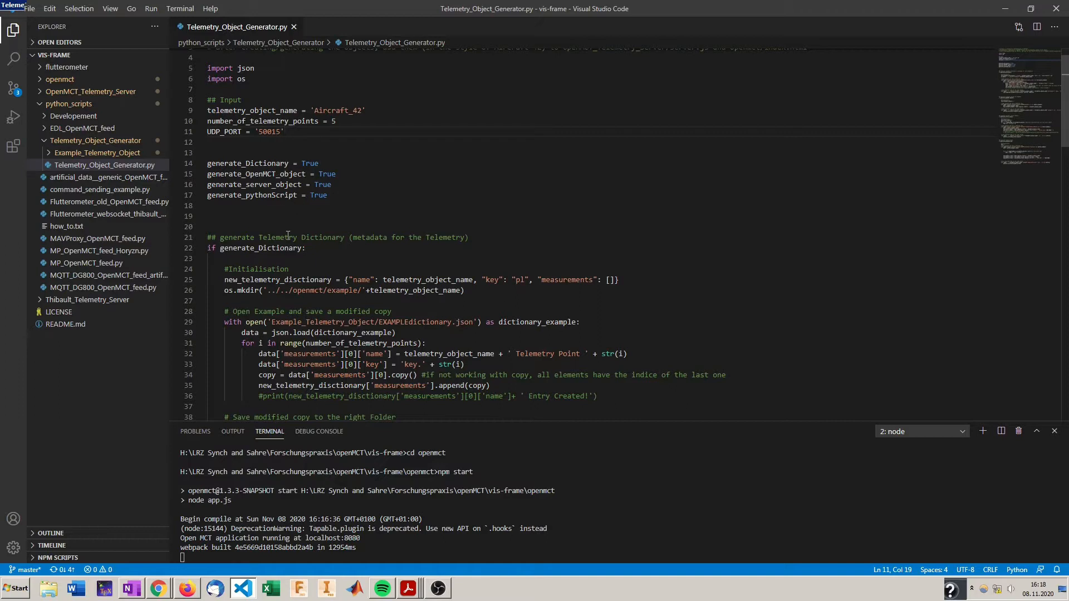
pyautogui.moveTo(406, 205)
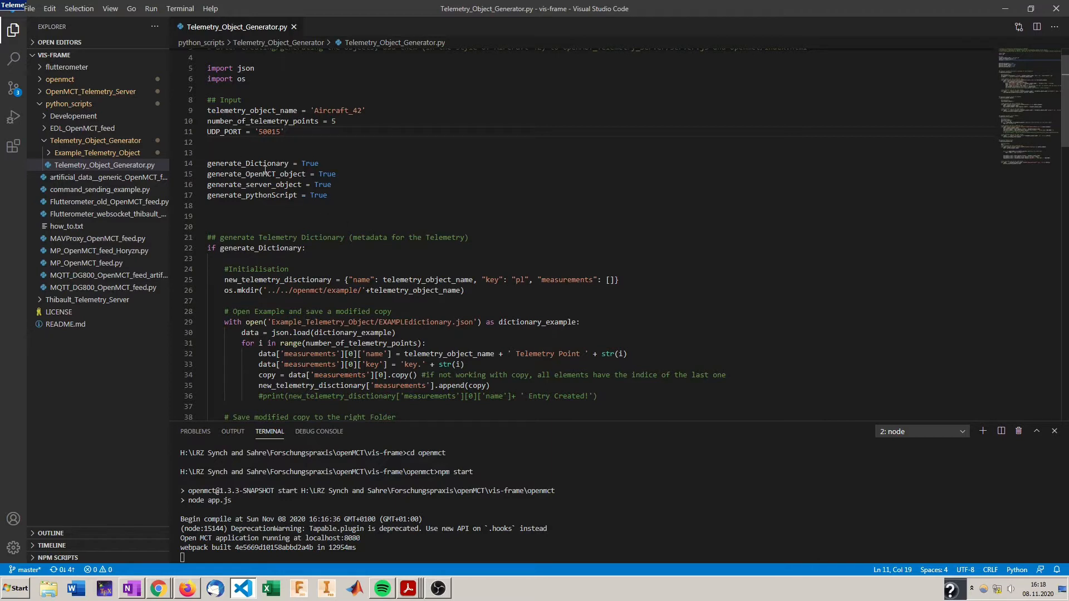
pyautogui.moveTo(346, 192)
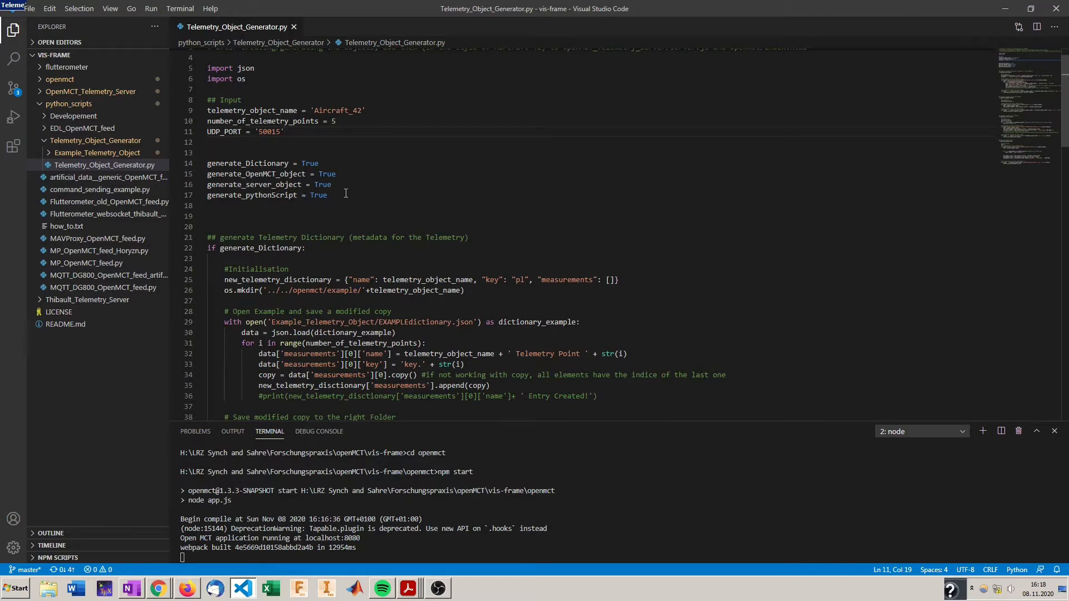
pyautogui.moveTo(343, 195)
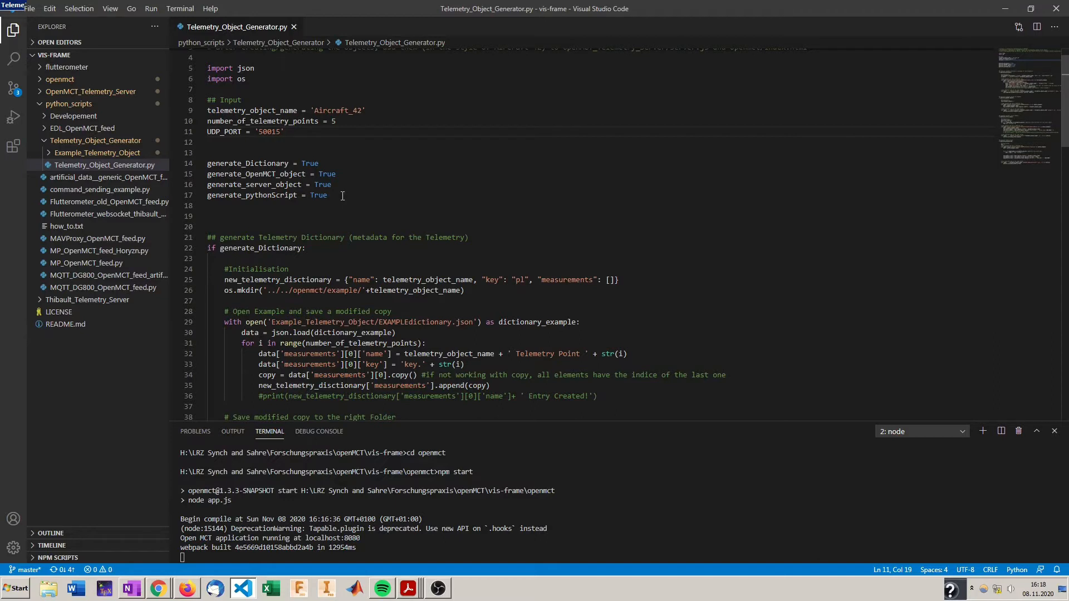
pyautogui.moveTo(362, 195)
pyautogui.write('Telemetry_Object_Generator.py')
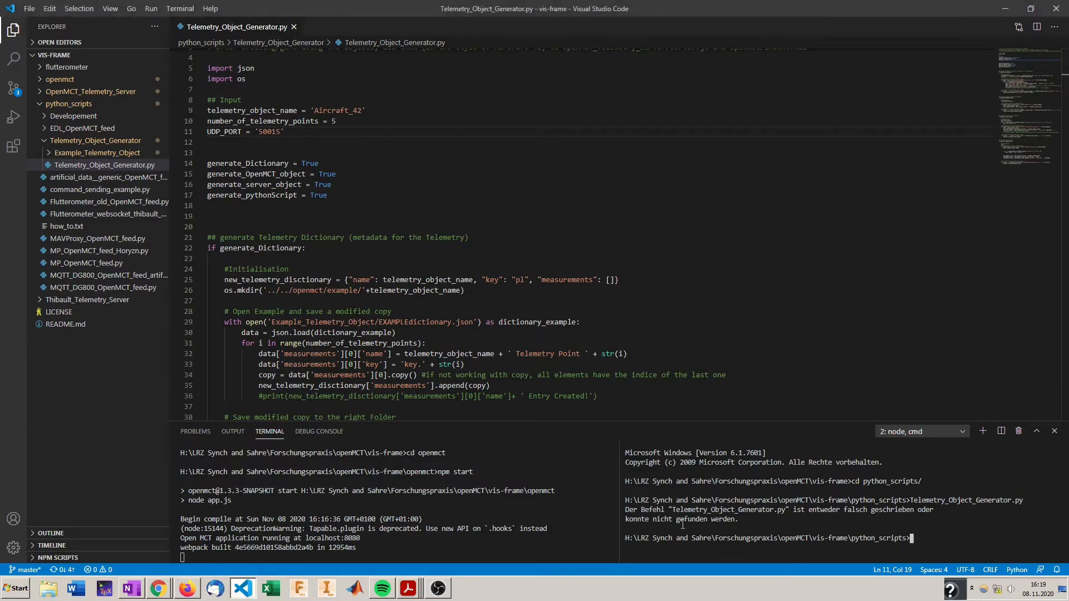
pyautogui.moveTo(937, 544)
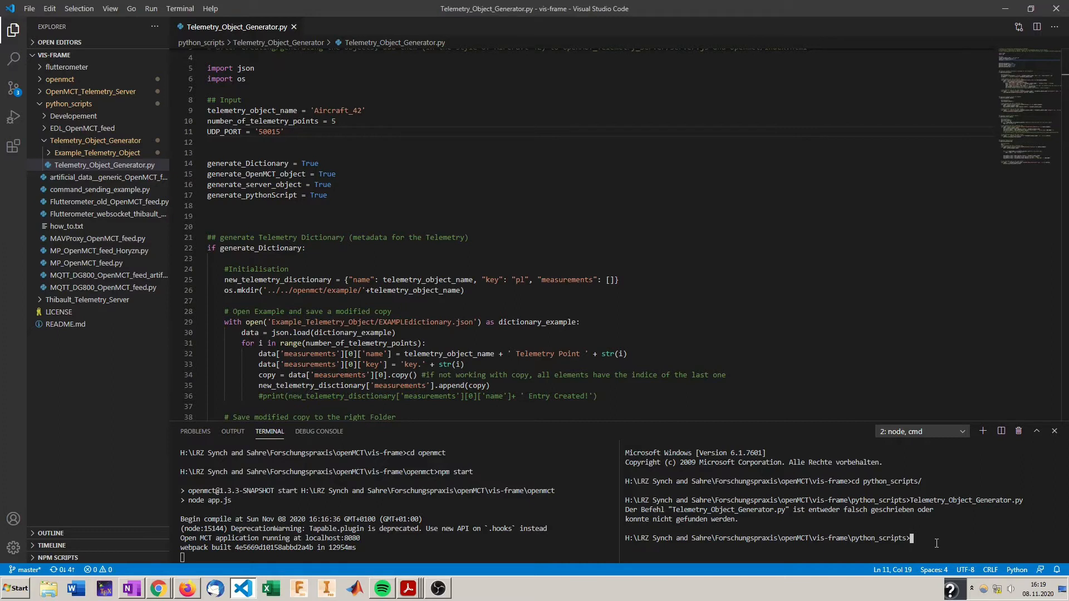
# In a second terminal, cd into Telemetry_Object_Generator to run the generator for the Aircraft_42 feed
pyautogui.write('cd Telemetry_Object_Generator')
pyautogui.write('py Telemetry_Object_Generator.py')
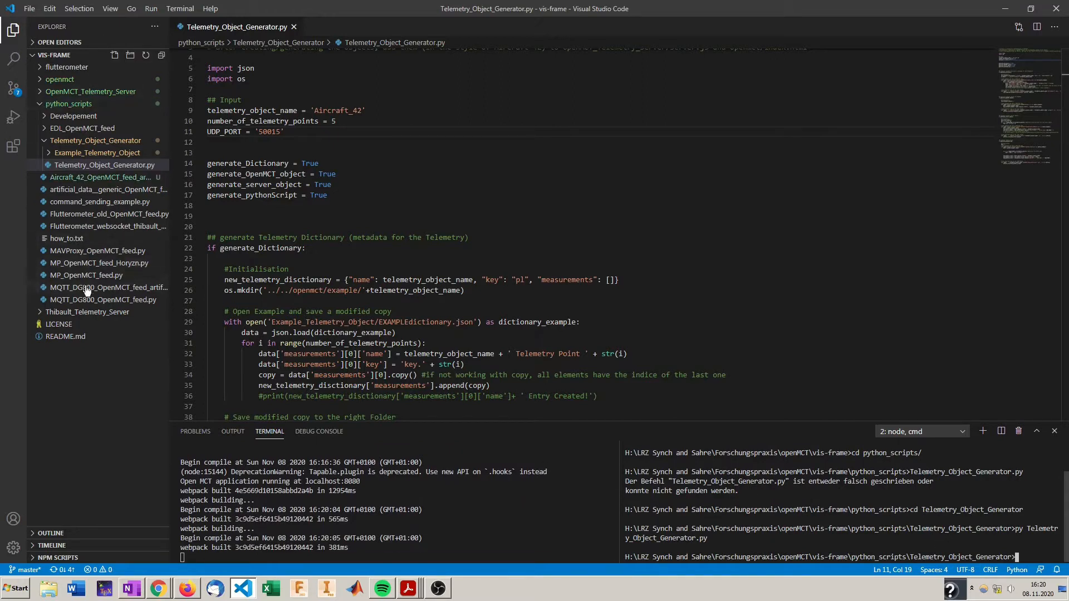
pyautogui.moveTo(156, 275)
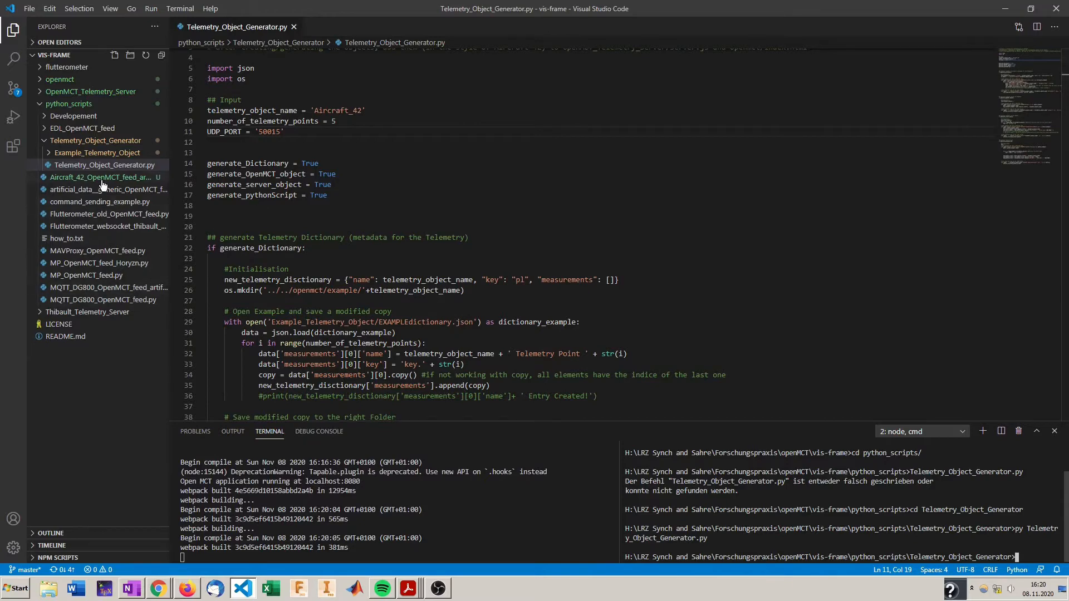
# Open Aircraft_42_OpenMCT_feed_artificial.py and scroll through its UDP port, keys and sending loop
pyautogui.click(99, 177)
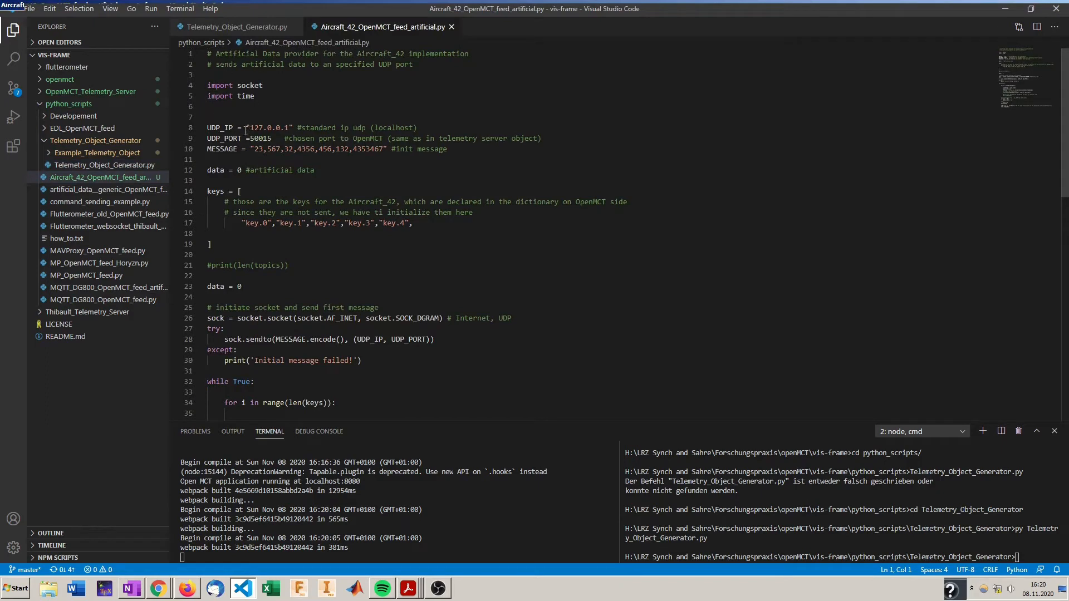
pyautogui.moveTo(279, 138)
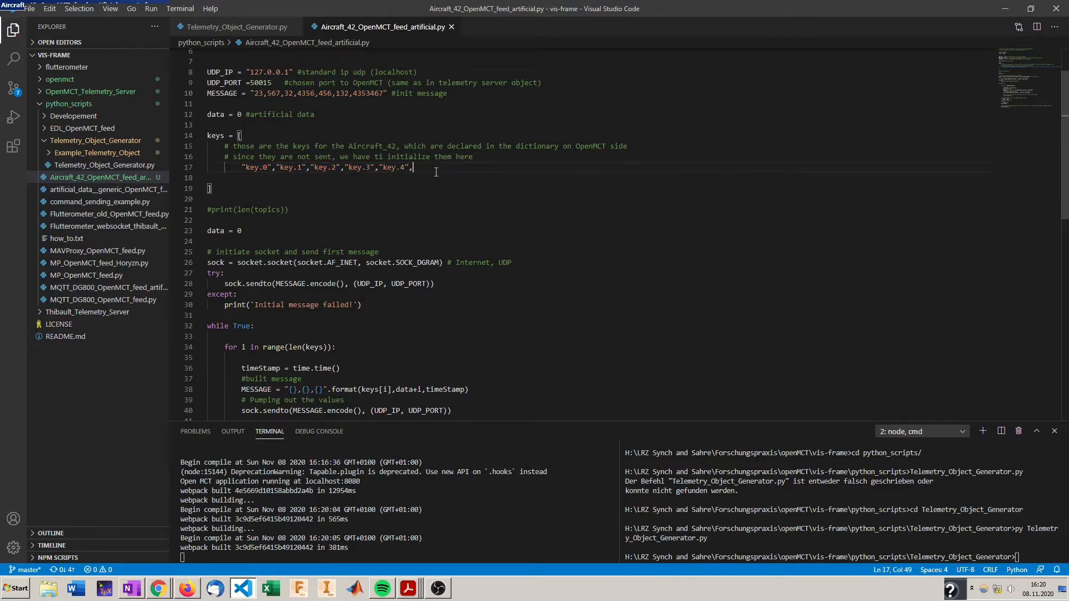
pyautogui.scroll(-3)
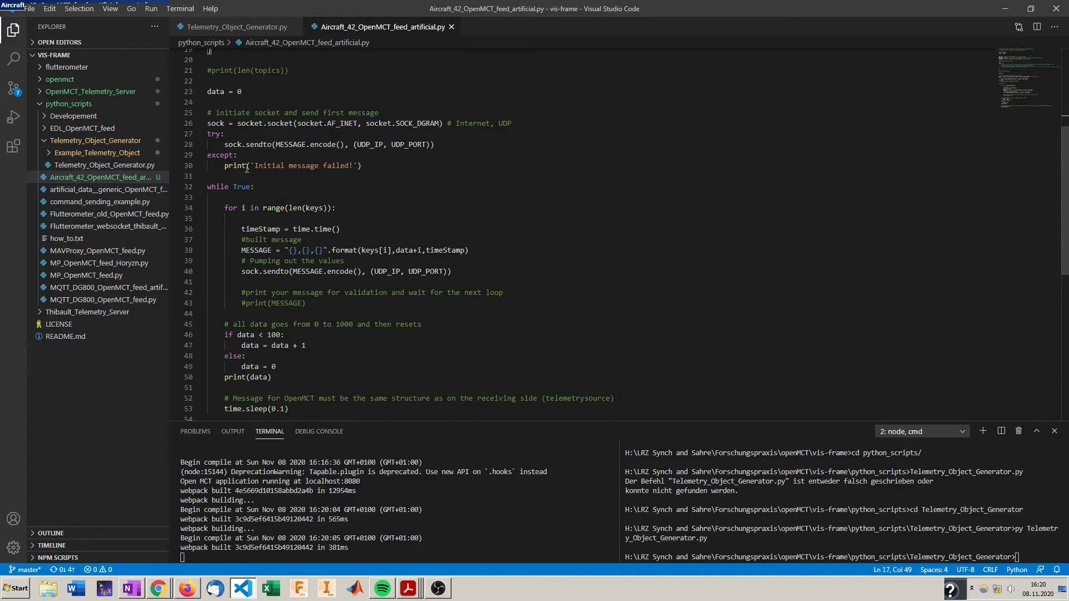
pyautogui.scroll(-3)
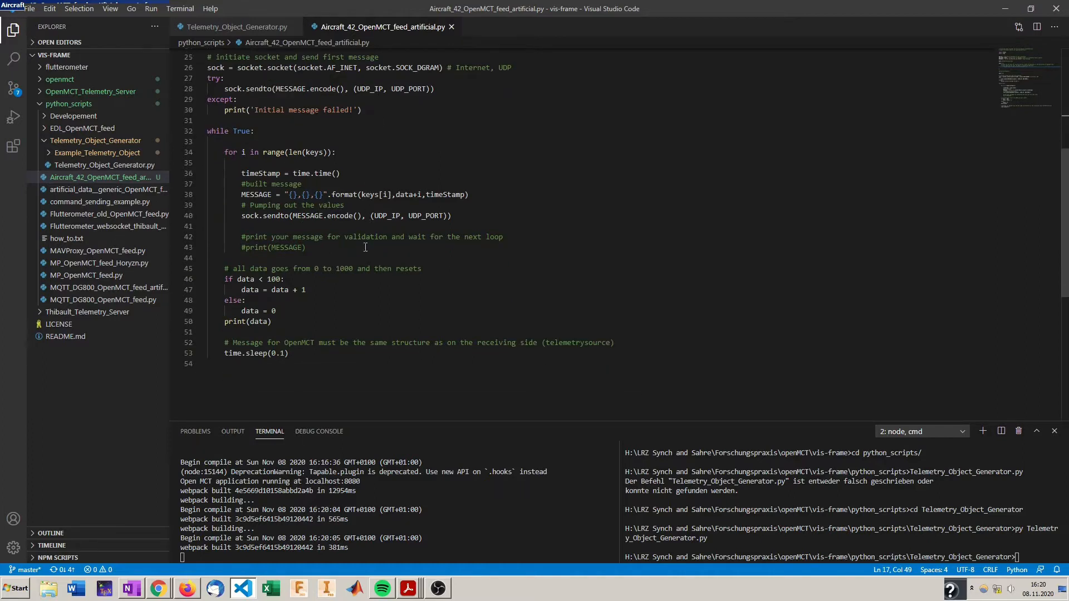
pyautogui.moveTo(269, 295)
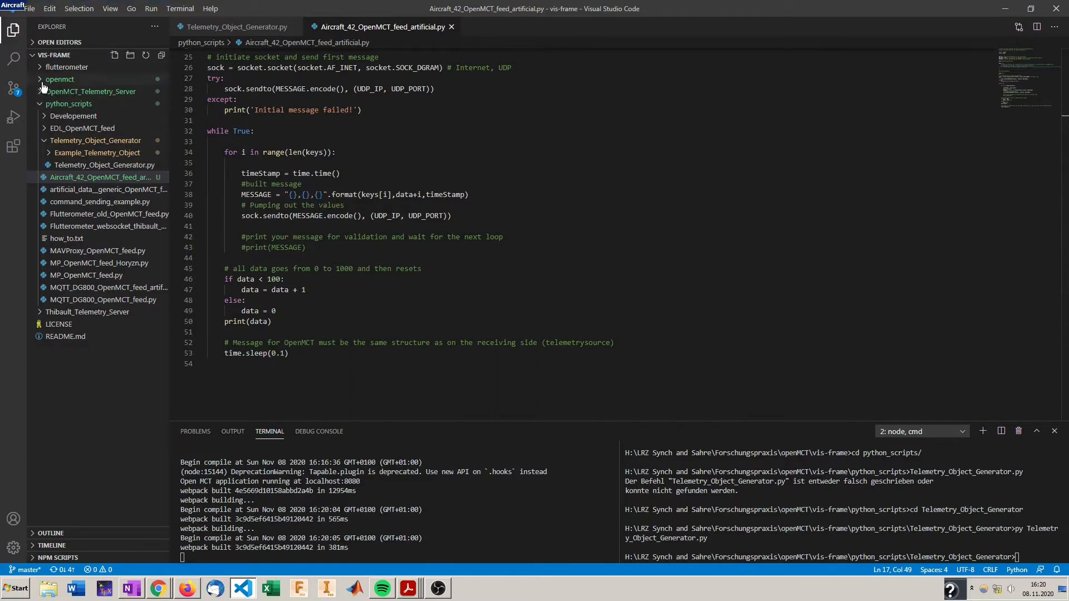
# Expand openmct/example/Aircraft_42 to reveal the generated plugin script and dictionary JSON
pyautogui.click(58, 79)
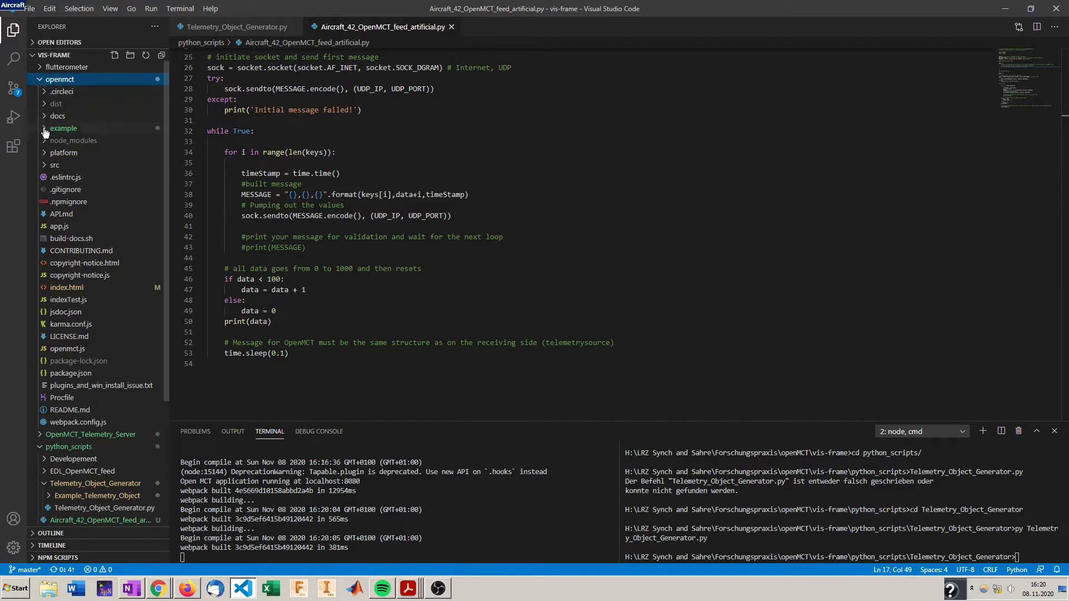
pyautogui.moveTo(46, 136)
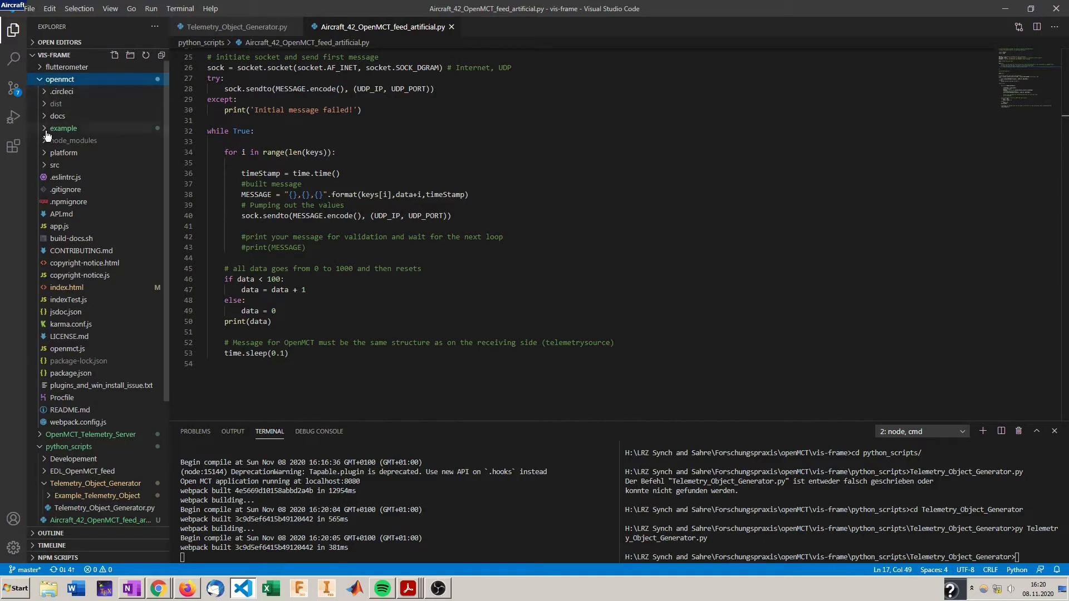
pyautogui.click(63, 128)
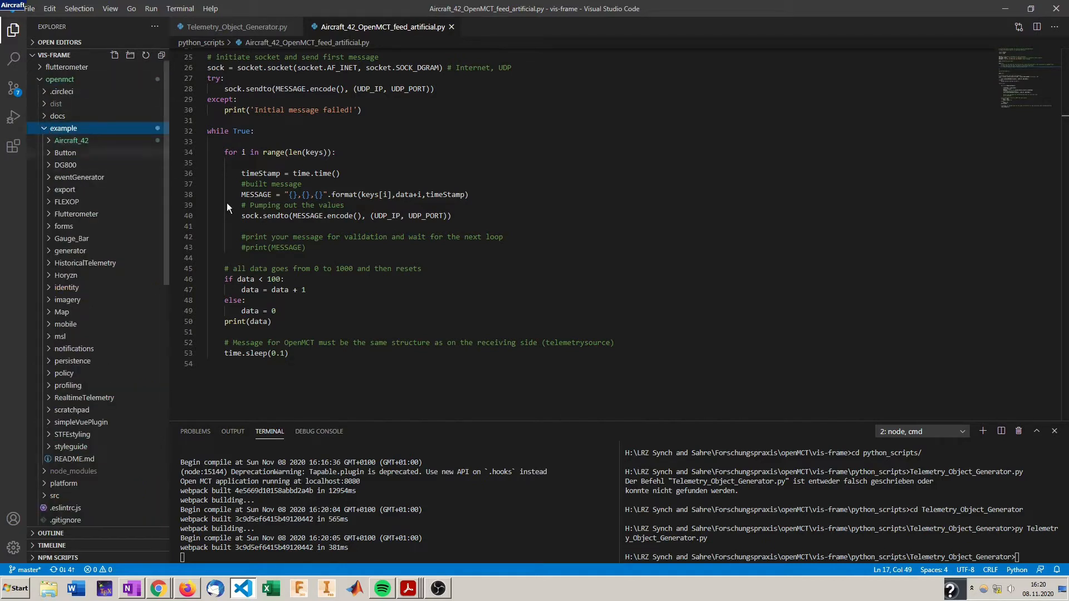
pyautogui.moveTo(114, 271)
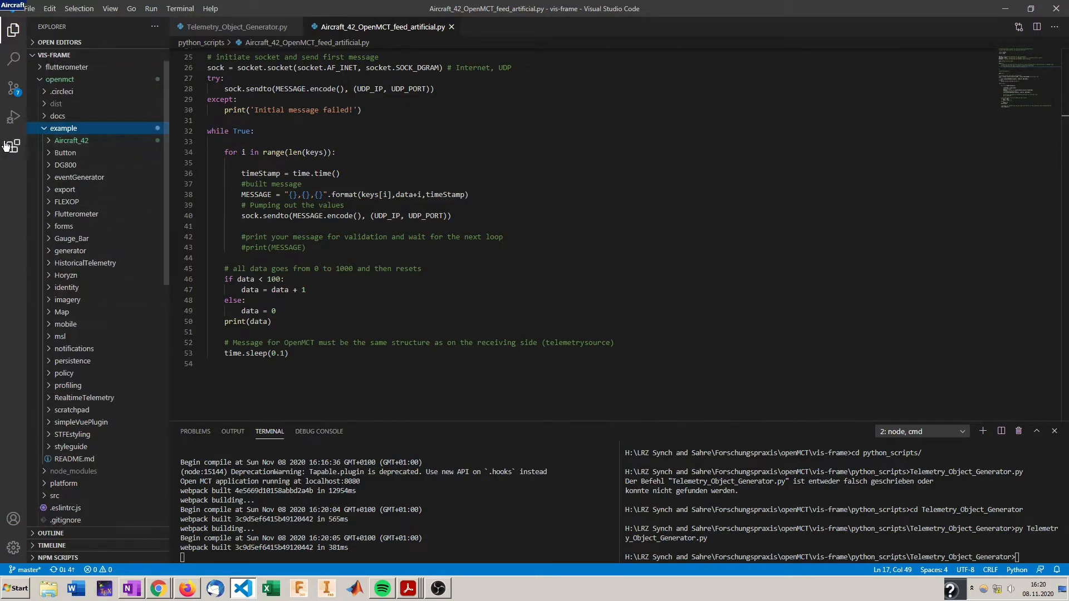
pyautogui.click(71, 140)
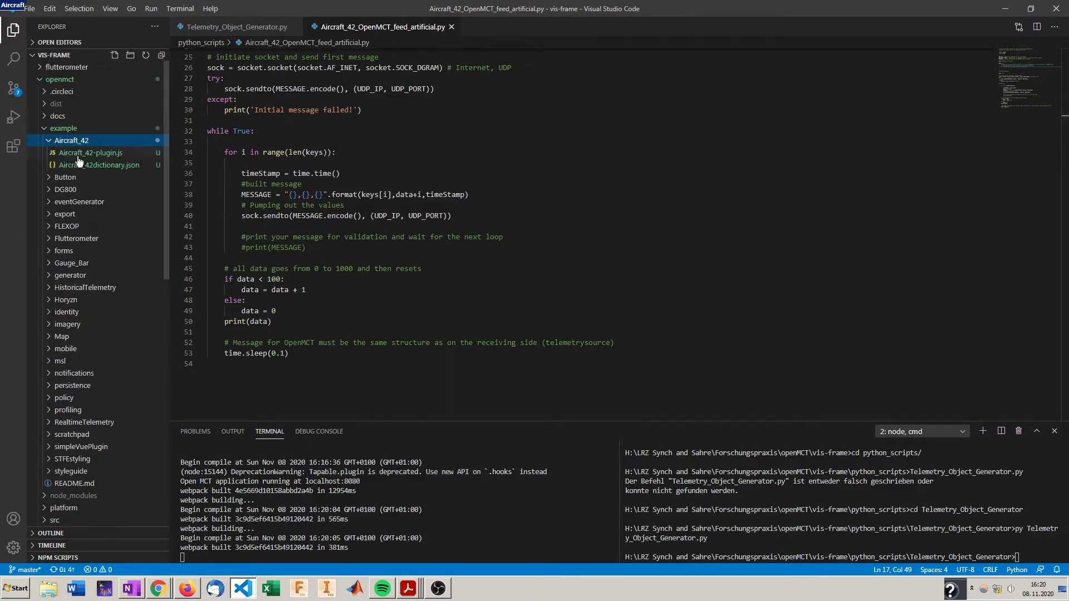
pyautogui.click(92, 152)
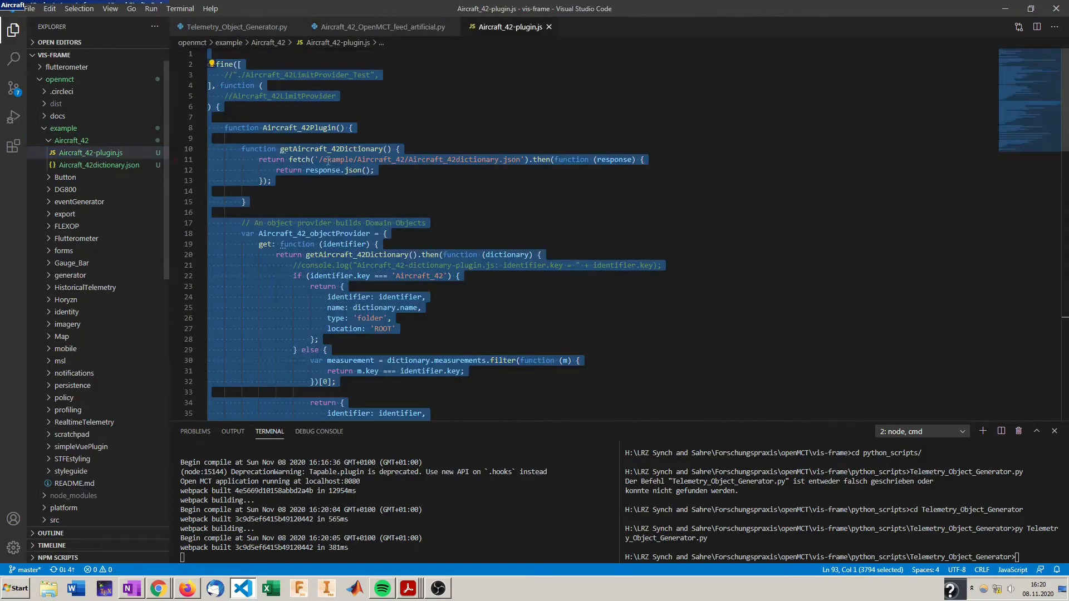
pyautogui.click(470, 212)
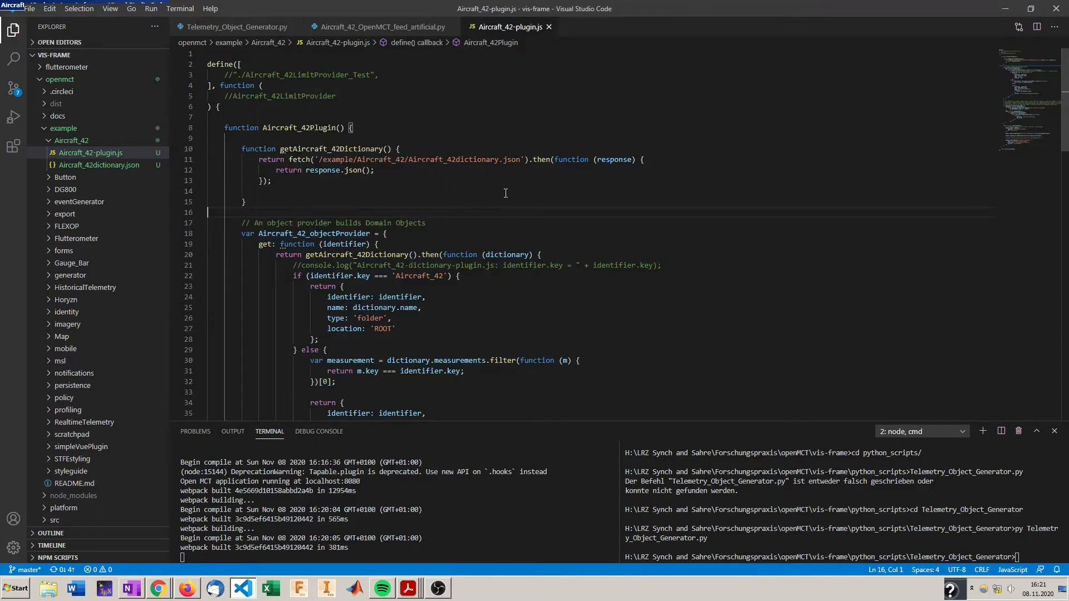
pyautogui.moveTo(235, 145)
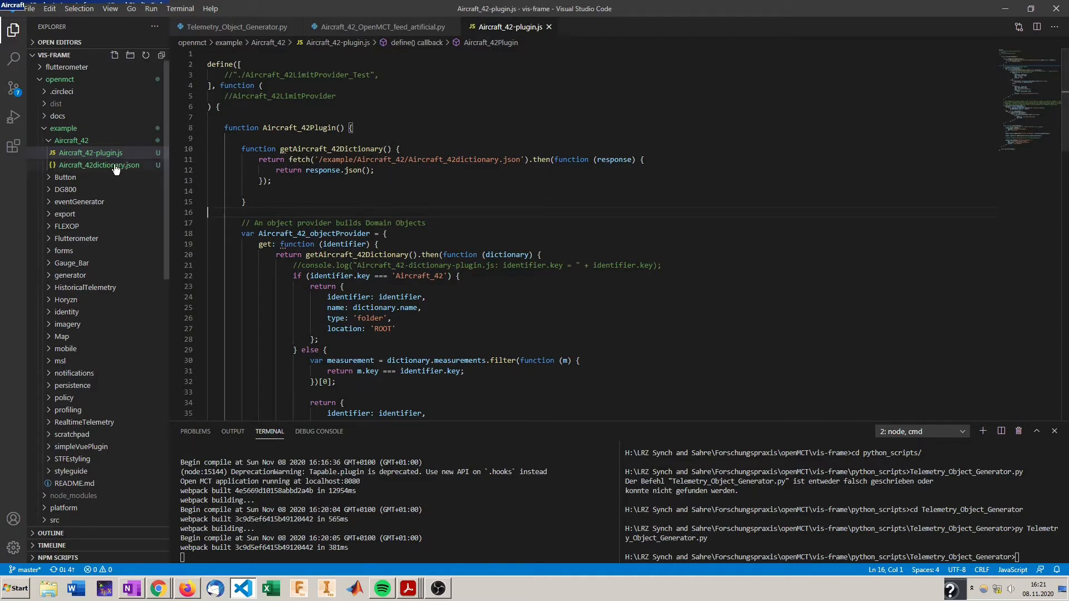
pyautogui.scroll(-3)
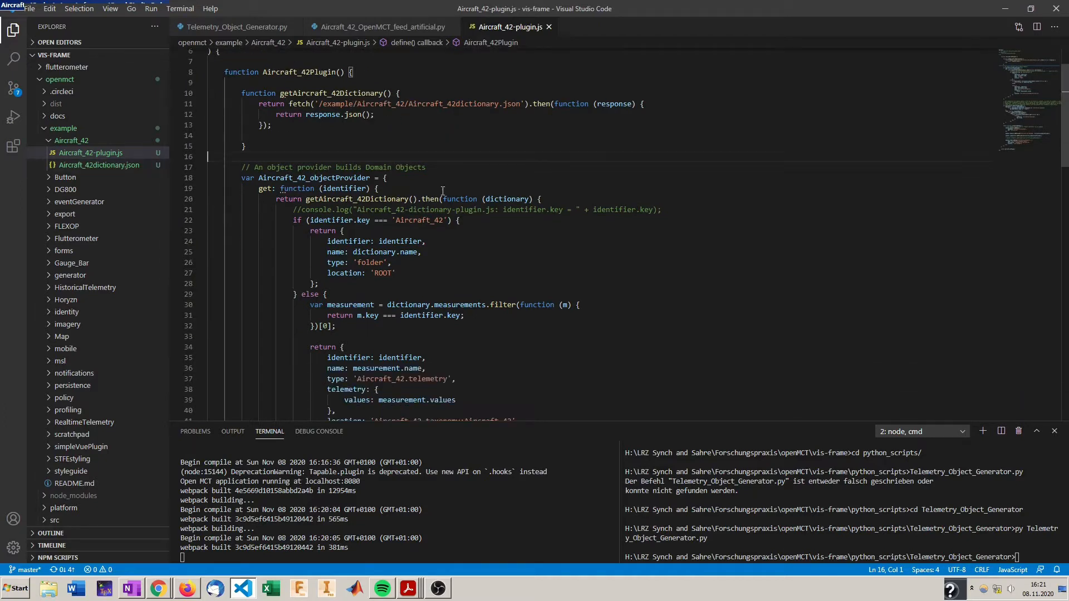
pyautogui.scroll(-3)
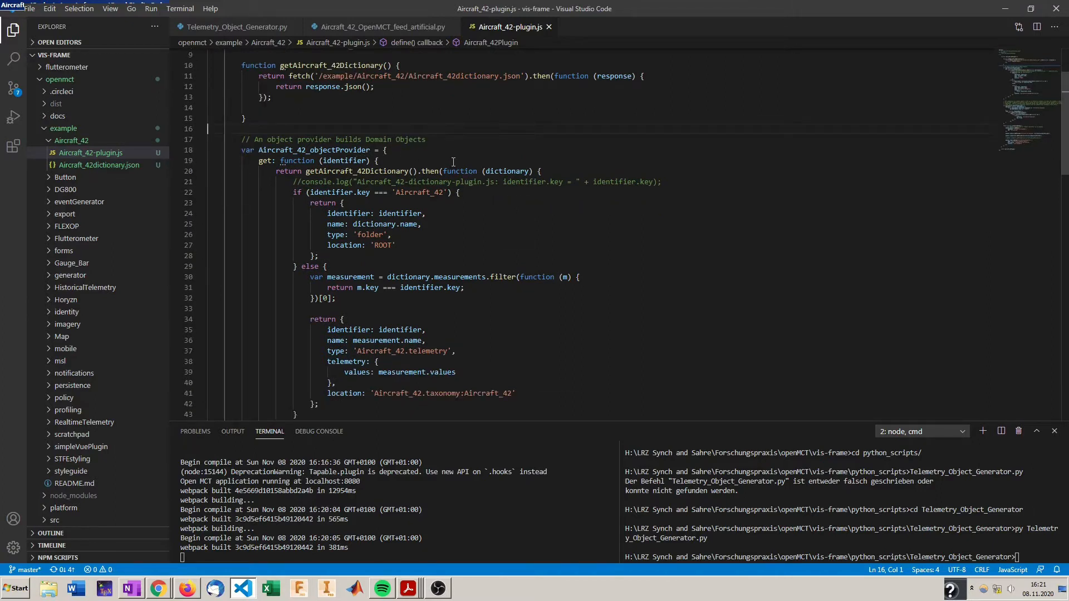
pyautogui.moveTo(172, 249)
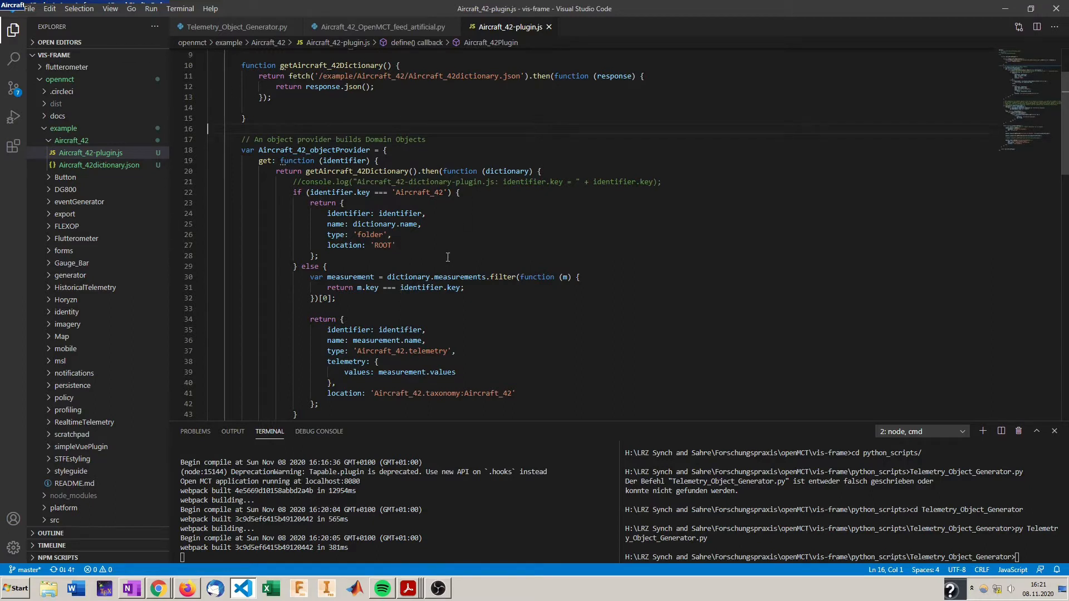
pyautogui.scroll(-3)
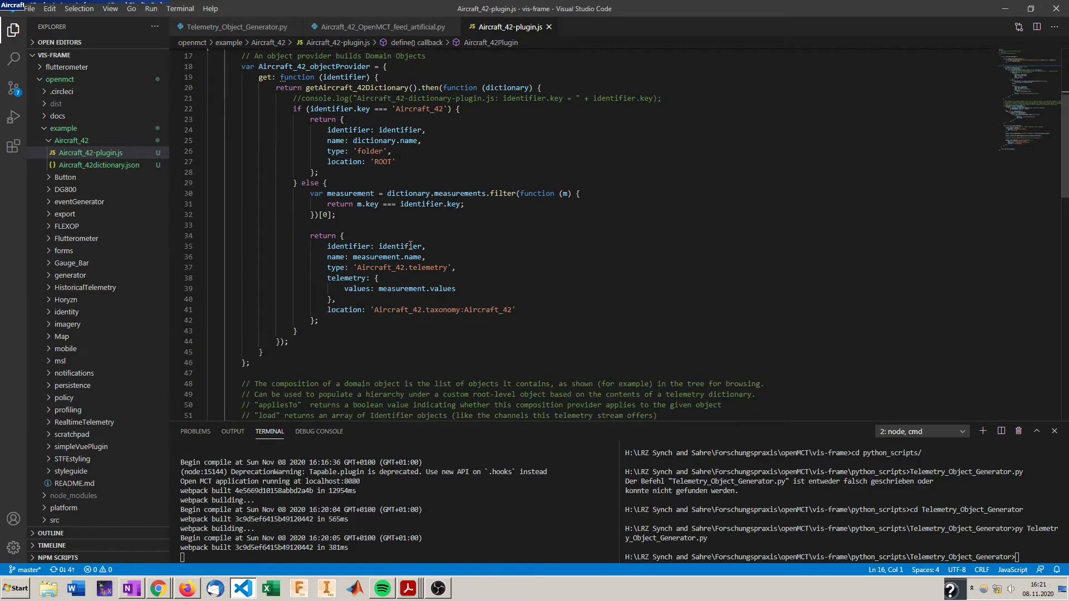
pyautogui.scroll(-3)
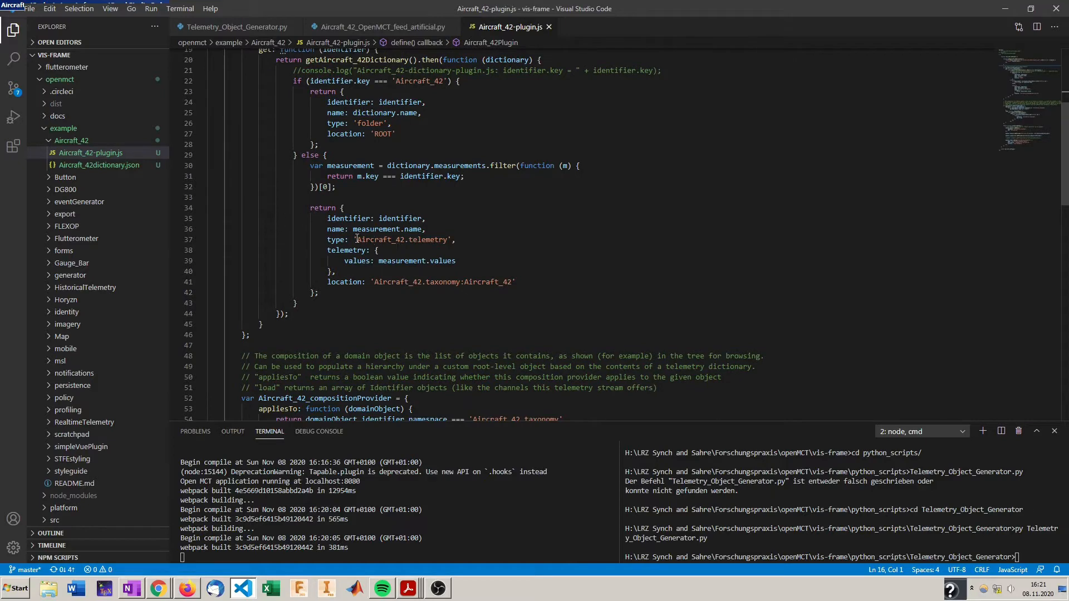
pyautogui.moveTo(555, 268)
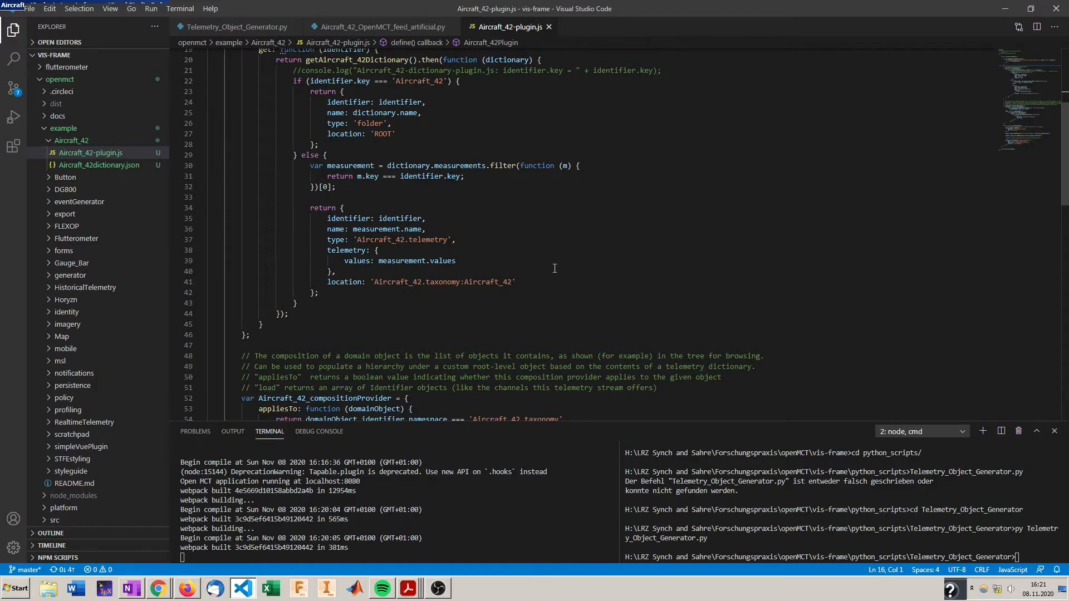
pyautogui.scroll(-3)
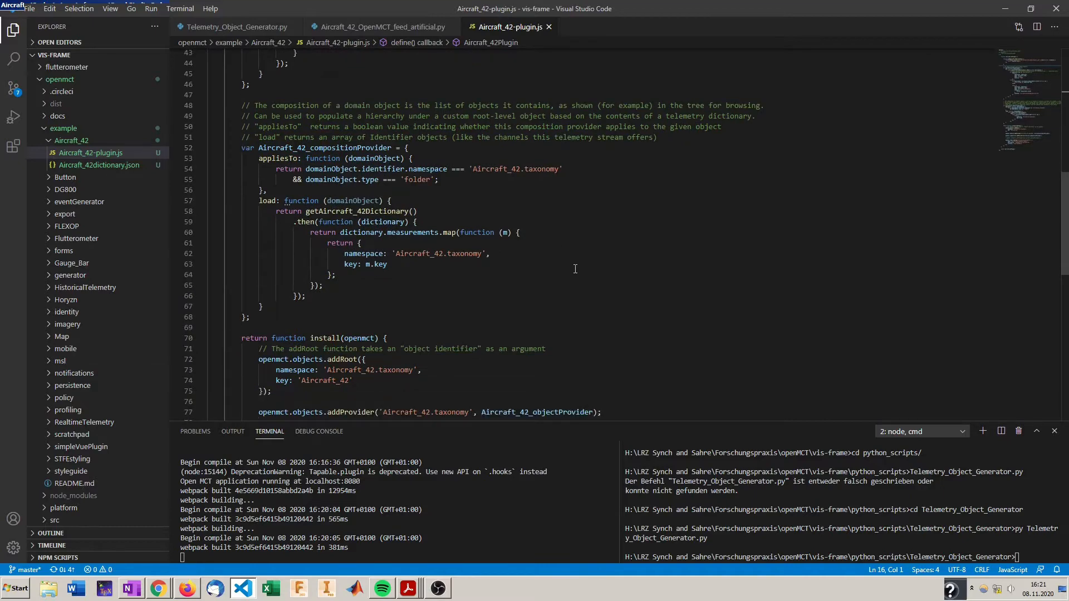
# Open Aircraft_42dictionary.json, glance at the feed script, and return to the dictionary's first telemetry point
pyautogui.click(100, 165)
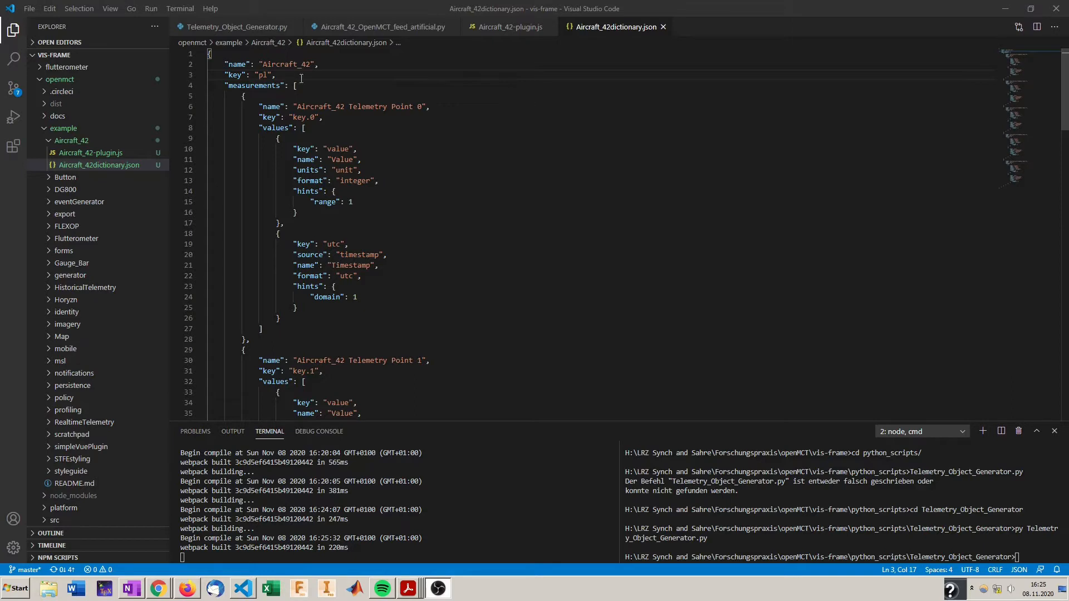
pyautogui.moveTo(457, 316)
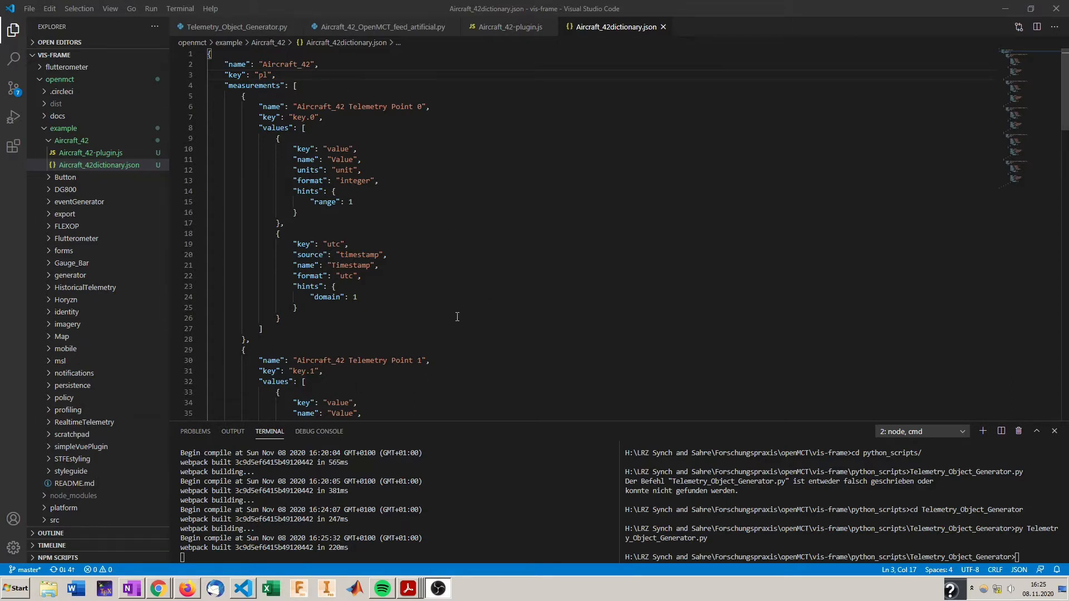
pyautogui.moveTo(382, 46)
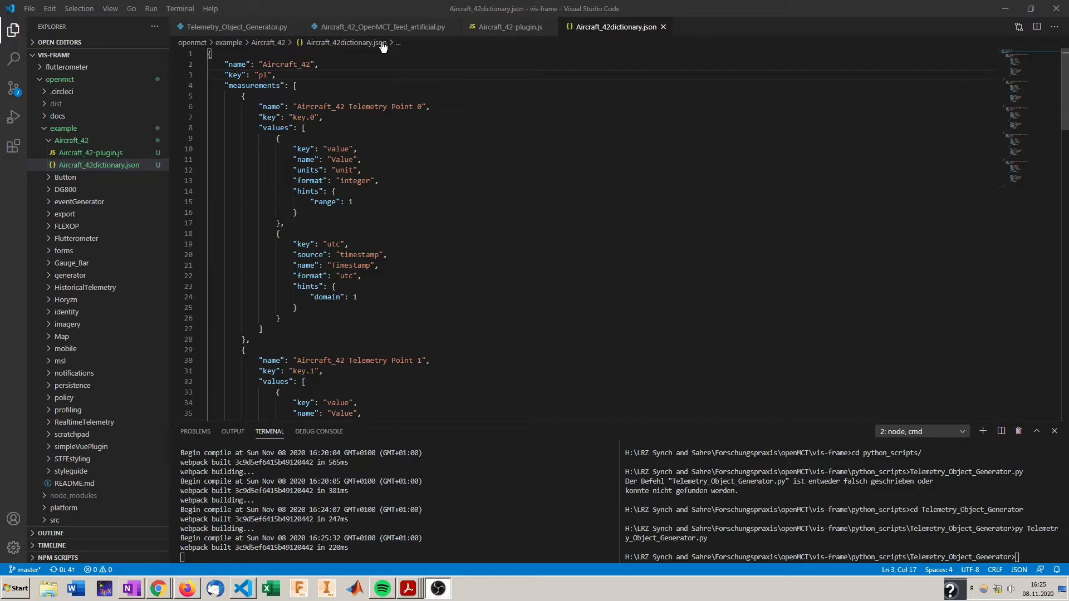
pyautogui.click(381, 27)
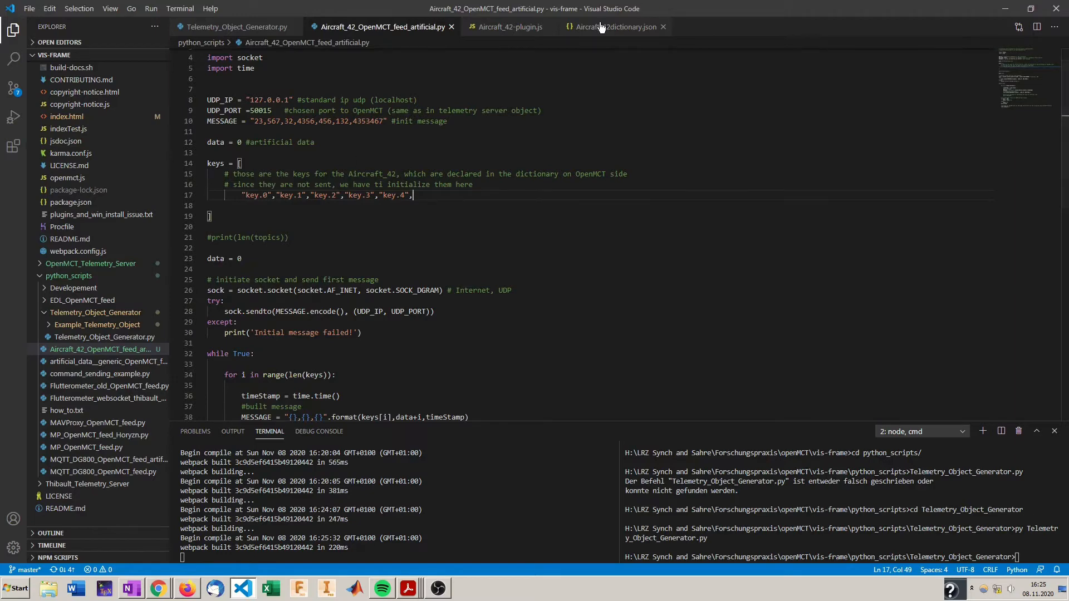
pyautogui.click(615, 27)
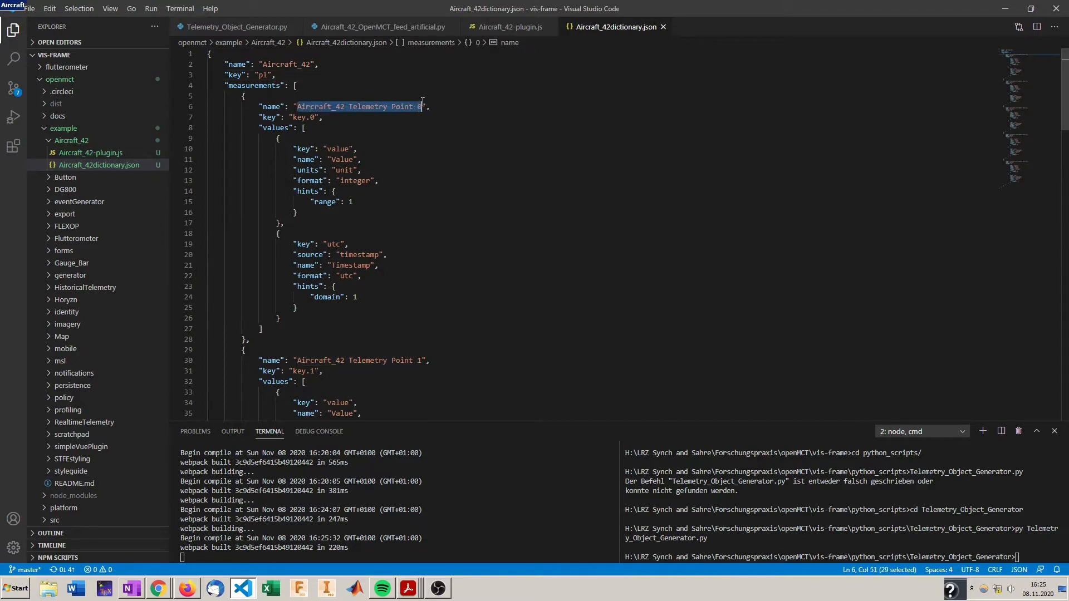
# Rename the first telemetry point to Height above Ground with key gps.heightAboveGround
pyautogui.write('H",')
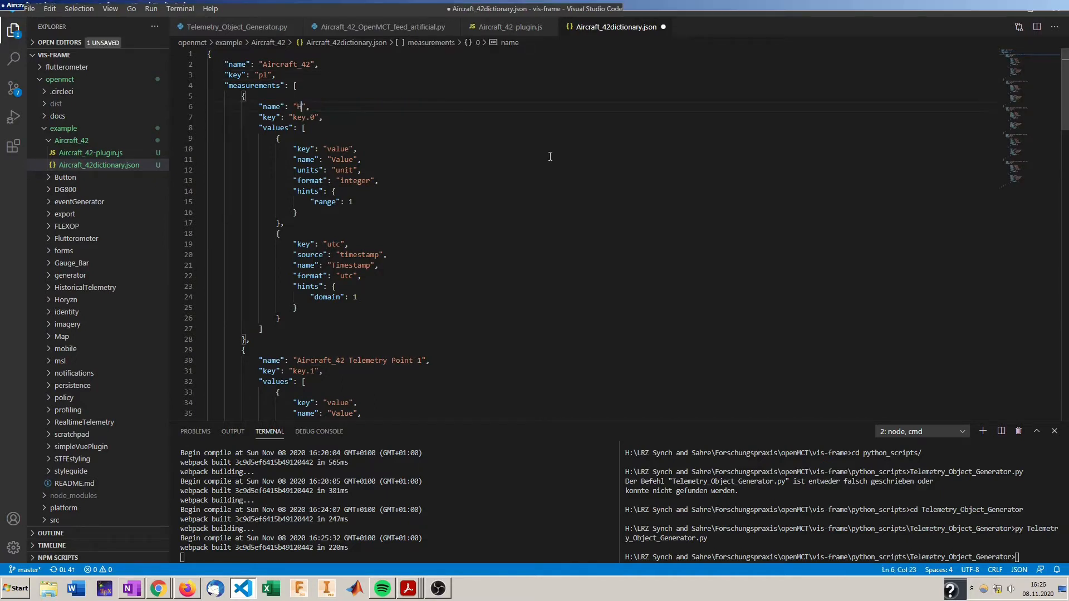
pyautogui.write('Height above Ground')
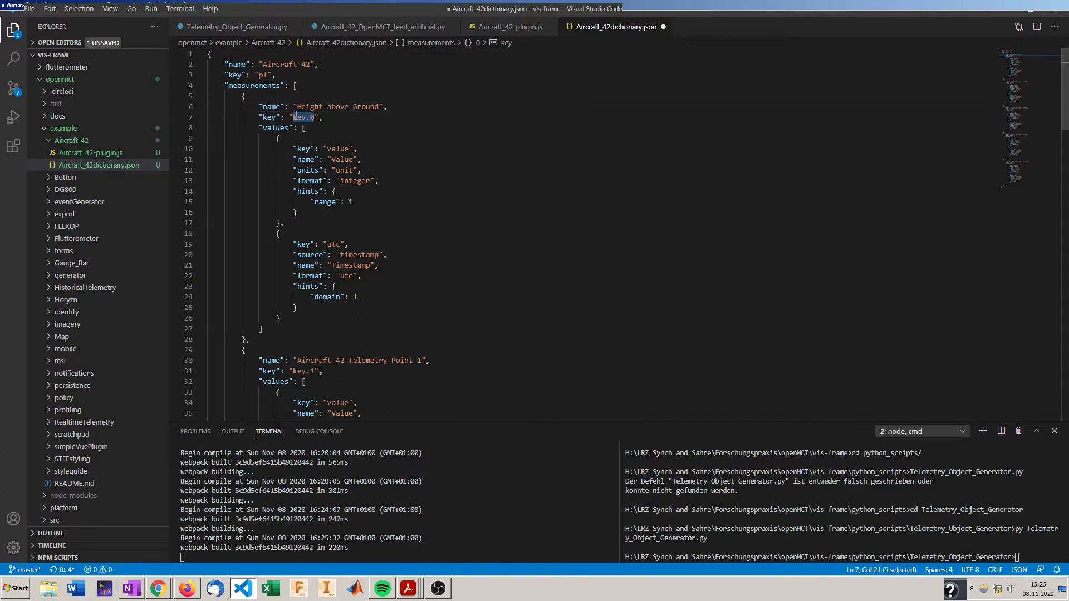
pyautogui.write('gps.heightAboveGround')
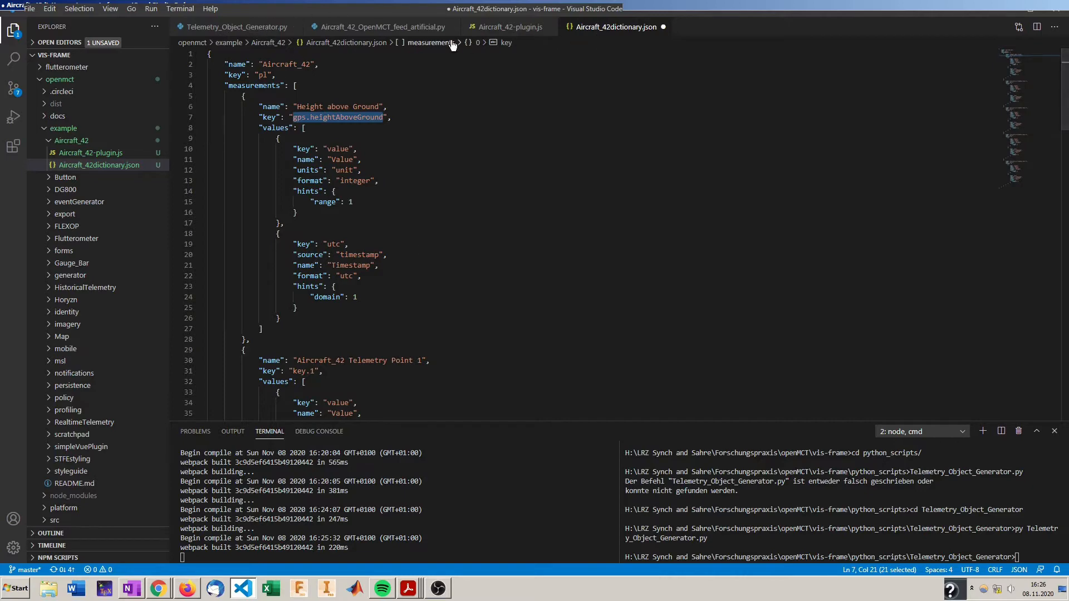
# Replace key.0 with gps.heightAboveGround in the artificial feed script's keys list
pyautogui.click(234, 27)
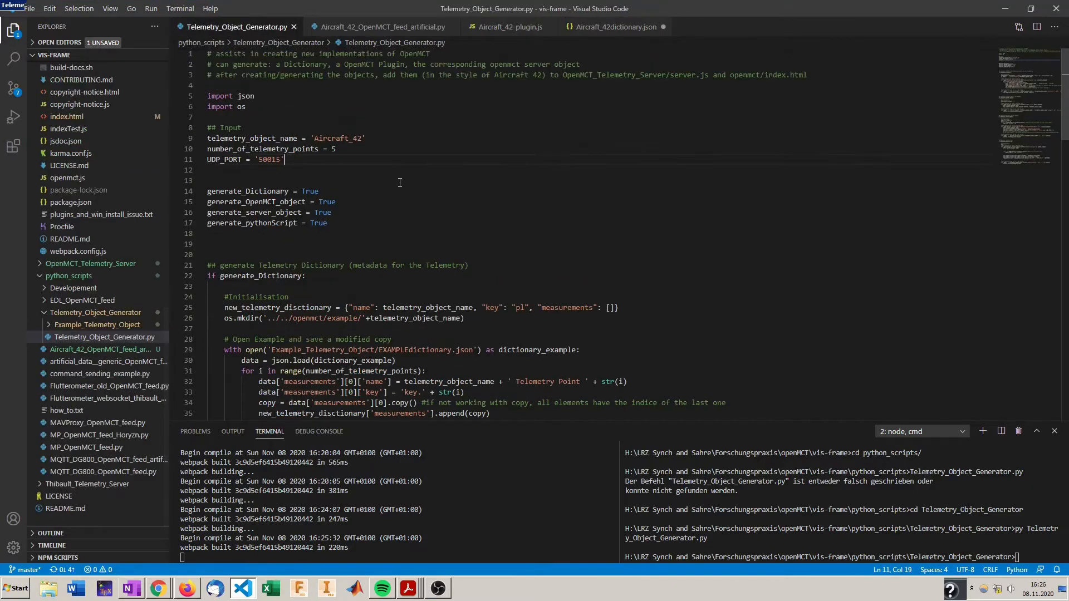
pyautogui.click(377, 26)
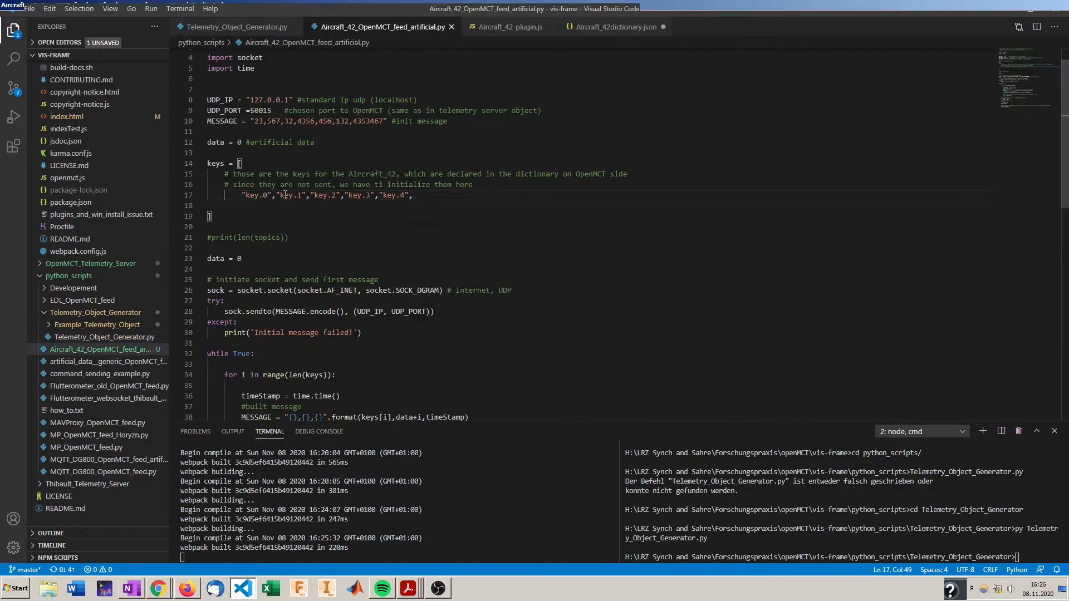
pyautogui.doubleClick(256, 195)
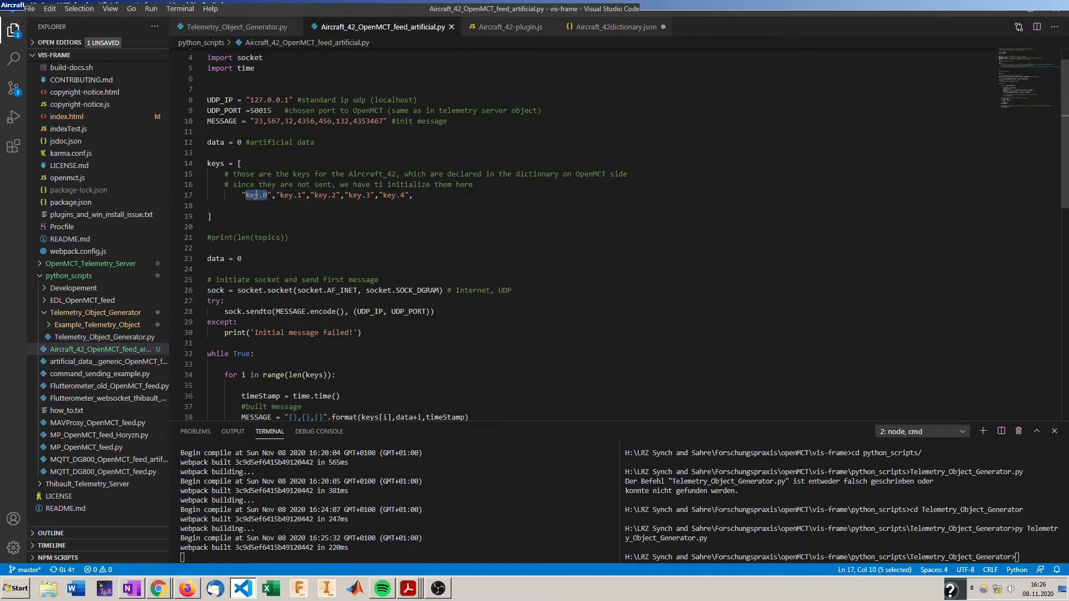
pyautogui.write('gps.heightAboveGround')
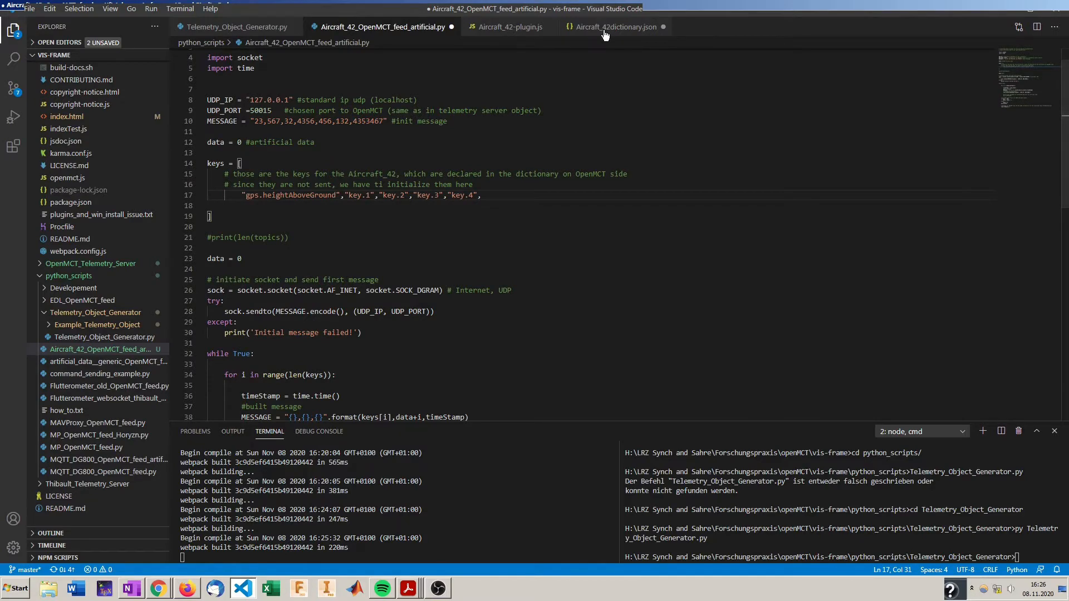
pyautogui.click(614, 27)
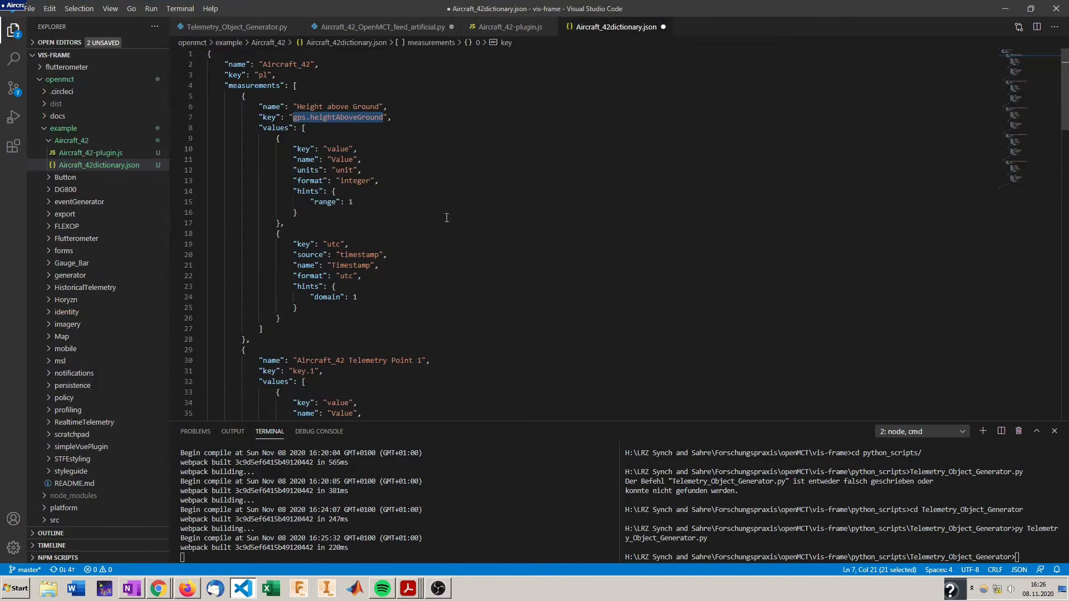
pyautogui.moveTo(429, 276)
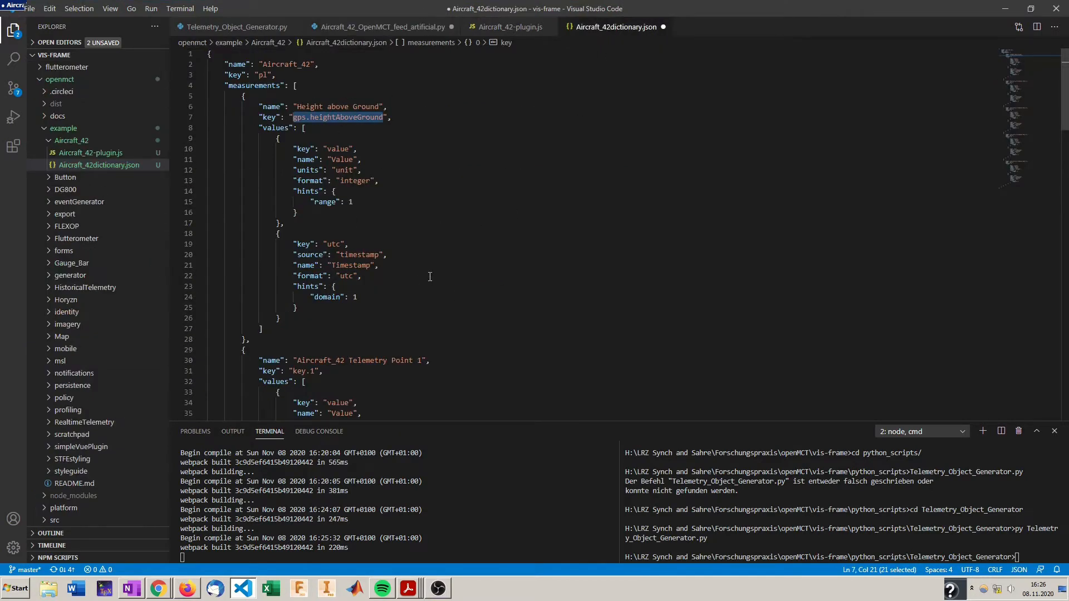
pyautogui.moveTo(138, 76)
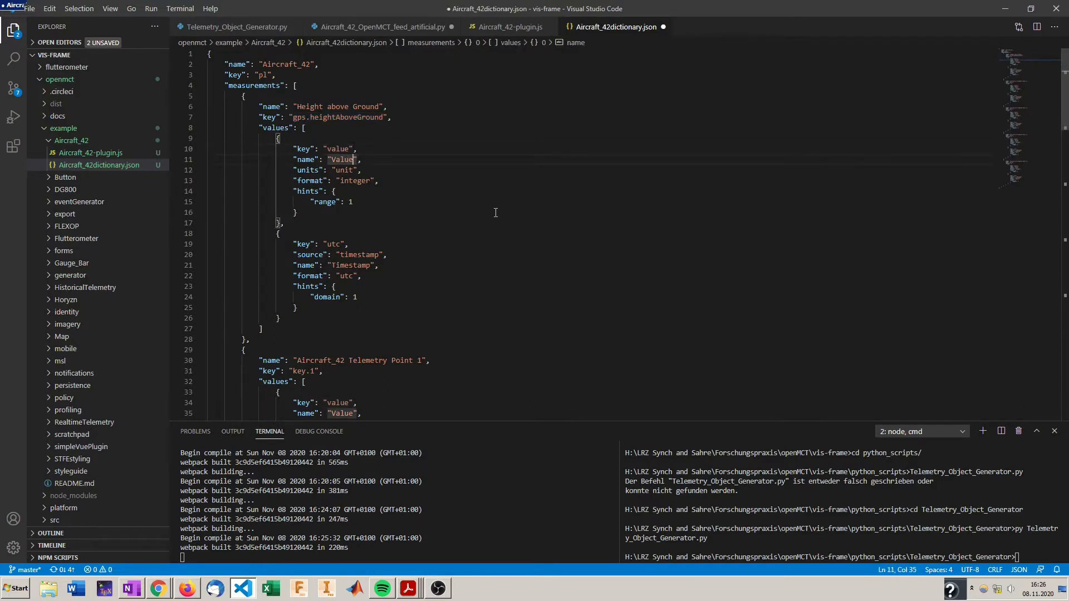
# Rename the Height above Ground value name and its units to 'meters' in the dictionary
pyautogui.press('Backspace')
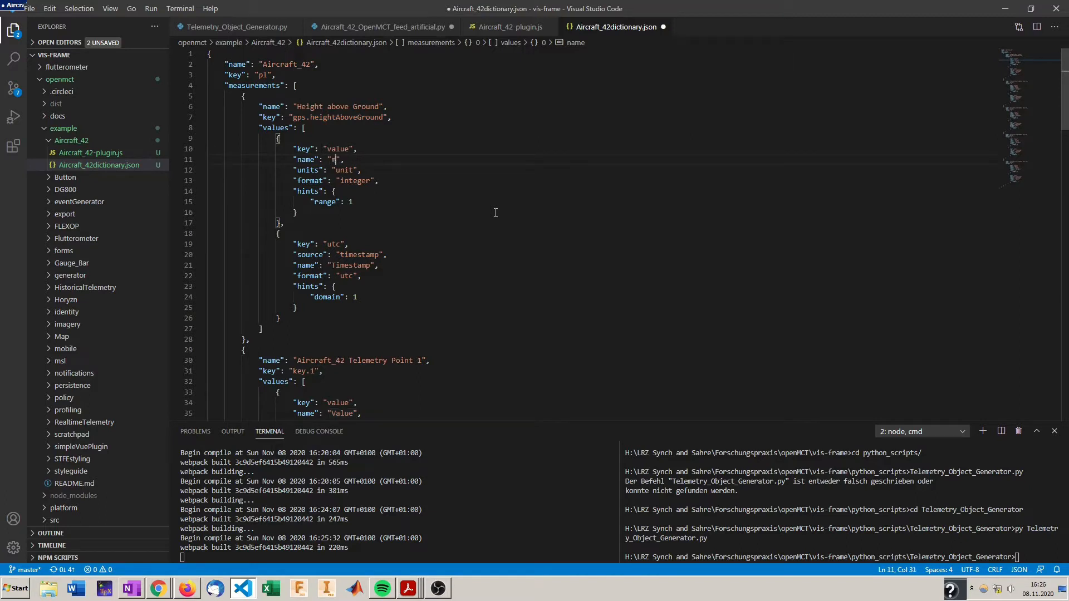
pyautogui.write('eters')
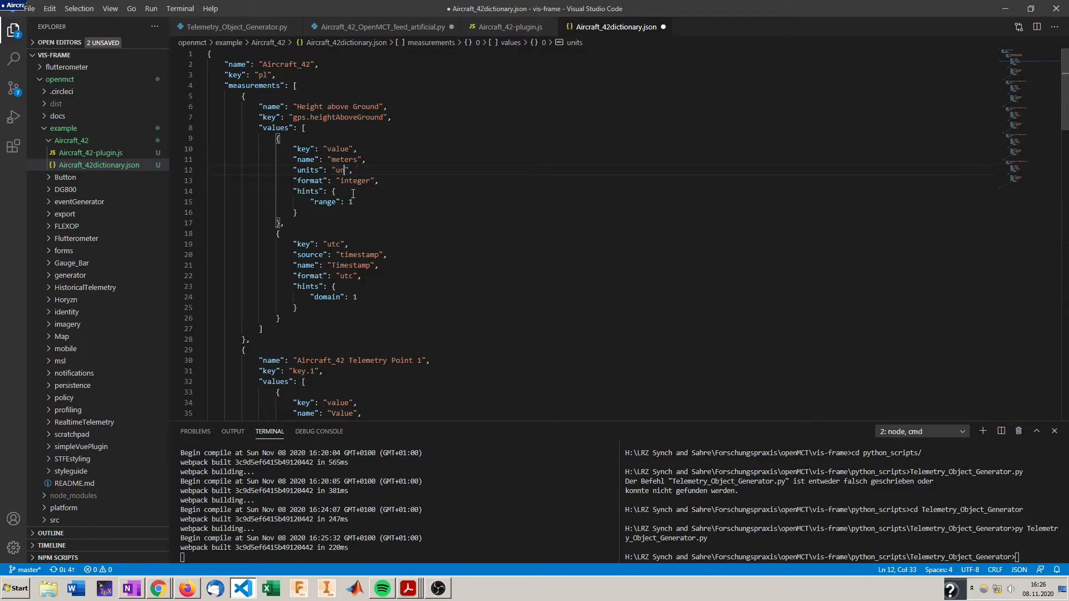
pyautogui.write('eters')
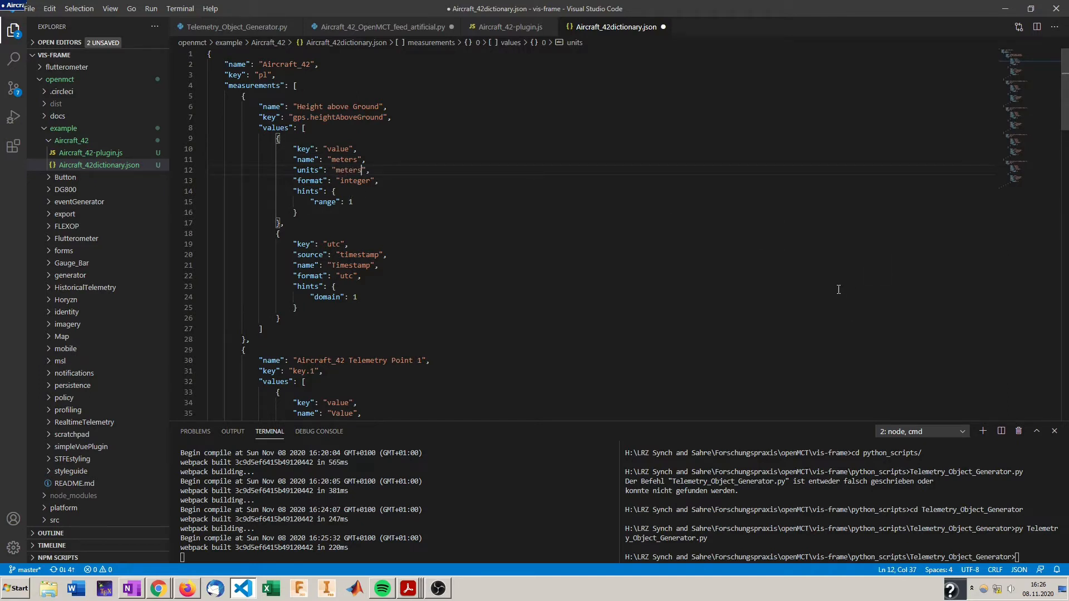
pyautogui.moveTo(983, 240)
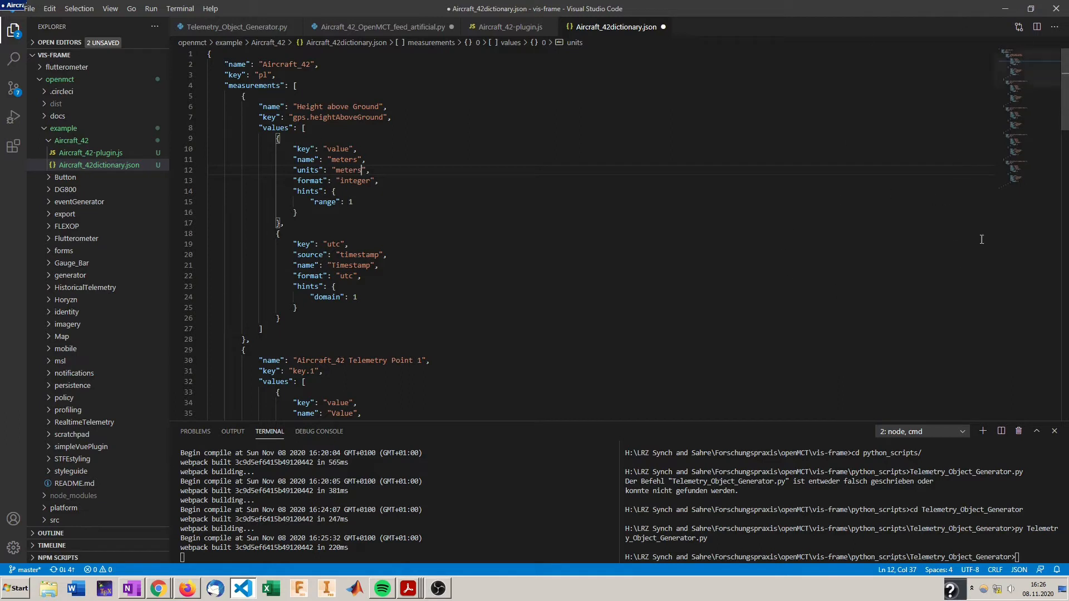
pyautogui.moveTo(918, 183)
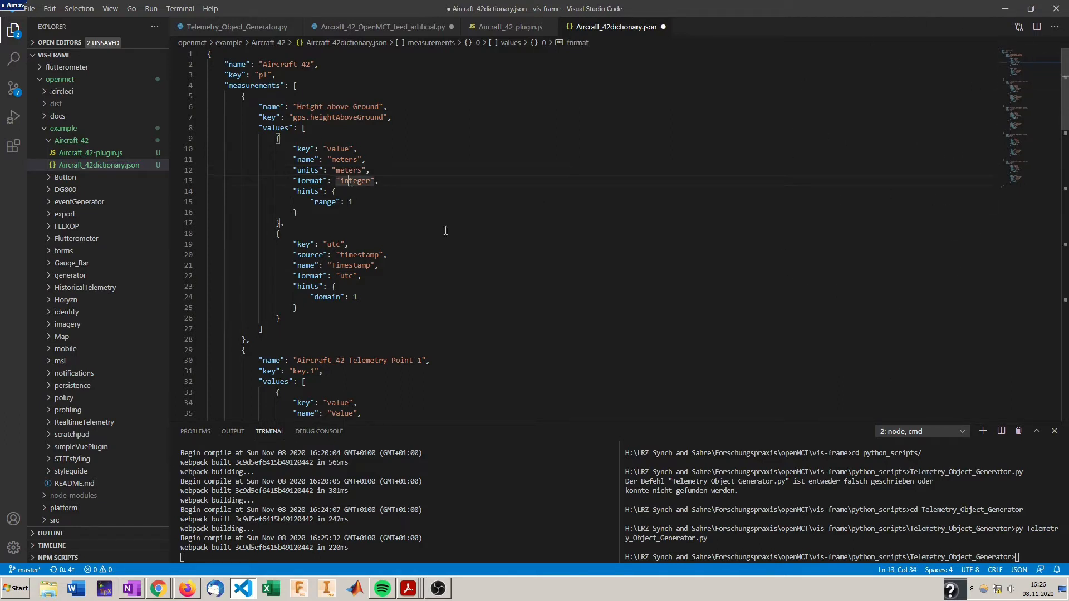
pyautogui.moveTo(451, 303)
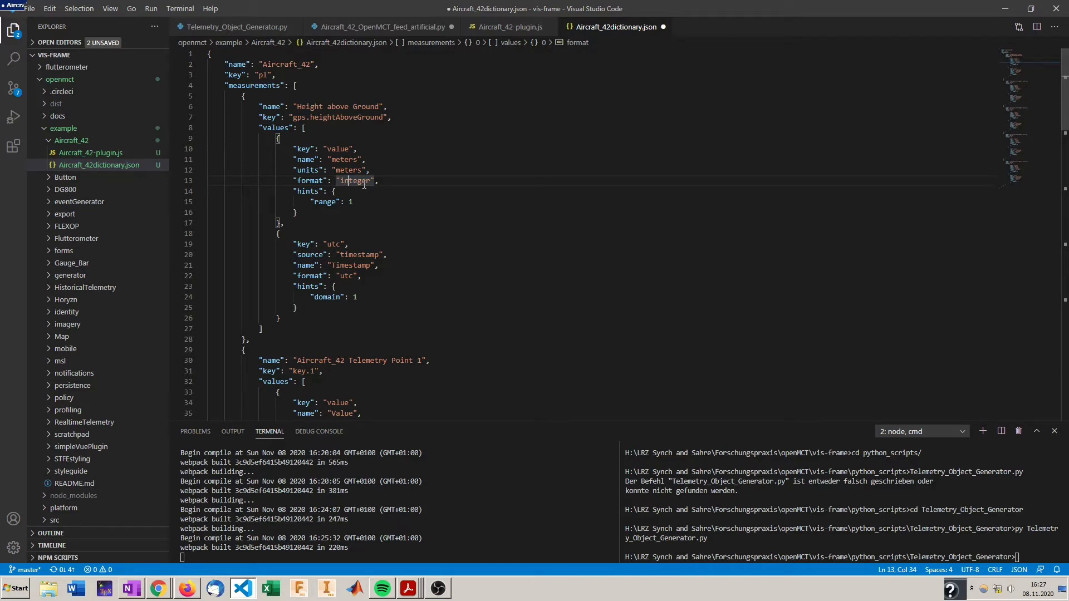
pyautogui.moveTo(380, 195)
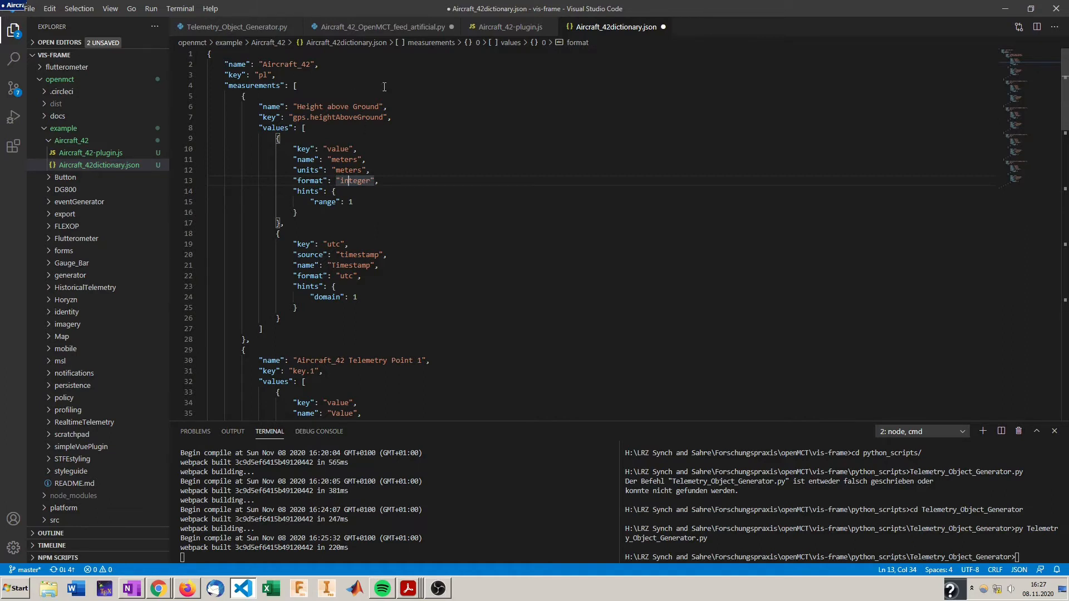
pyautogui.moveTo(478, 376)
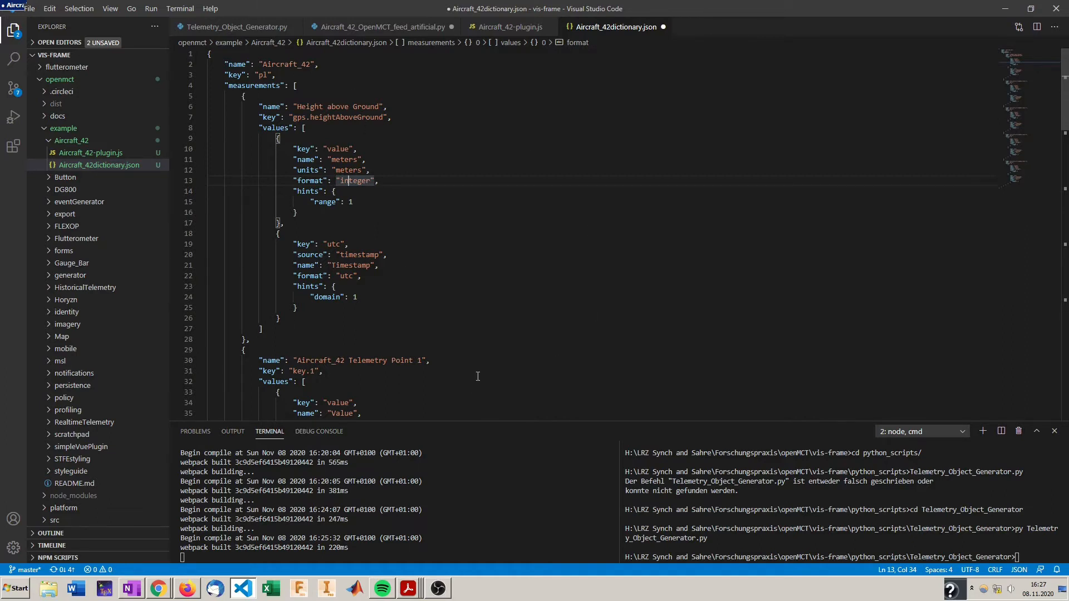
pyautogui.moveTo(367, 348)
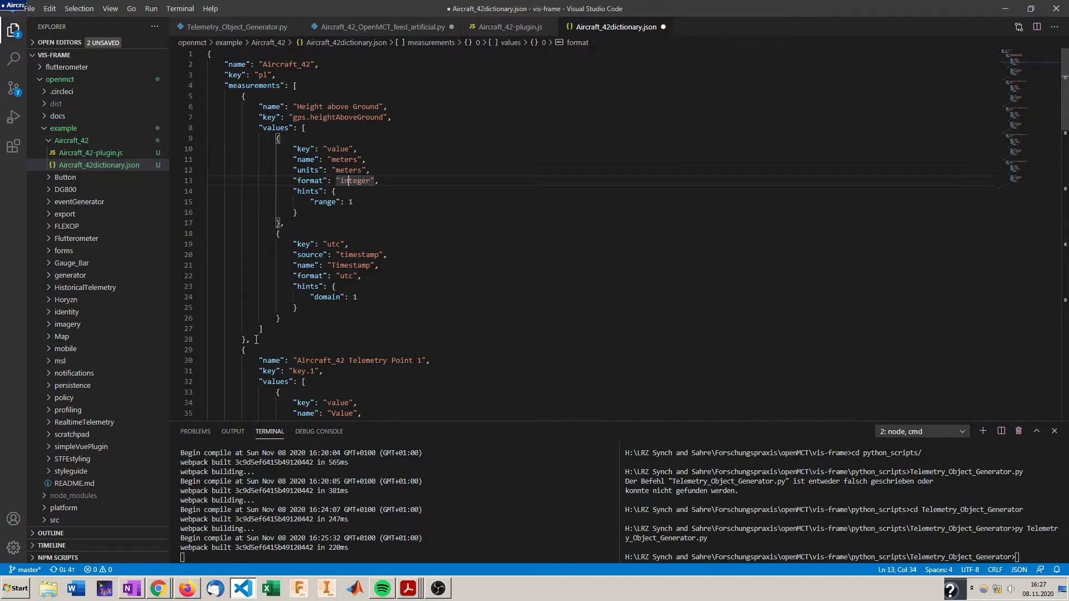
pyautogui.moveTo(501, 244)
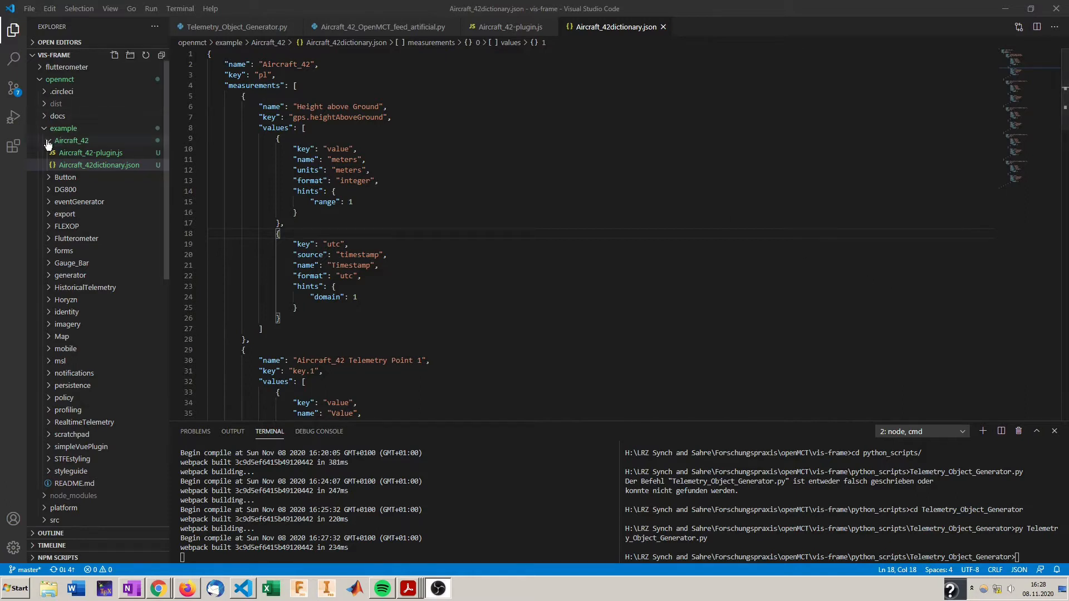
# Open src/plugins/plugins.js from the Explorer and locate the define array after the Map plugin path
pyautogui.click(71, 141)
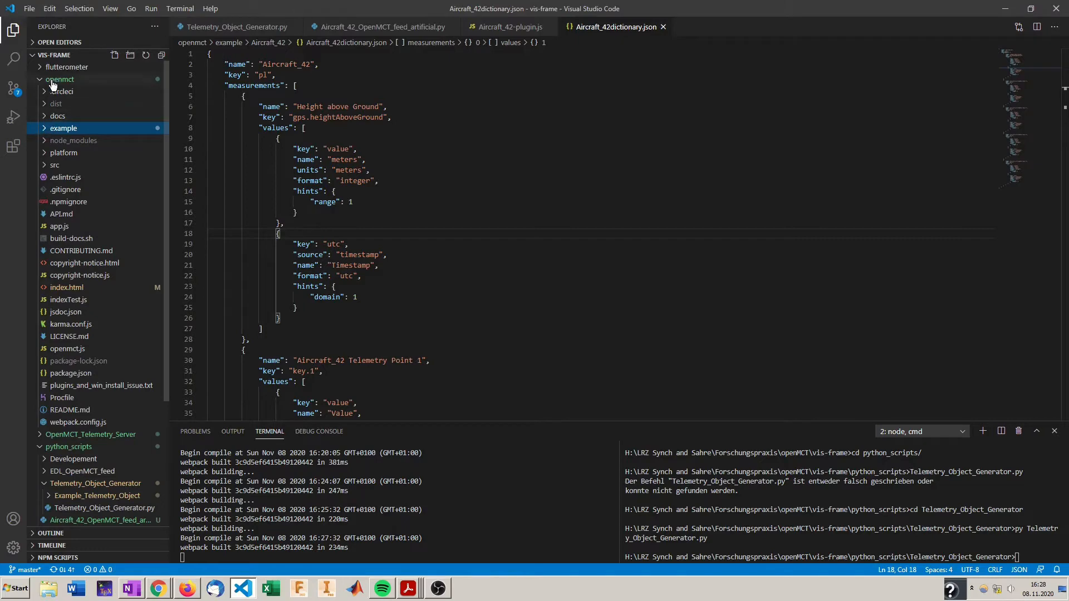
pyautogui.click(54, 165)
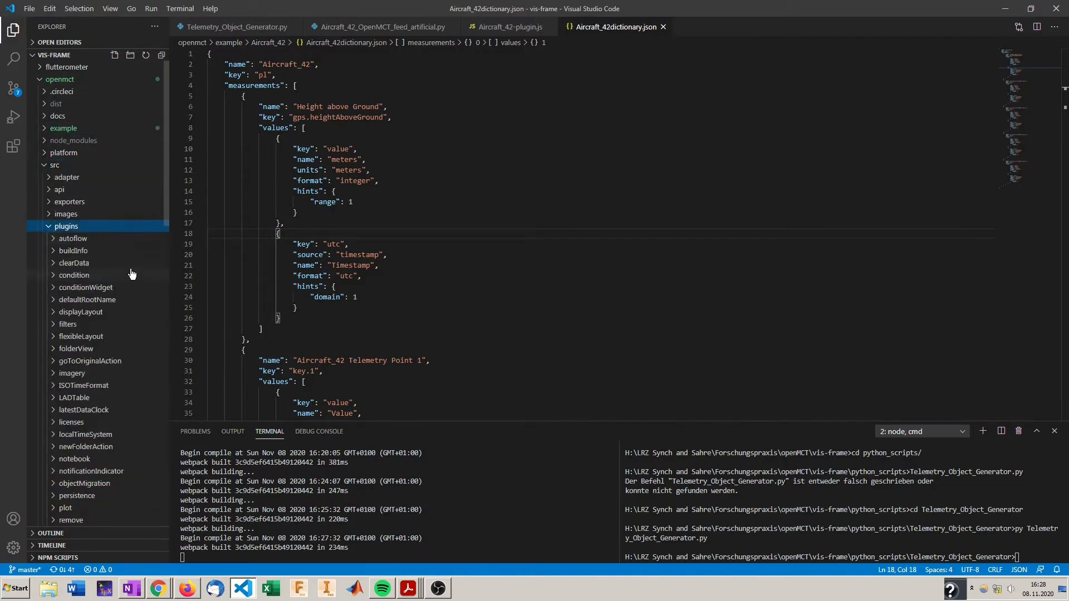
pyautogui.scroll(-3)
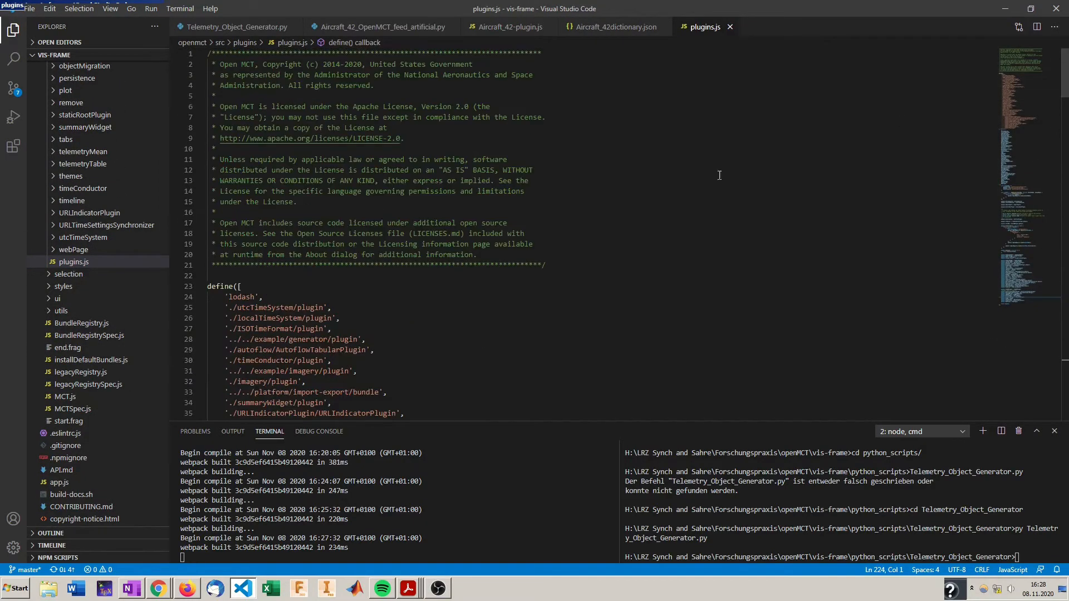
pyautogui.scroll(-3)
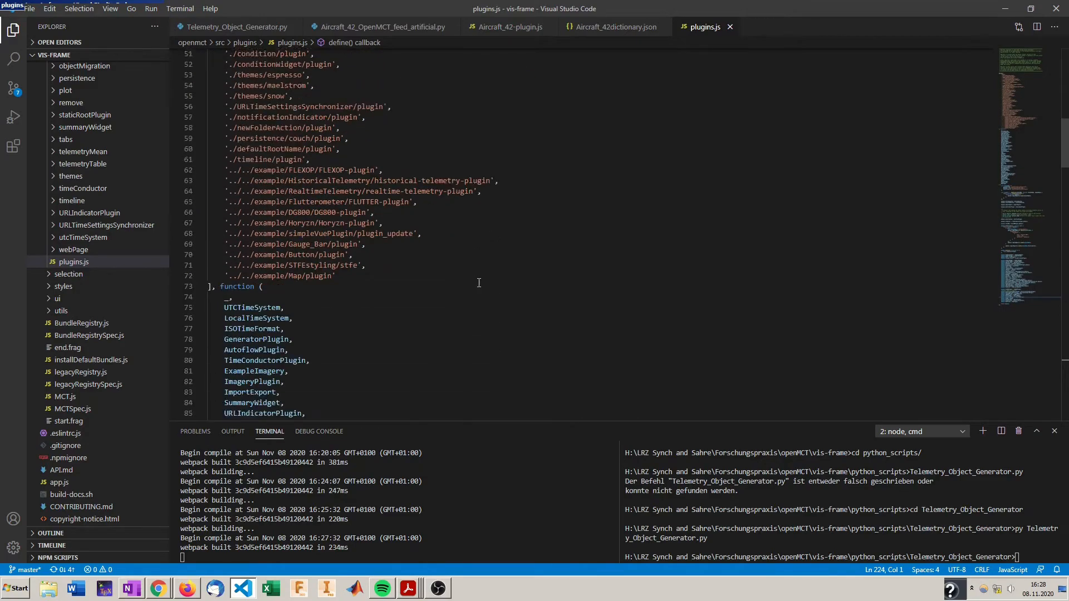
pyautogui.scroll(-3)
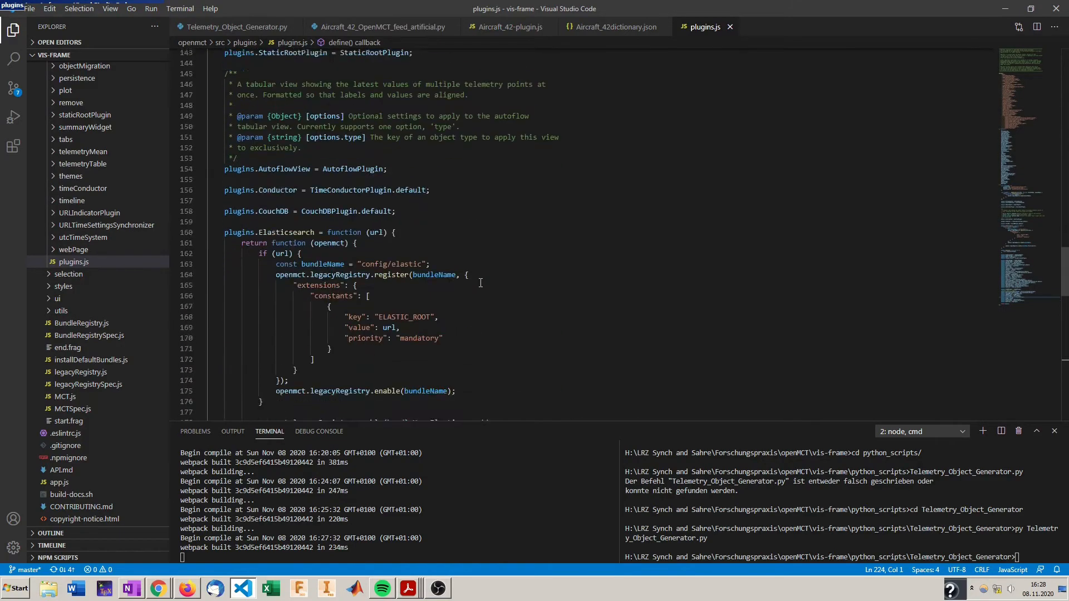
pyautogui.scroll(3)
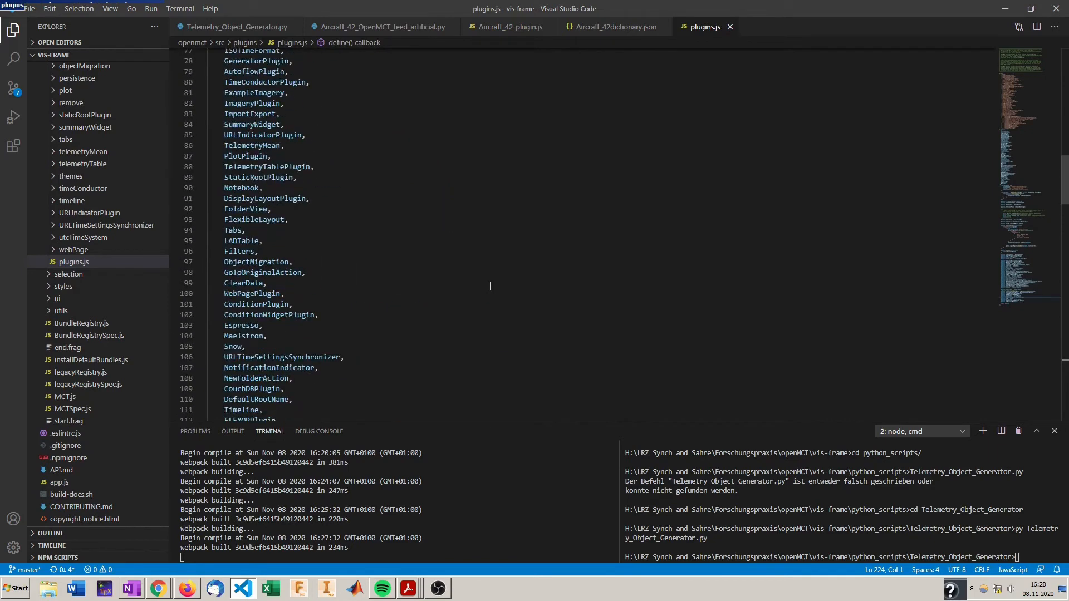
pyautogui.scroll(3)
pyautogui.write("'../../")
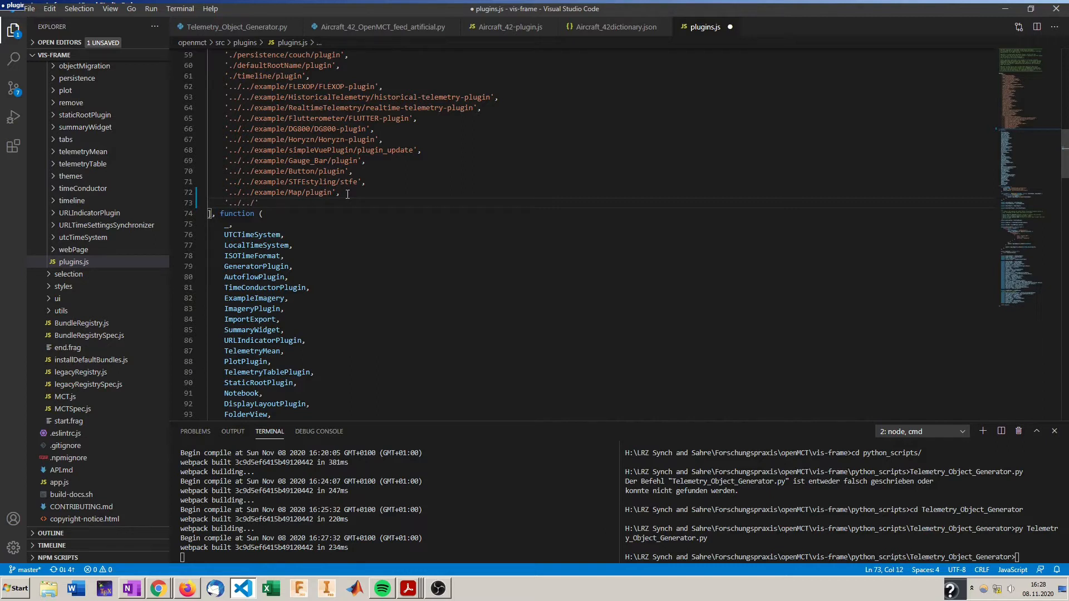
# Type the new path example/Aircraft_42/Air... as the last define entry
pyautogui.write('example')
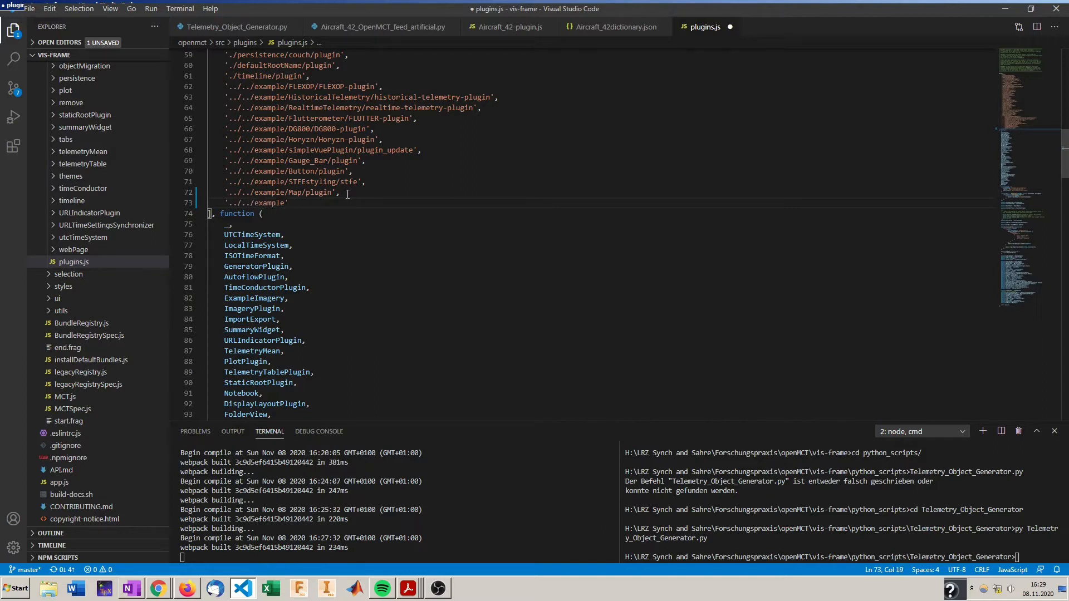
pyautogui.write('/Air')
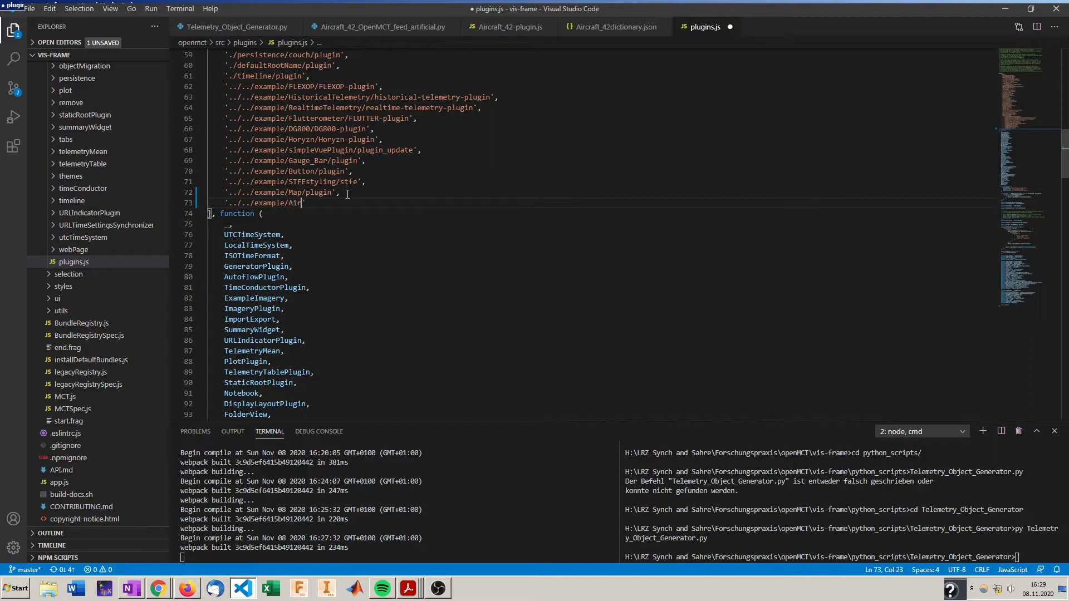
pyautogui.write('craft_42')
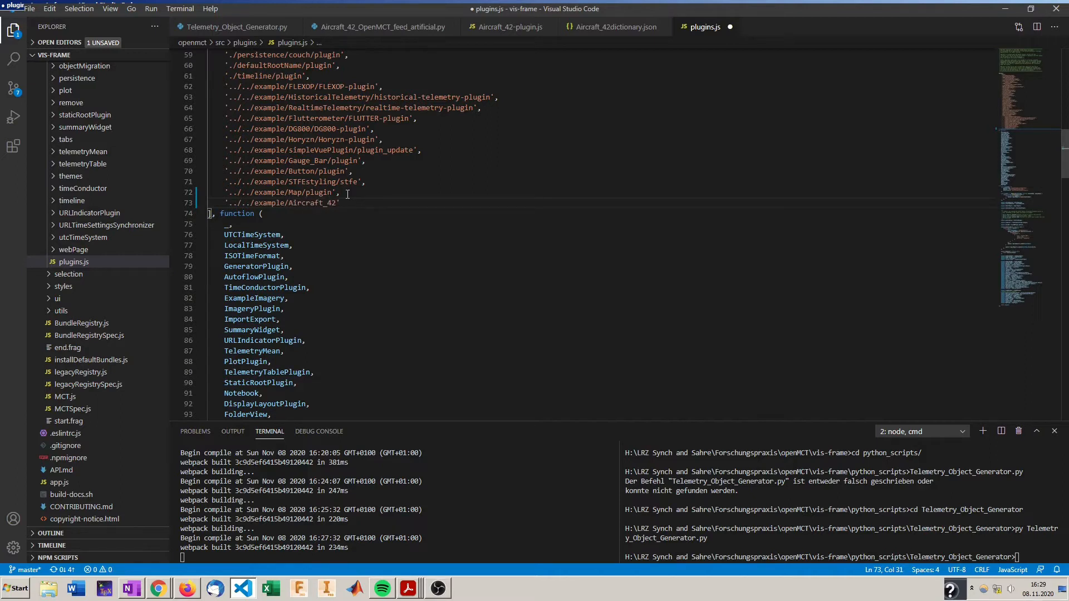
pyautogui.write('/')
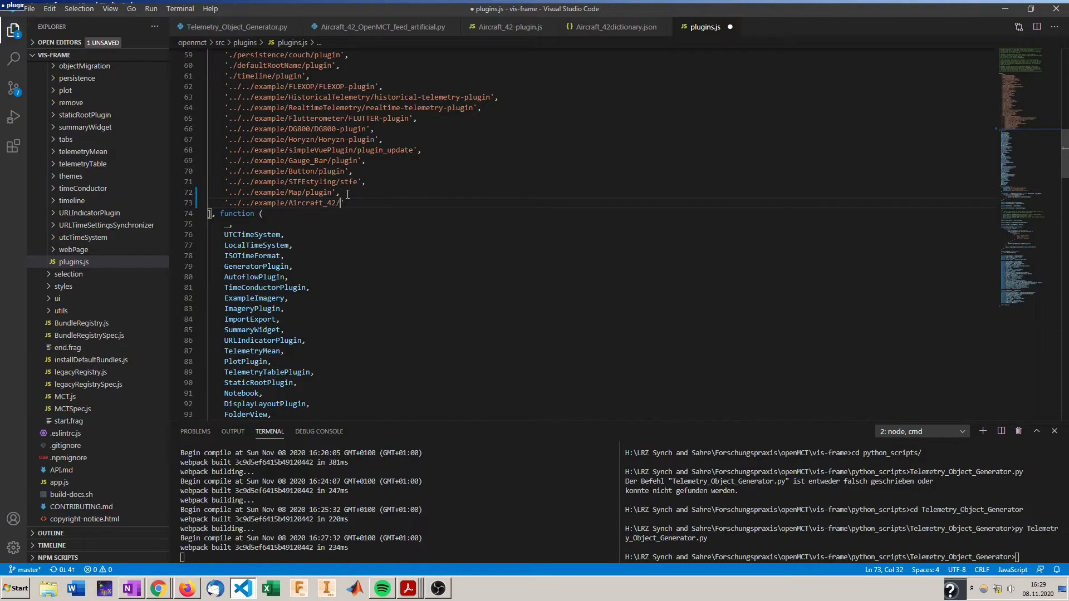
pyautogui.write('Aircraft_42-plugin')
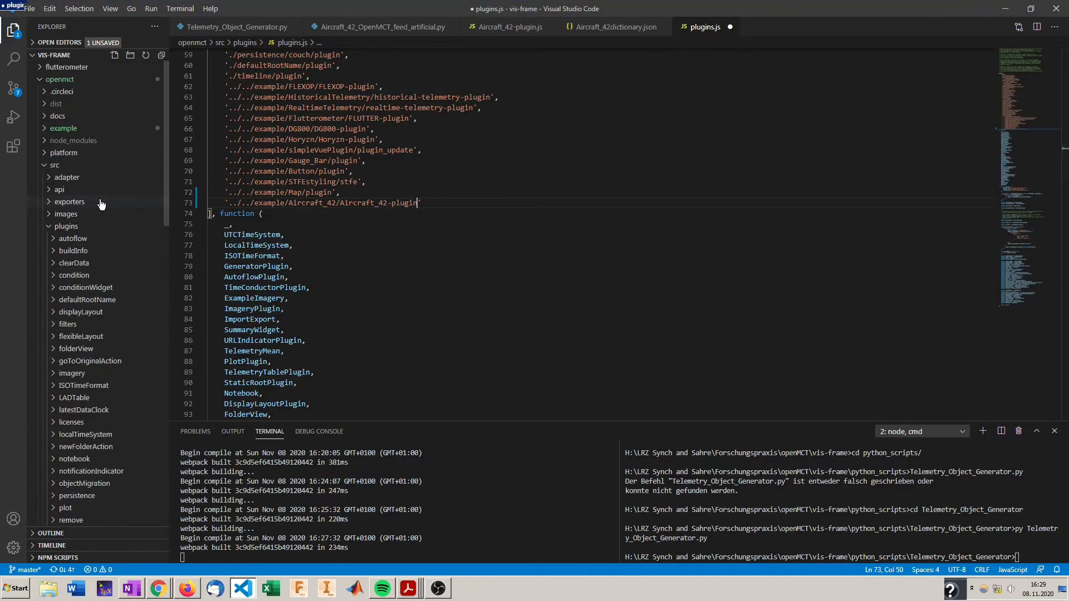
# Expand example/Aircraft_42 in the Explorer to confirm the Aircraft_42-plugin file name for the path
pyautogui.click(62, 128)
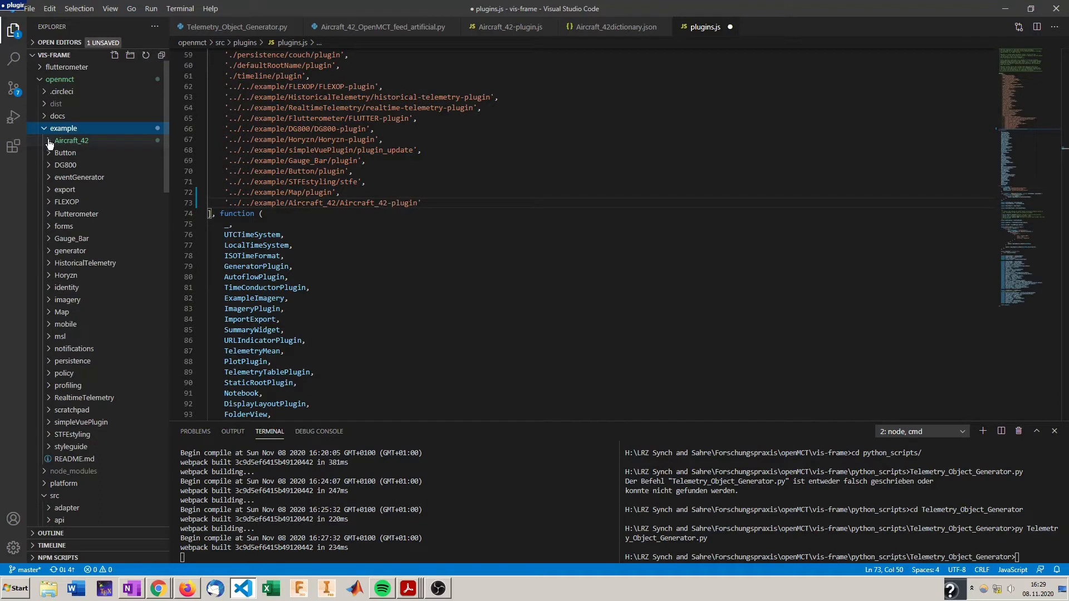
pyautogui.click(49, 140)
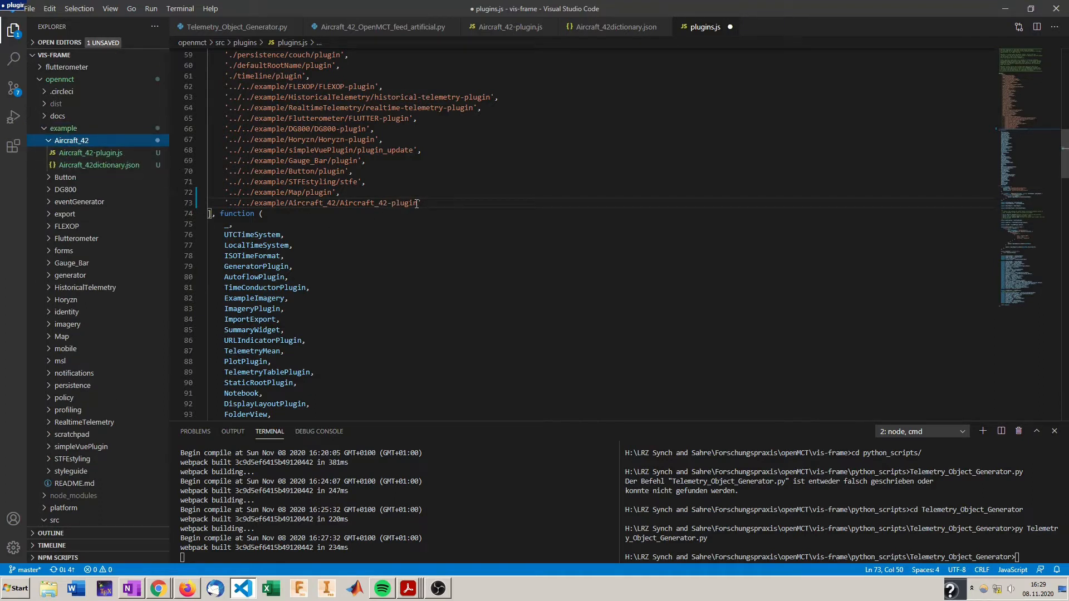
pyautogui.moveTo(439, 201)
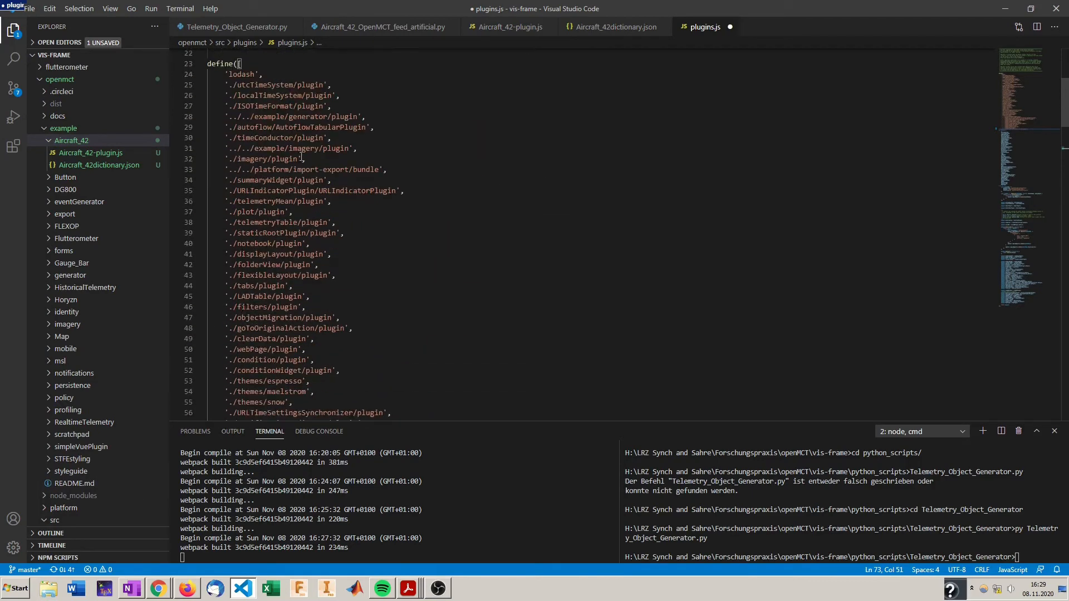
pyautogui.scroll(-3)
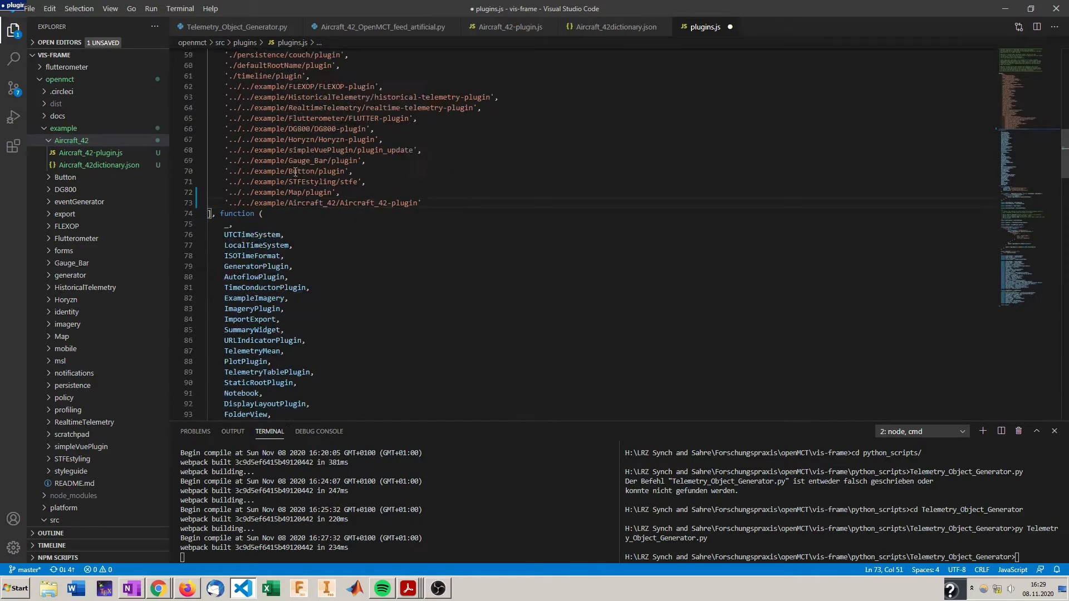
pyautogui.scroll(-3)
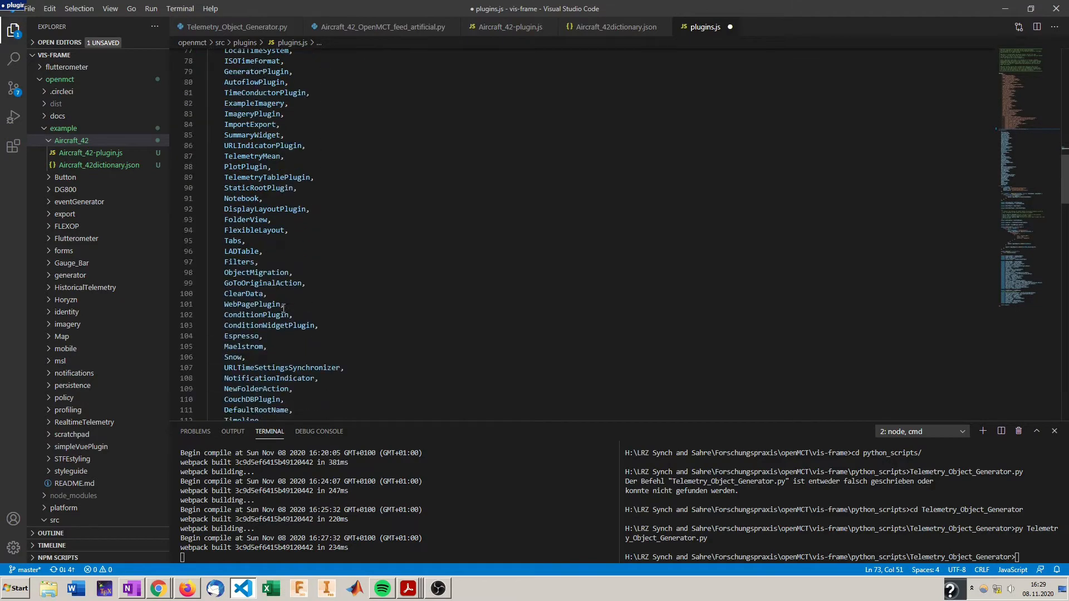
pyautogui.scroll(-3)
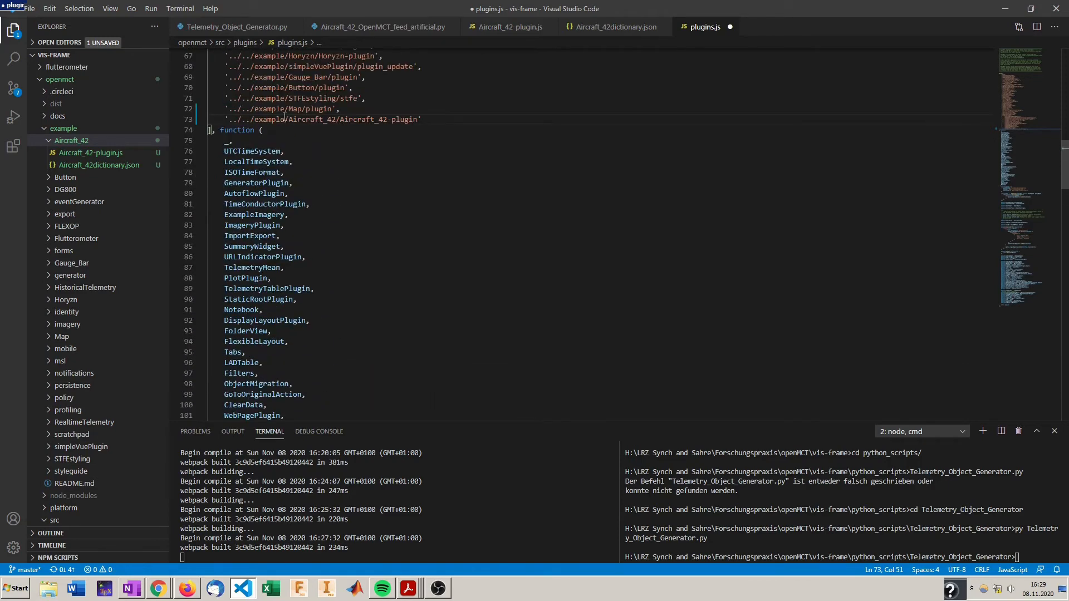
pyautogui.scroll(-3)
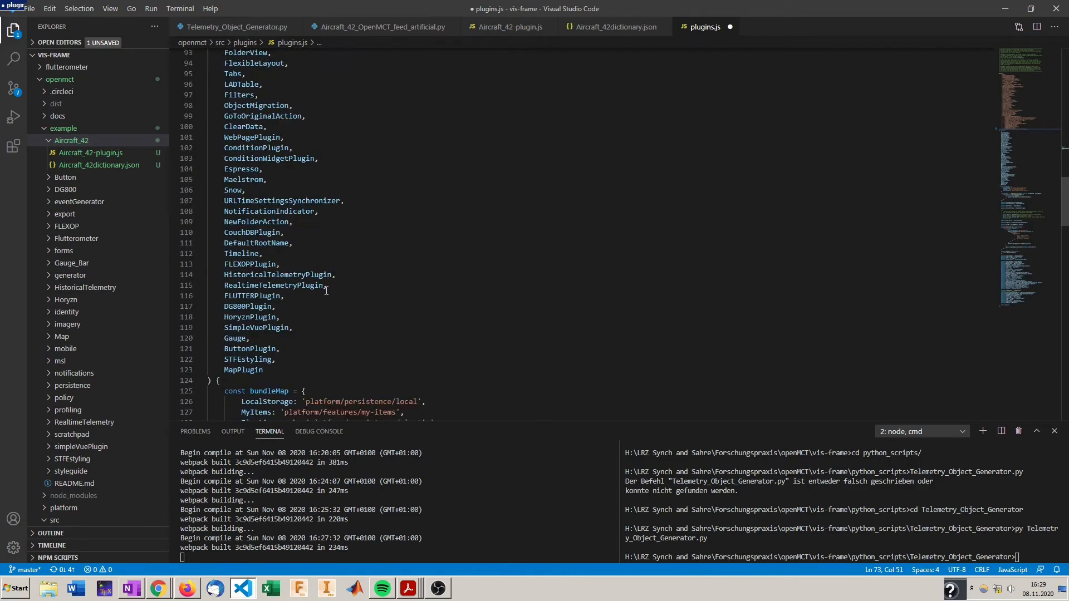
# Copy Aircraft_42Plugin from Aircraft_42-plugin.js and add it after MapPlugin in the callback parameters
pyautogui.click(508, 27)
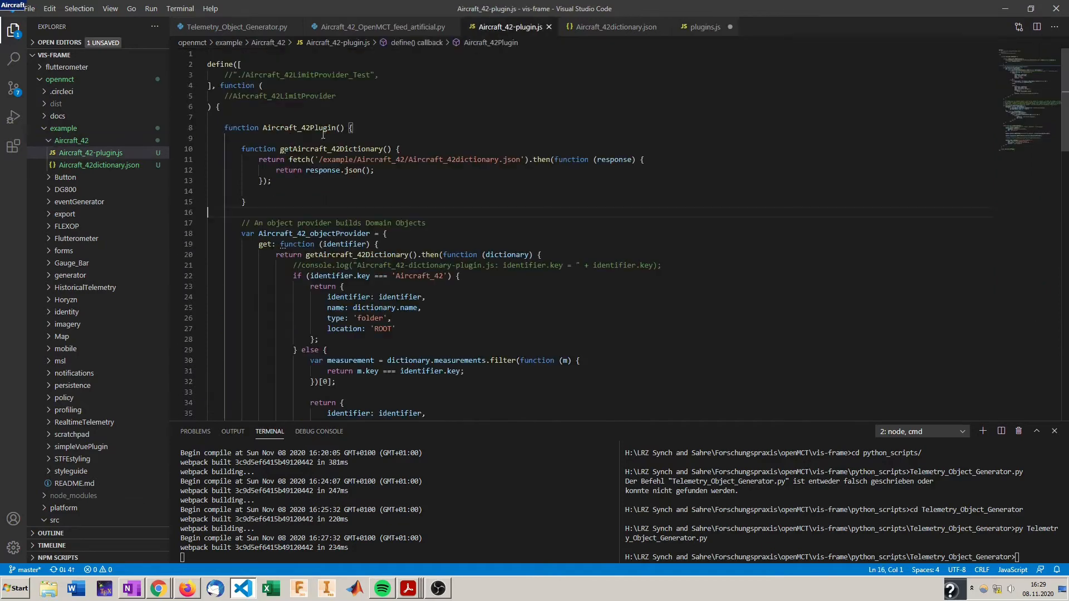
pyautogui.doubleClick(300, 127)
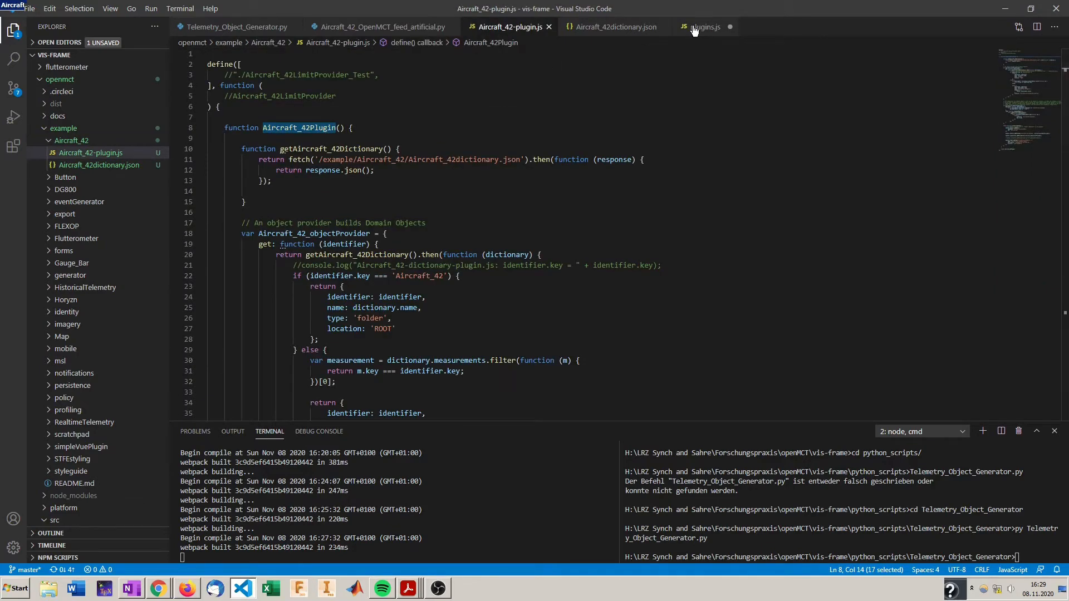
pyautogui.click(706, 27)
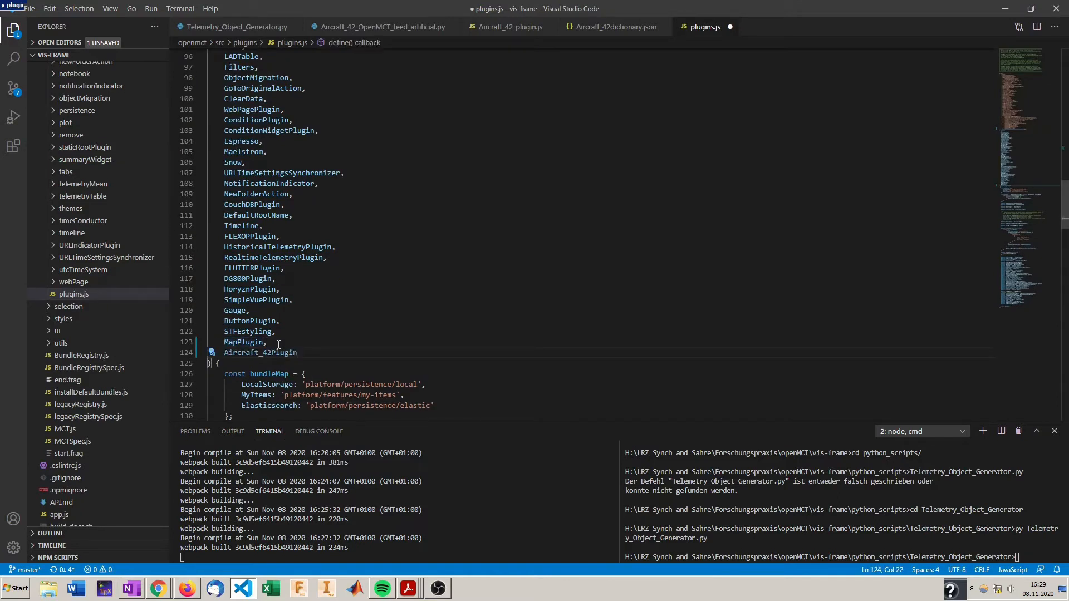
pyautogui.scroll(-3)
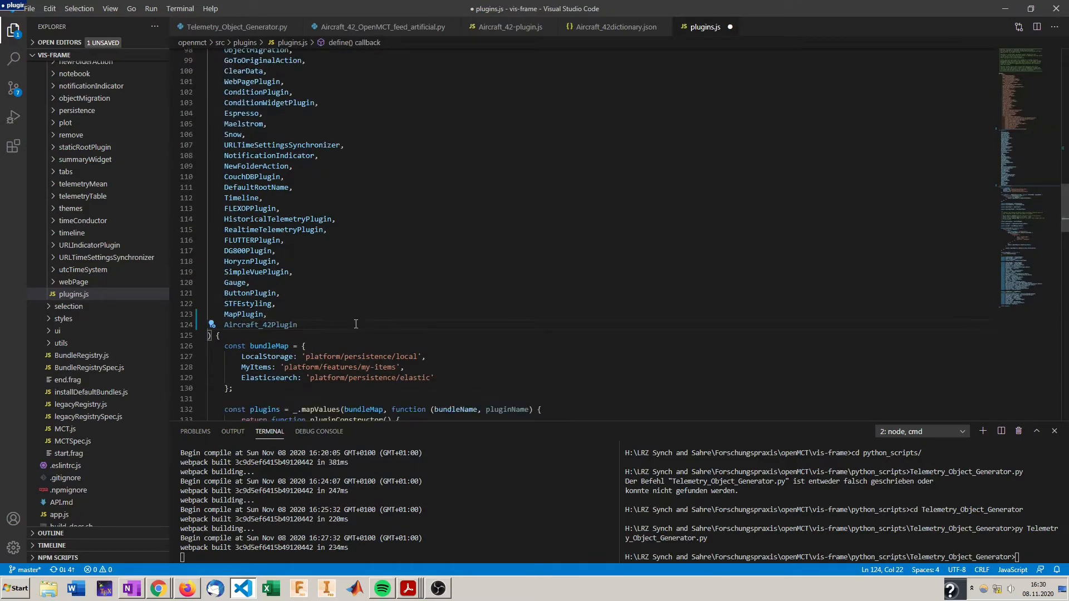
pyautogui.moveTo(428, 296)
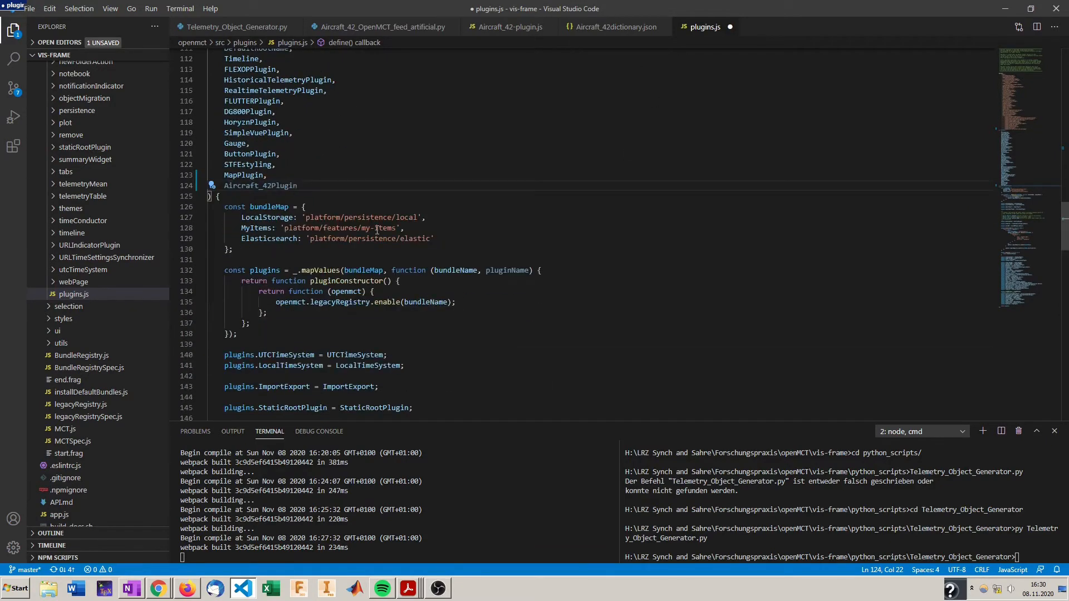
pyautogui.scroll(-3)
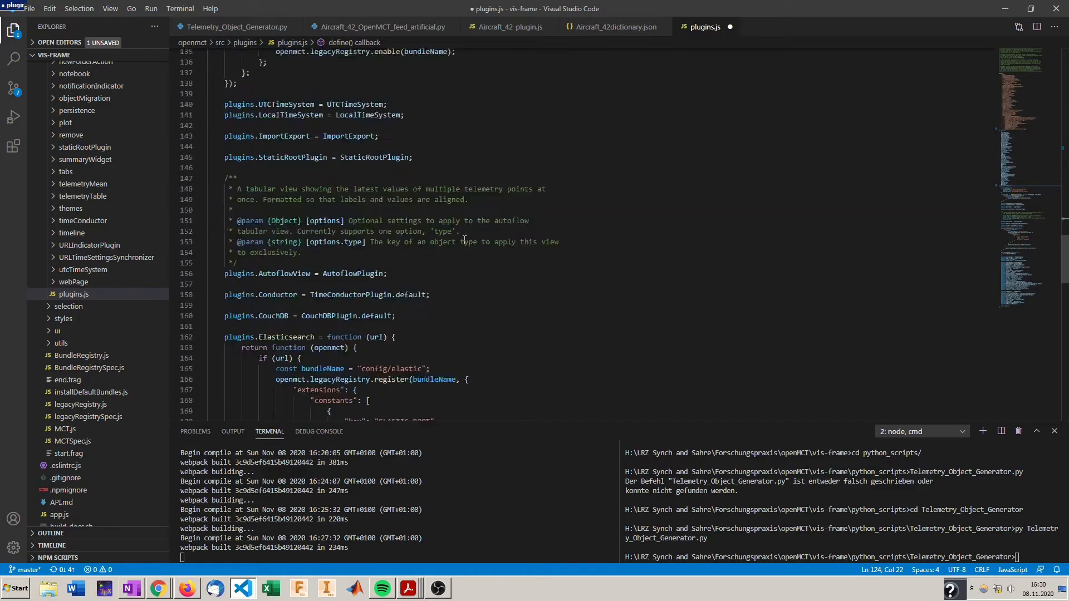
pyautogui.scroll(-3)
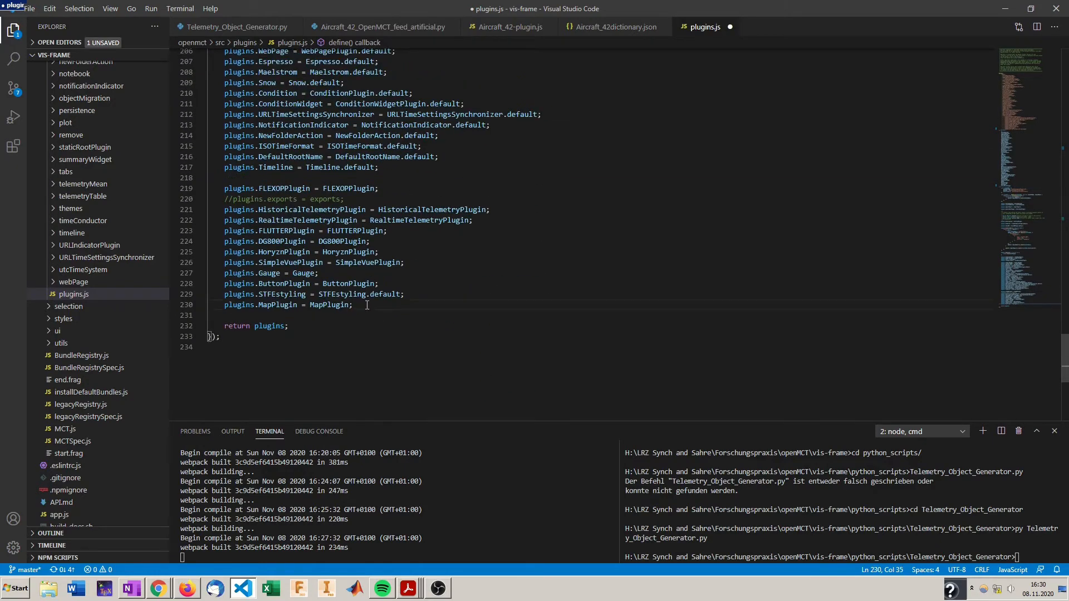
# Add the line plugins.Aircraft_42Plugin = Aircraft_42Plugin; before return plugins
pyautogui.write('plugin')
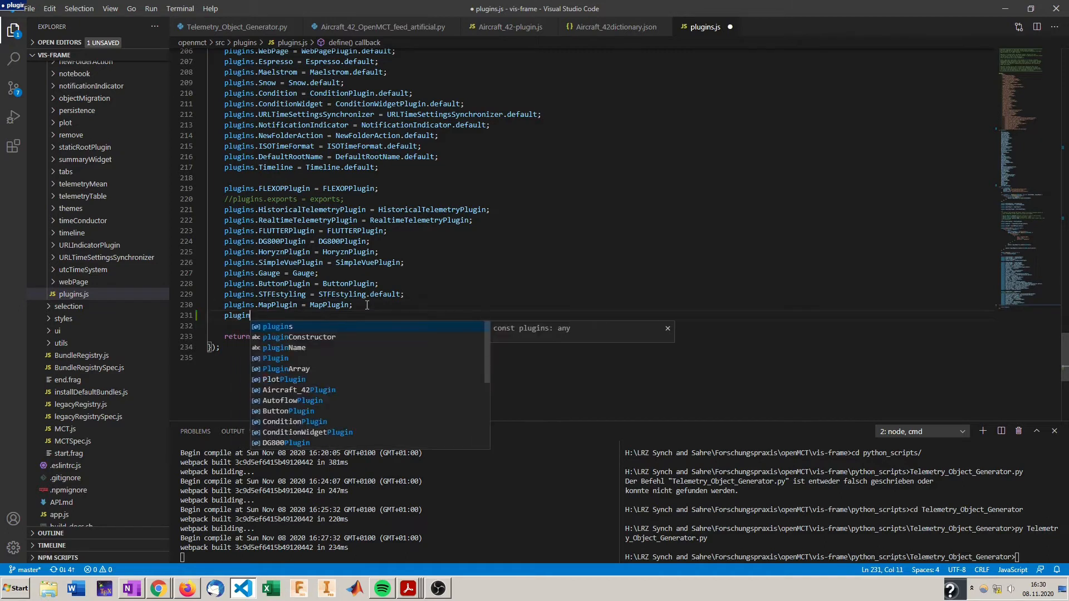
pyautogui.write('.')
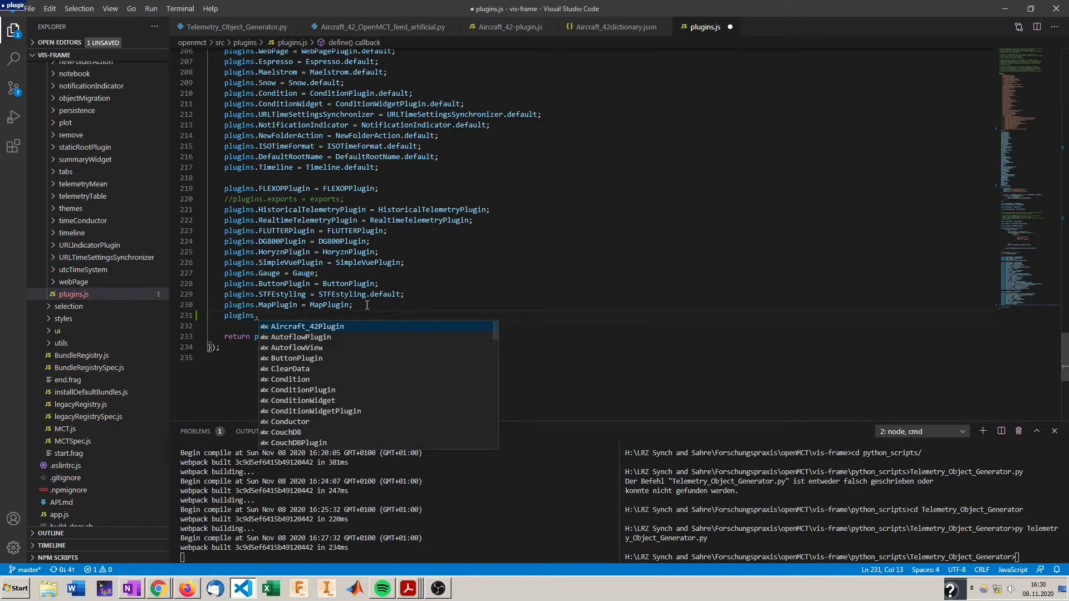
pyautogui.write('Aircraft_42Plugin =')
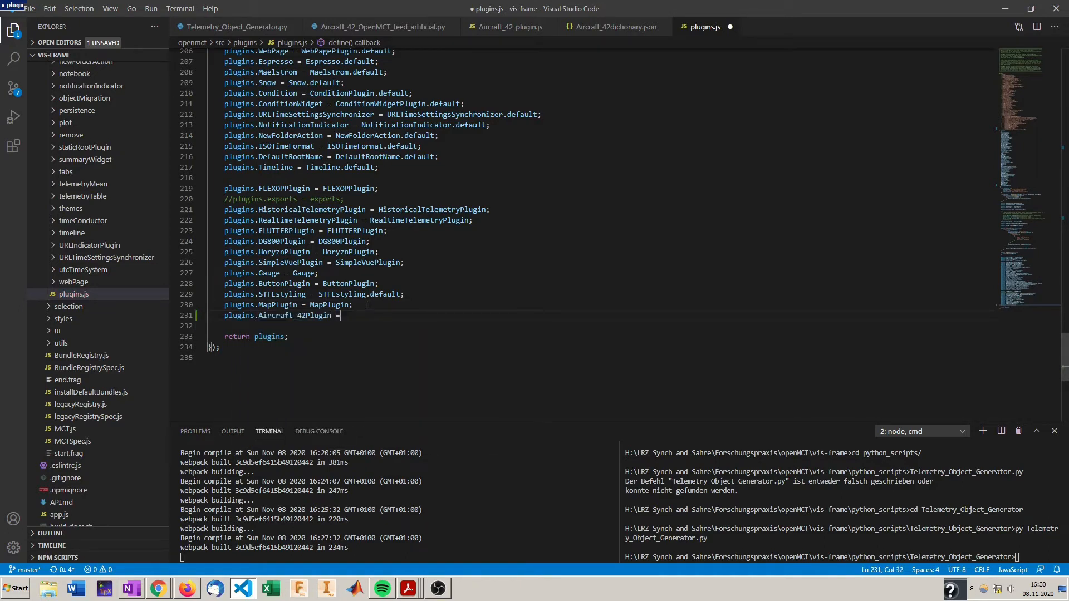
pyautogui.write('Aircraft_42Plugin;')
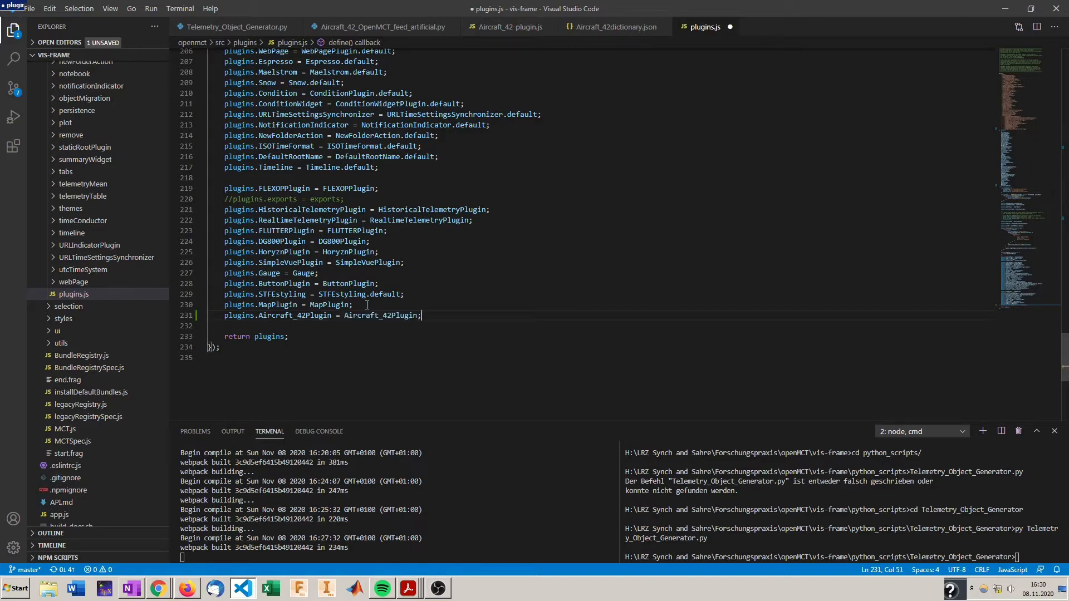
pyautogui.moveTo(637, 236)
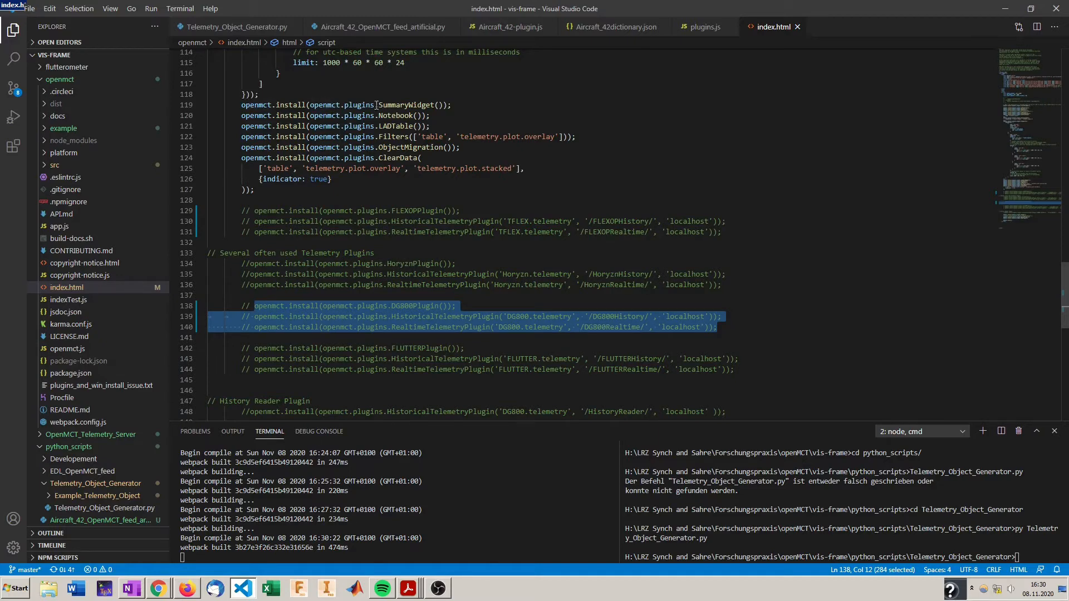
pyautogui.moveTo(402, 158)
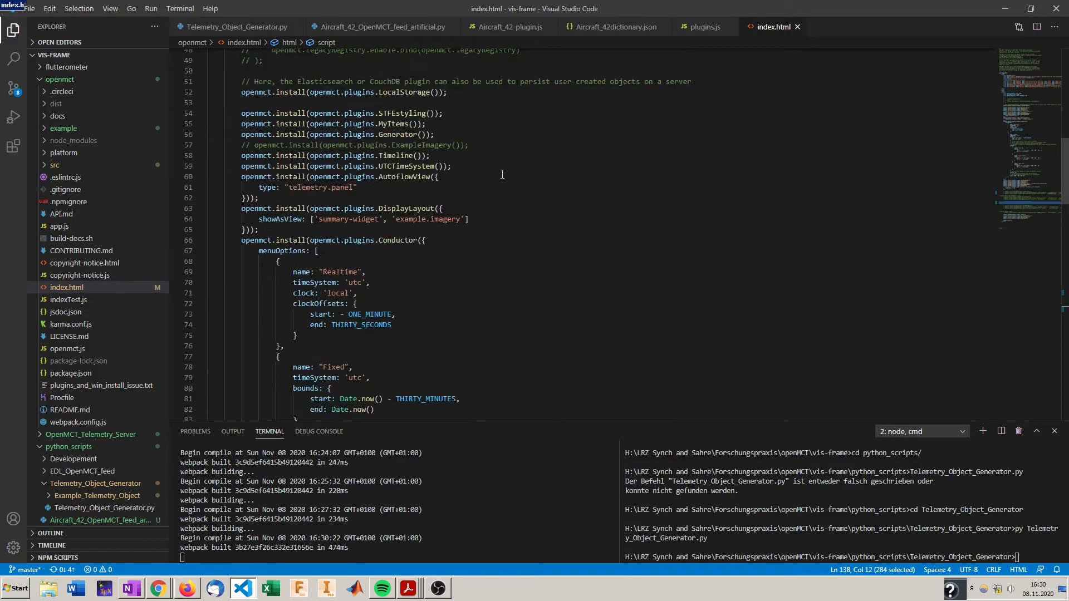
pyautogui.moveTo(457, 113)
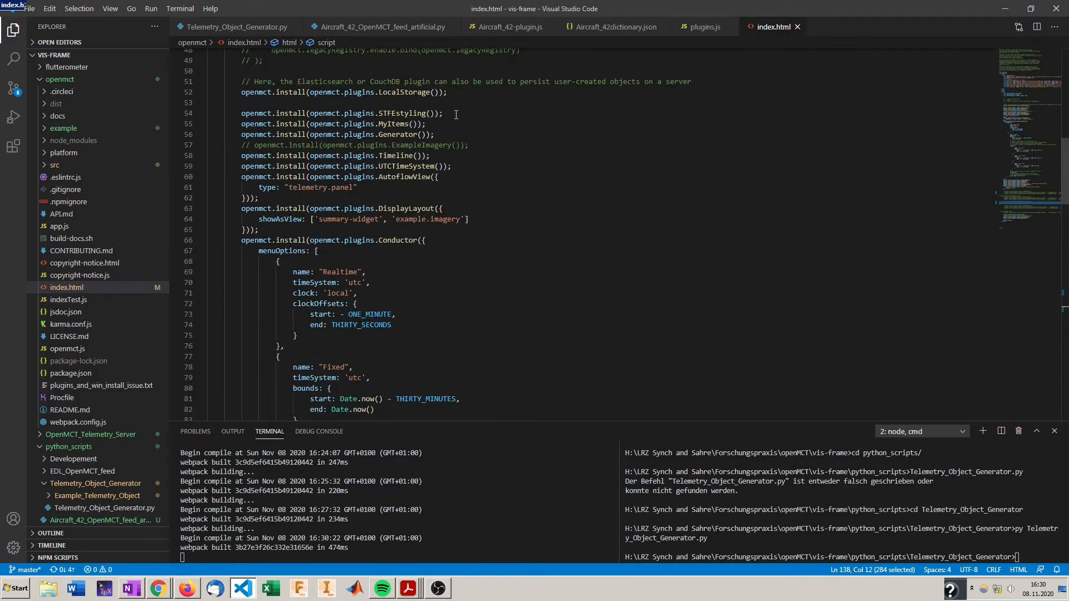
# Duplicate the three FLUTTER plugin lines in index.html and select the FLUTTERPlugin name
pyautogui.scroll(-3)
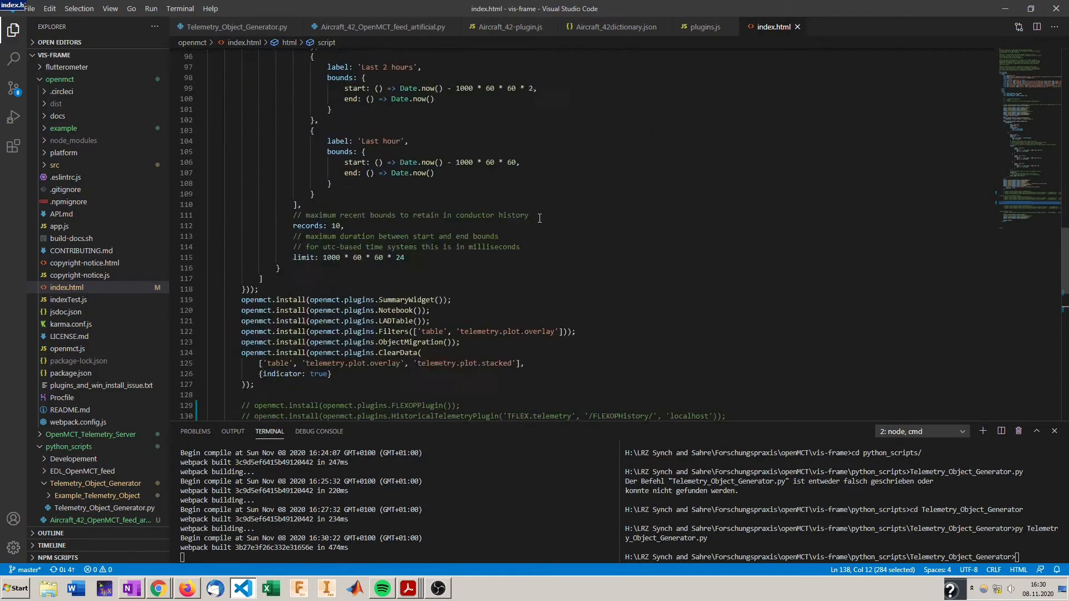
pyautogui.scroll(-3)
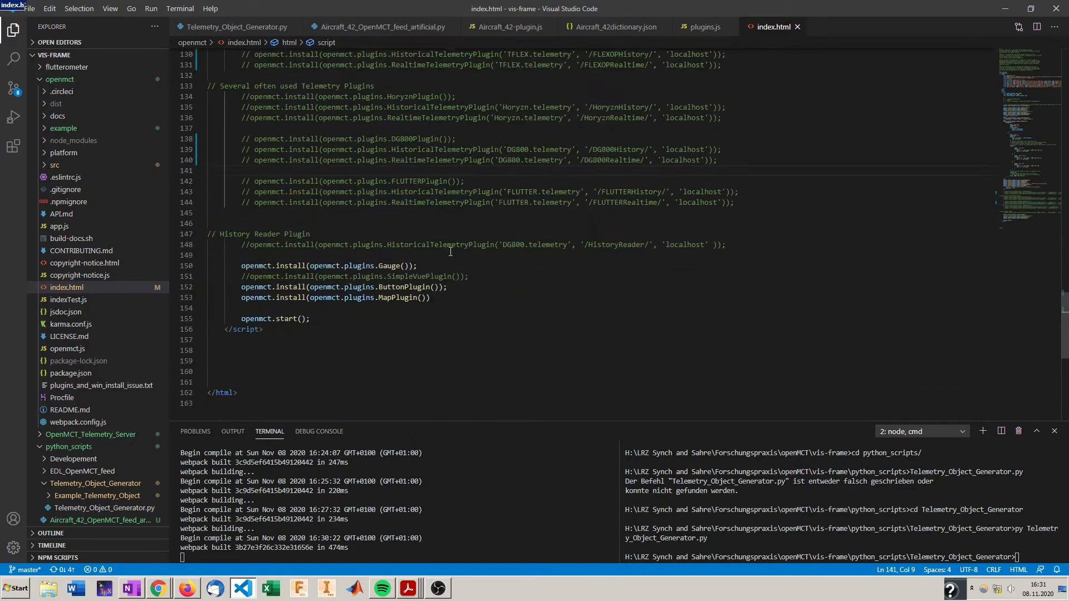
pyautogui.moveTo(565, 203); pyautogui.dragTo(735, 203)
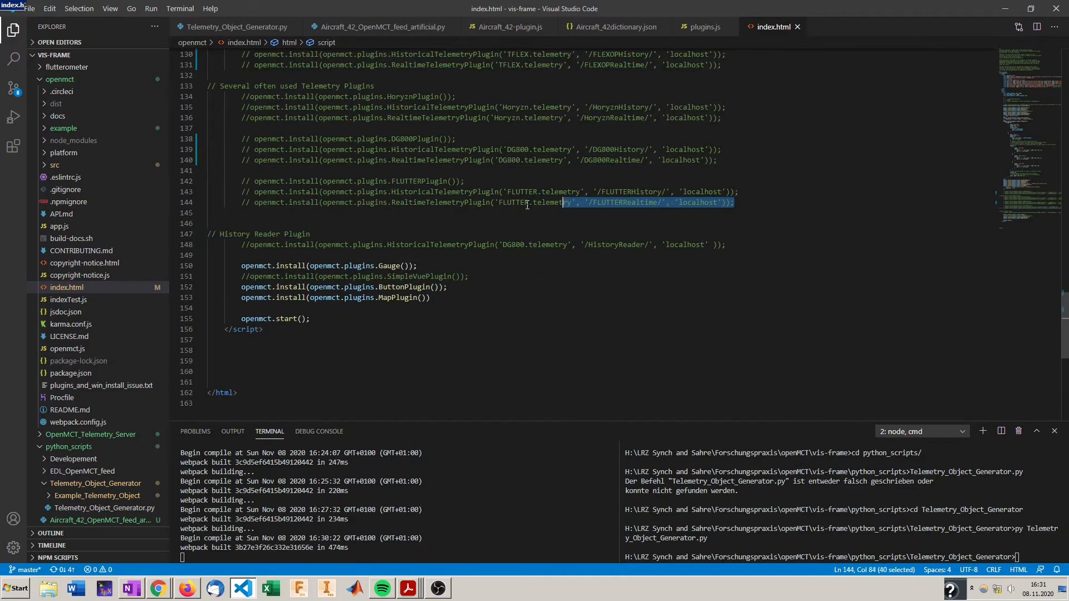
pyautogui.moveTo(546, 202); pyautogui.dragTo(242, 180)
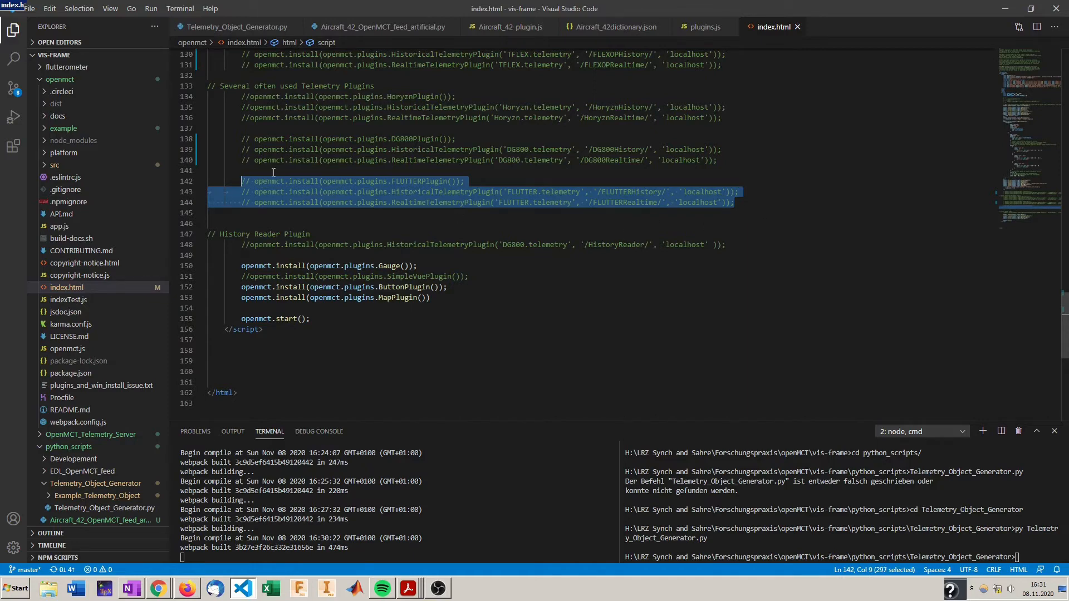
pyautogui.scroll(3)
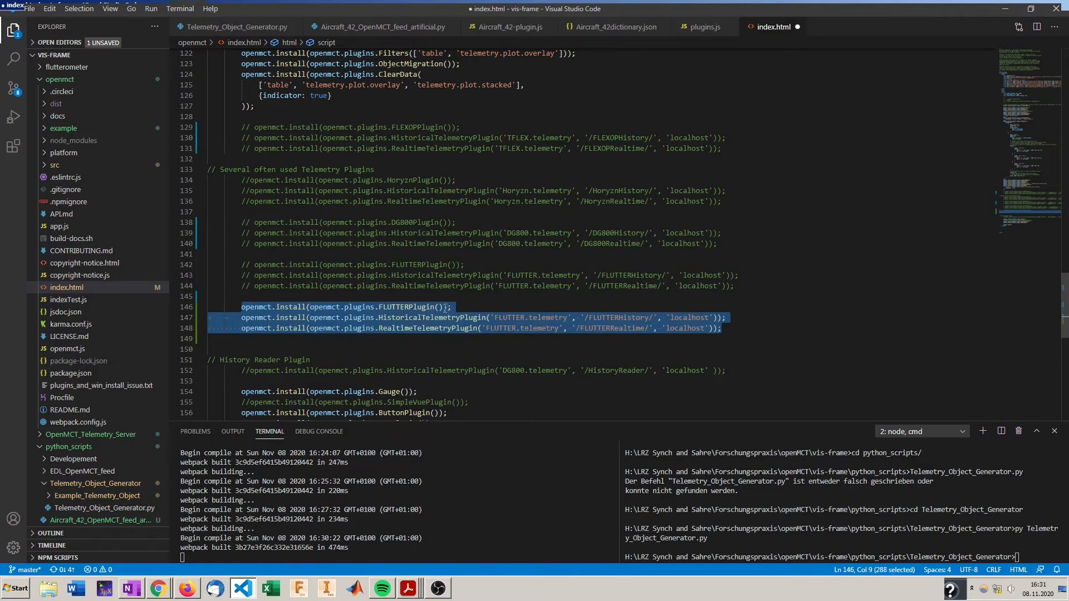
pyautogui.doubleClick(408, 307)
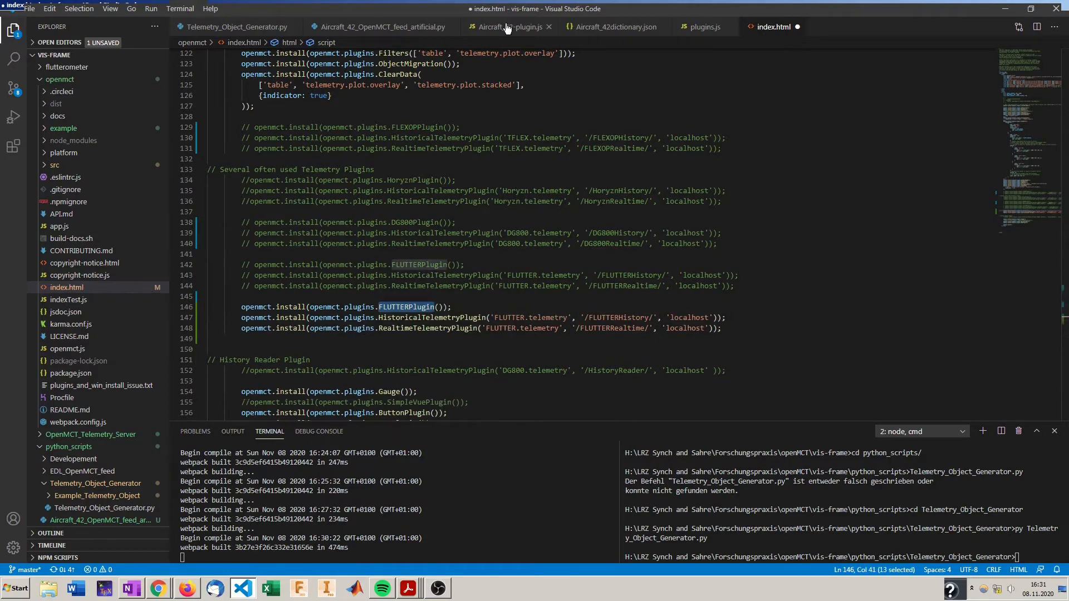
# Rename it to Aircraft_42Plugin and comment out the FLUTTER history and realtime install lines
pyautogui.click(510, 26)
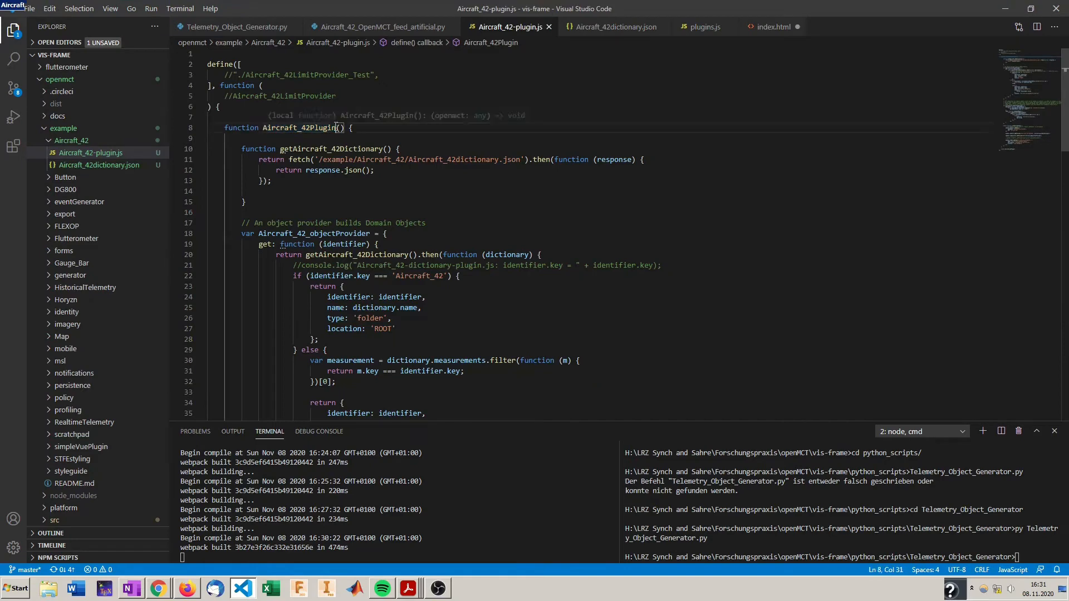
pyautogui.doubleClick(298, 127)
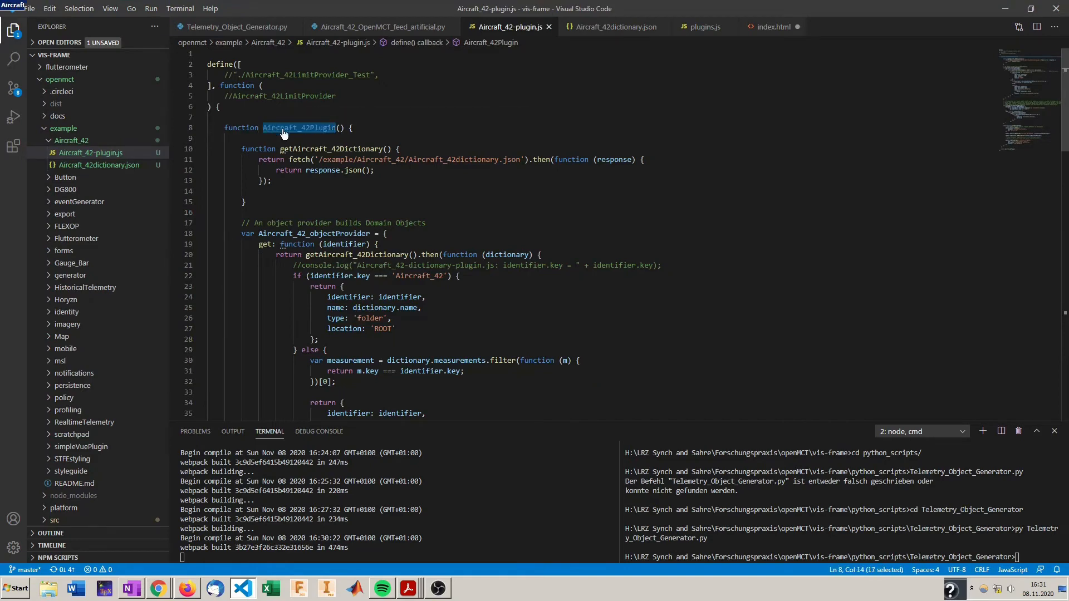
pyautogui.click(775, 26)
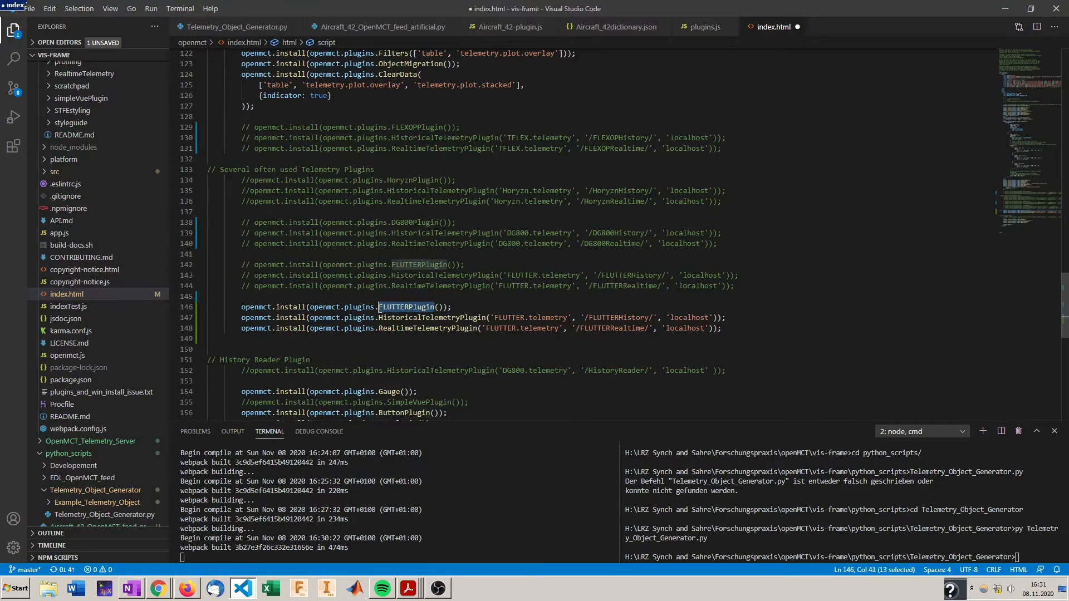
pyautogui.write('Aircraft_42Plugin')
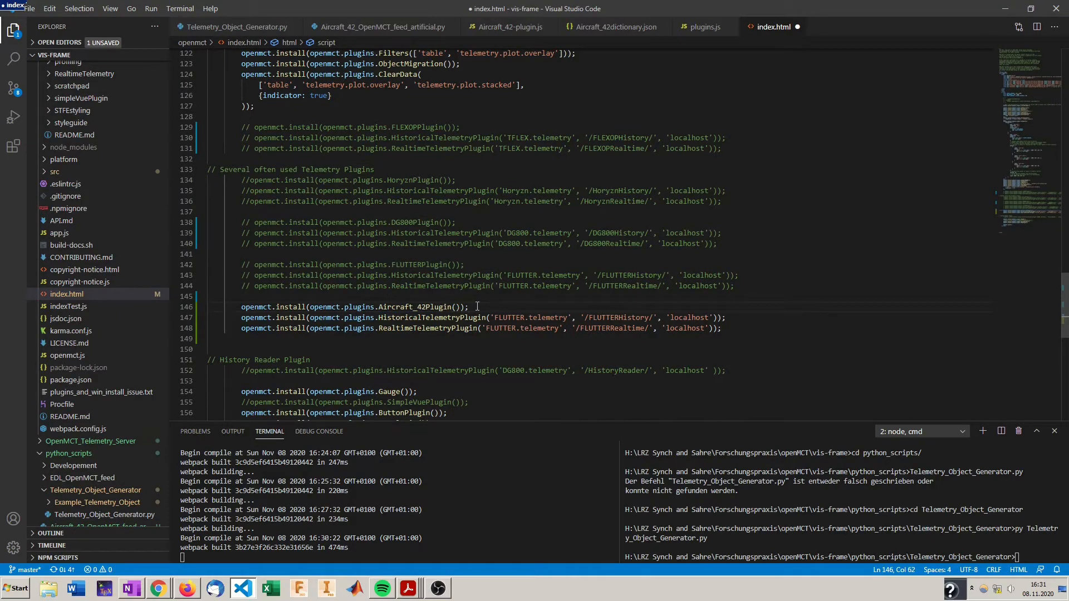
pyautogui.moveTo(539, 307)
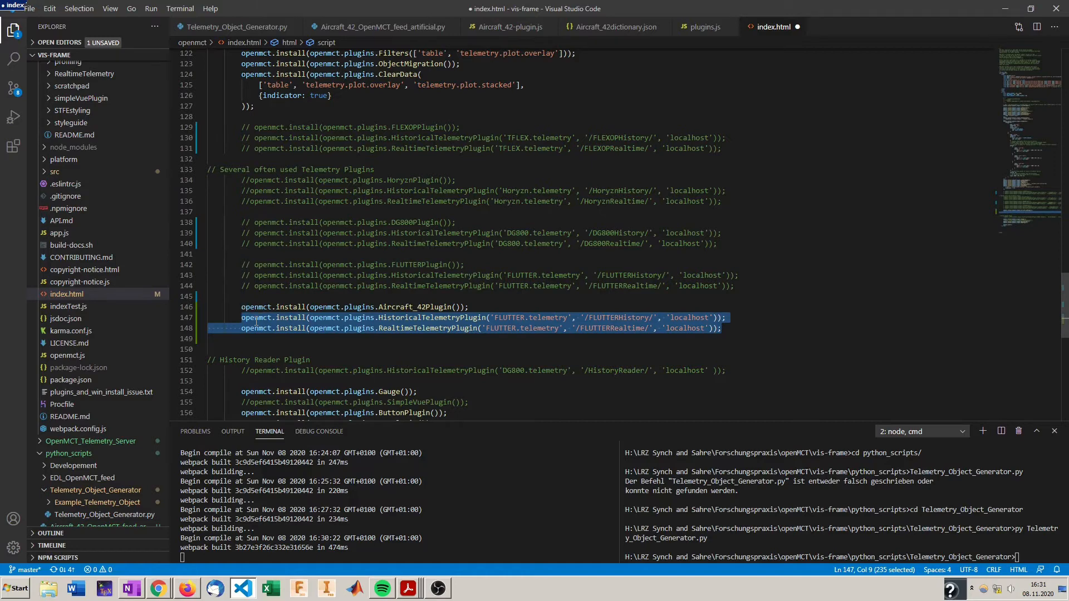
pyautogui.click(241, 317)
pyautogui.write('//')
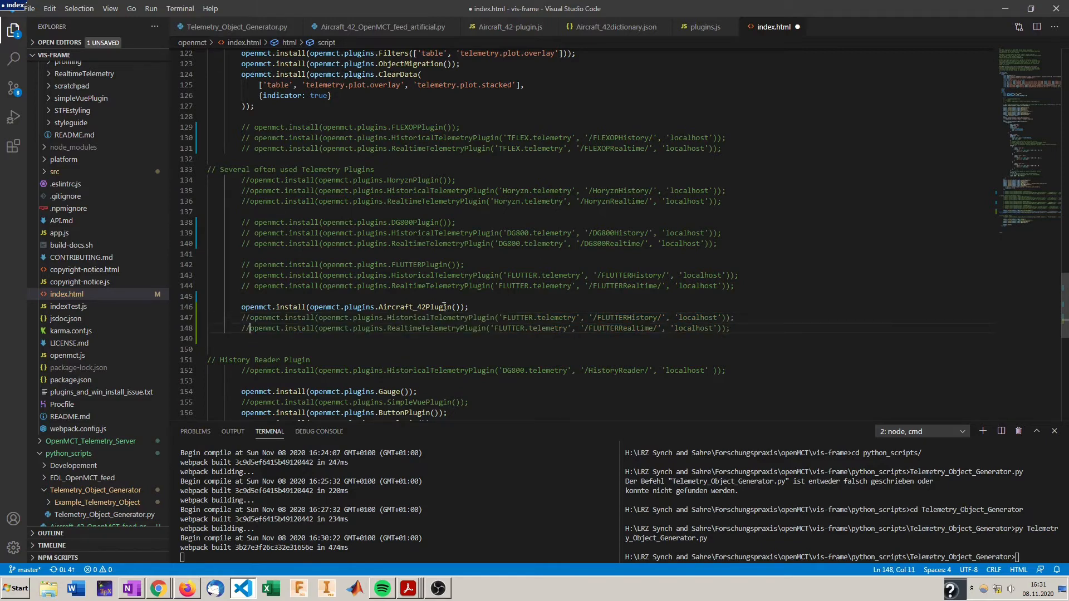
pyautogui.moveTo(521, 311)
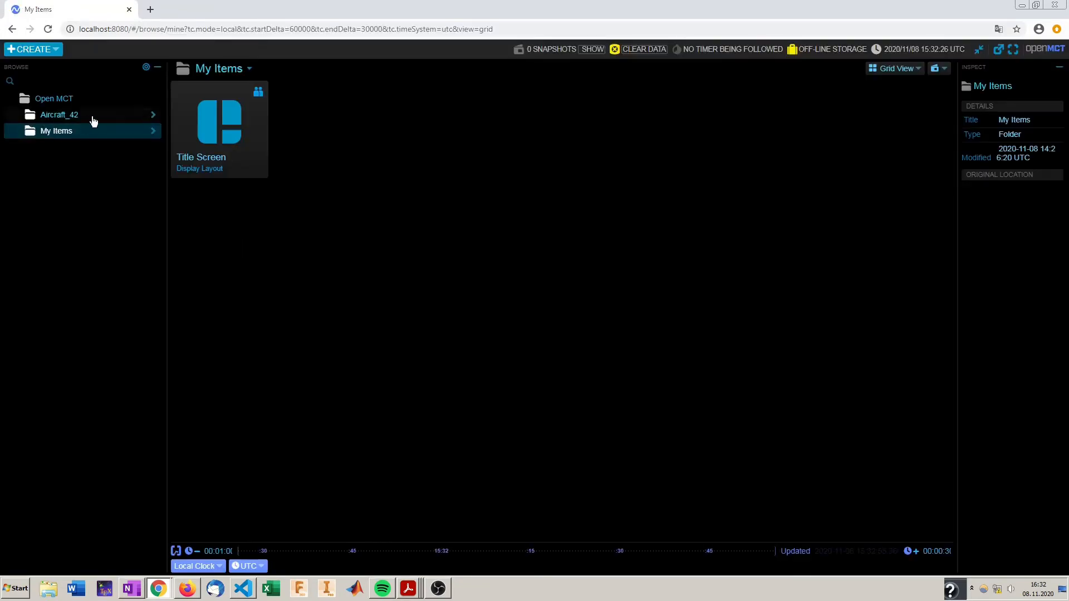
# Expand the Aircraft_42 folder in OpenMCT and open the Height above Ground plot
pyautogui.click(59, 115)
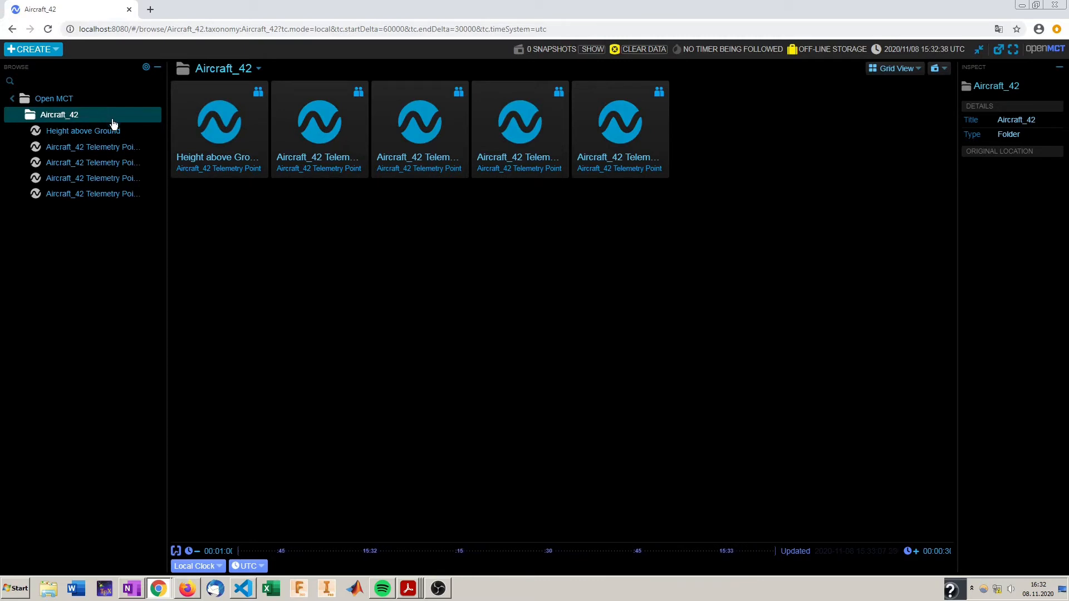
pyautogui.moveTo(111, 154)
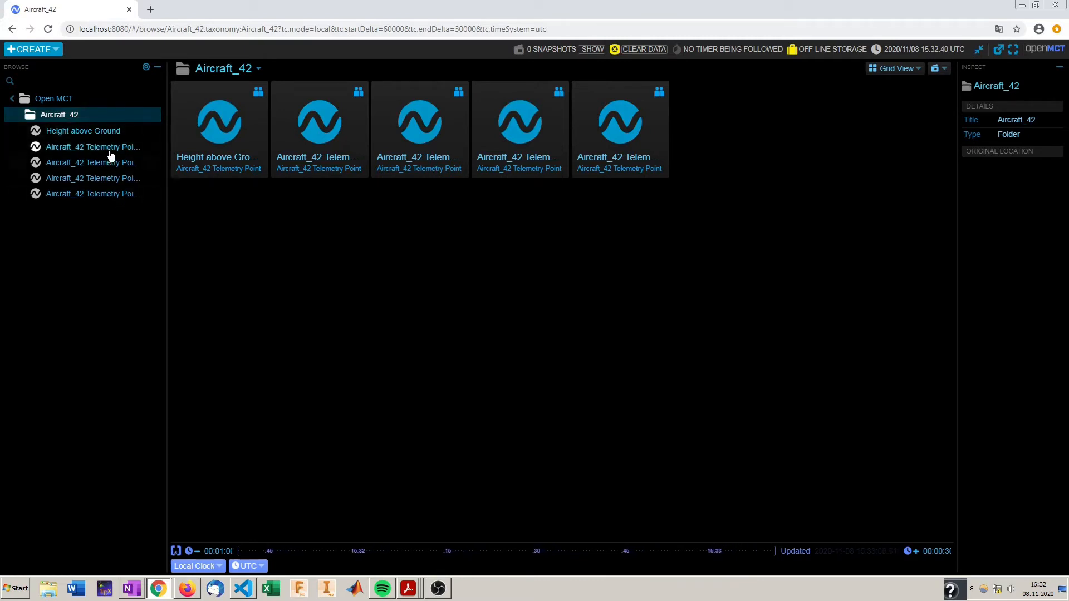
pyautogui.click(82, 131)
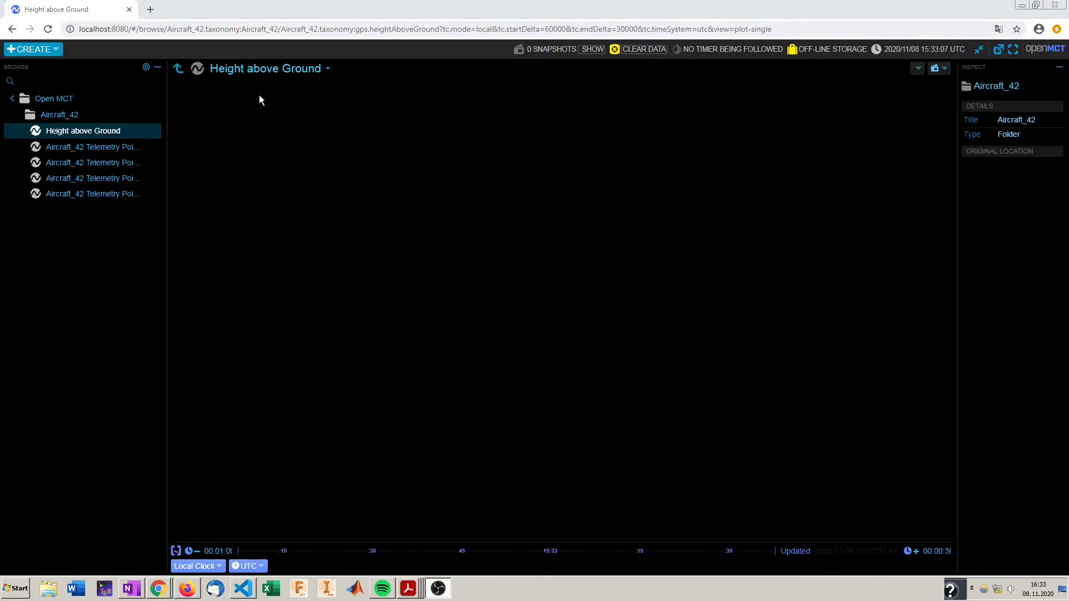
pyautogui.moveTo(90, 173)
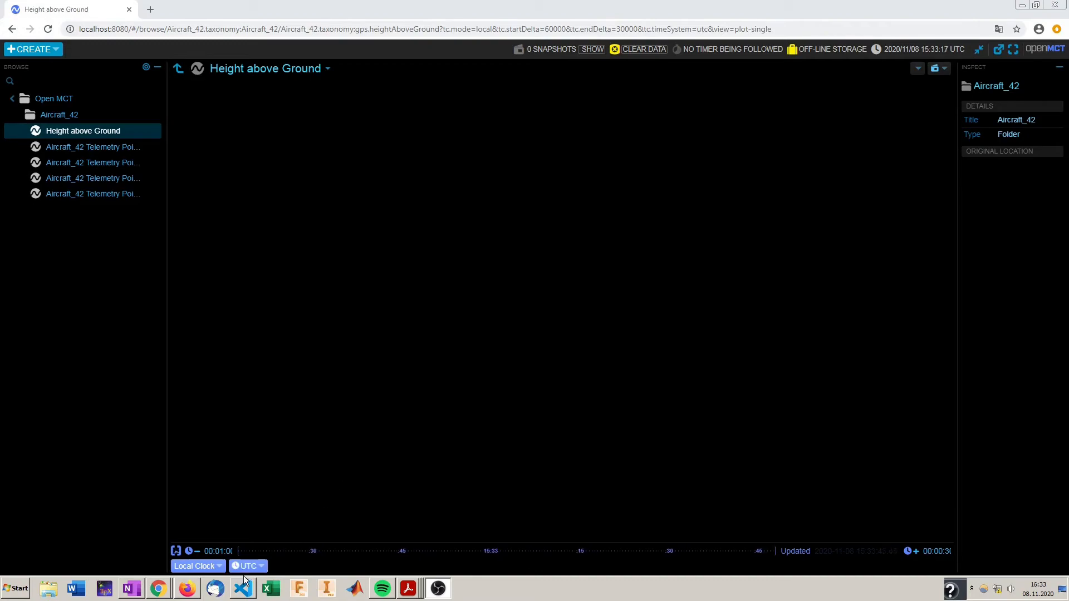
pyautogui.click(243, 588)
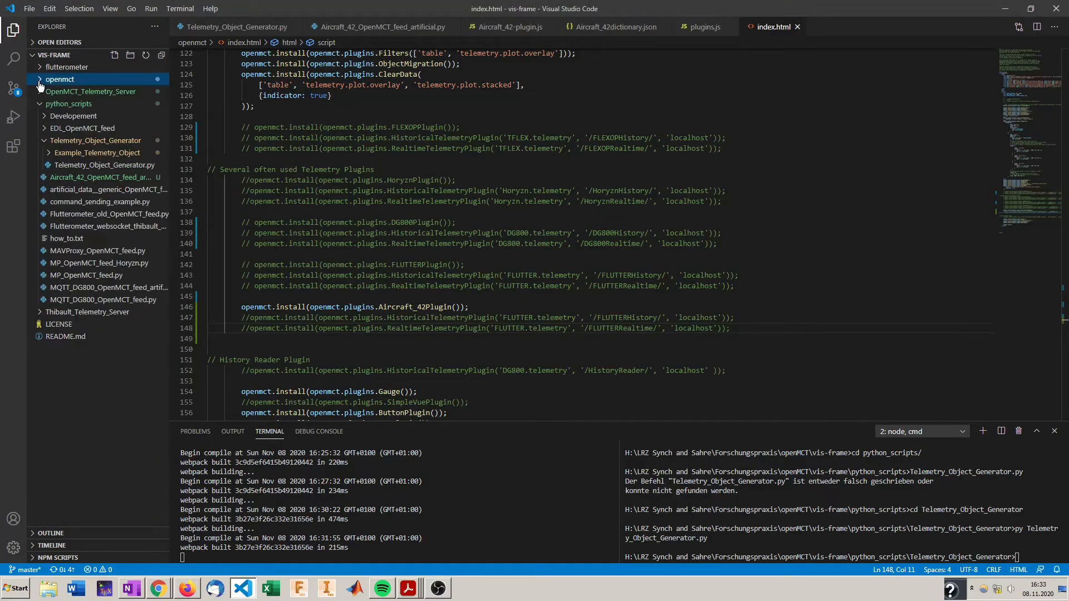
# Expand OpenMCT_Telemetry_Server in the Explorer and open its server.js
pyautogui.click(89, 91)
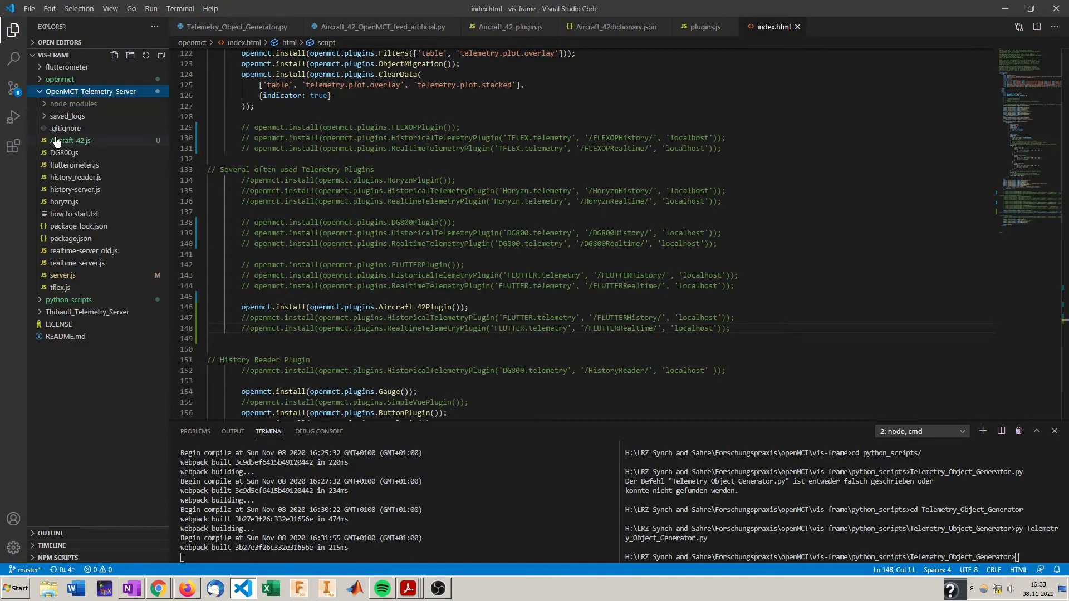
pyautogui.moveTo(77, 144)
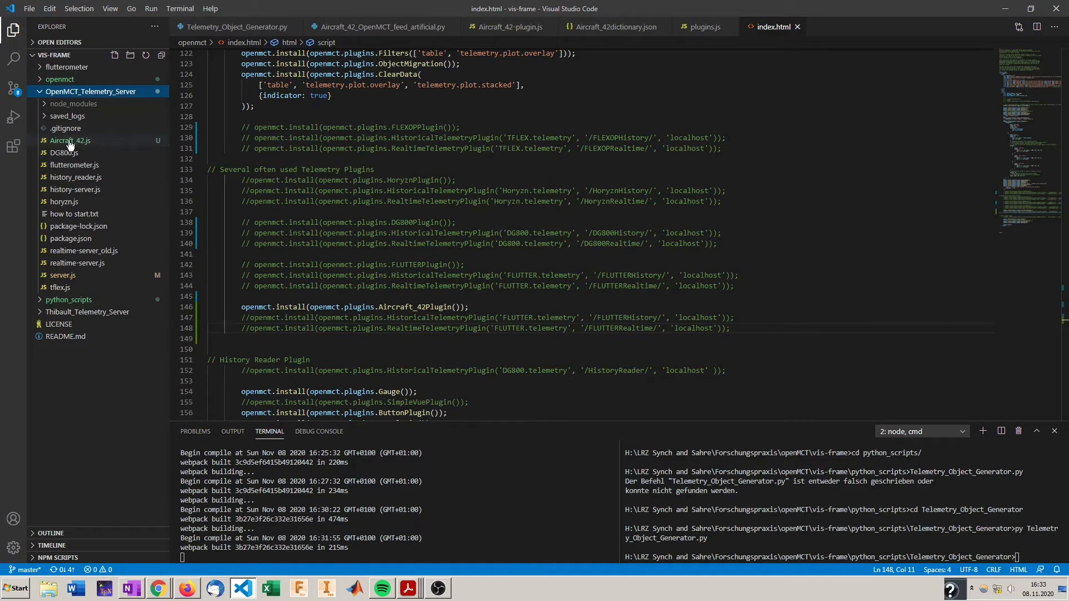
pyautogui.moveTo(76, 266)
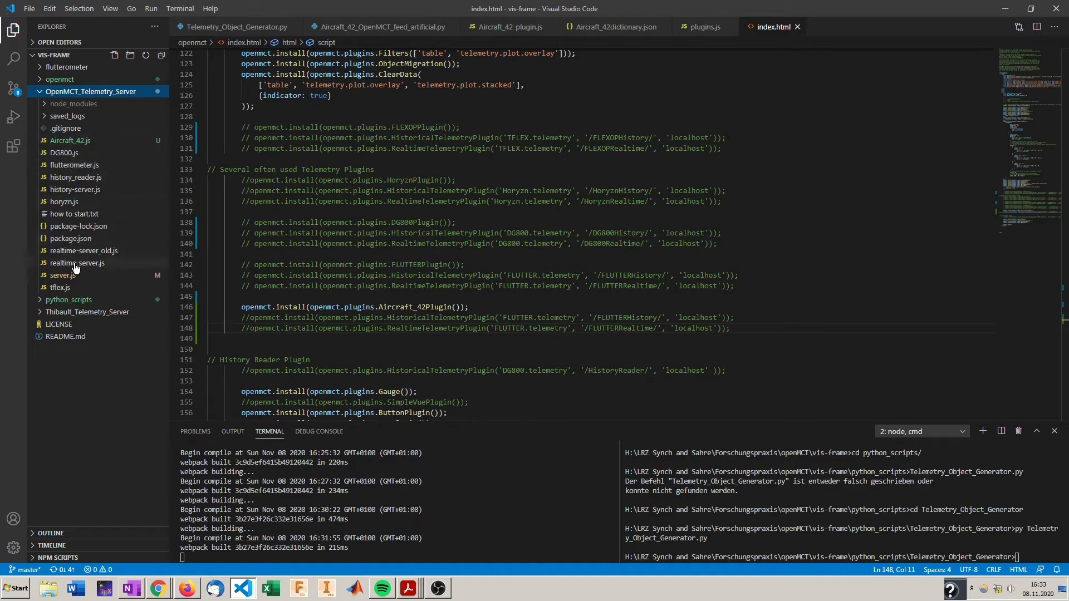
pyautogui.moveTo(78, 276)
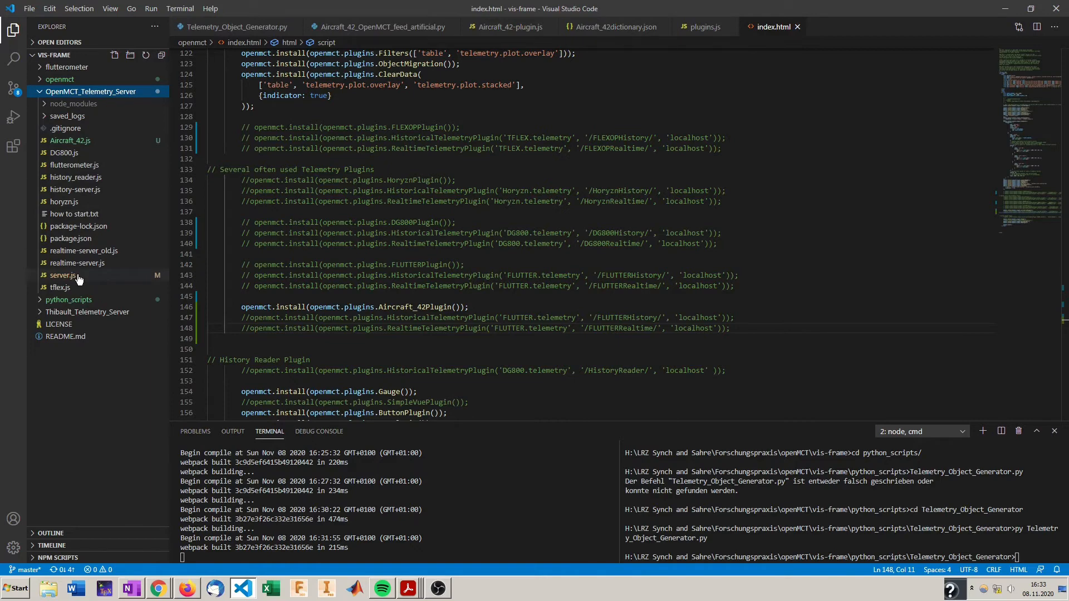
pyautogui.click(62, 275)
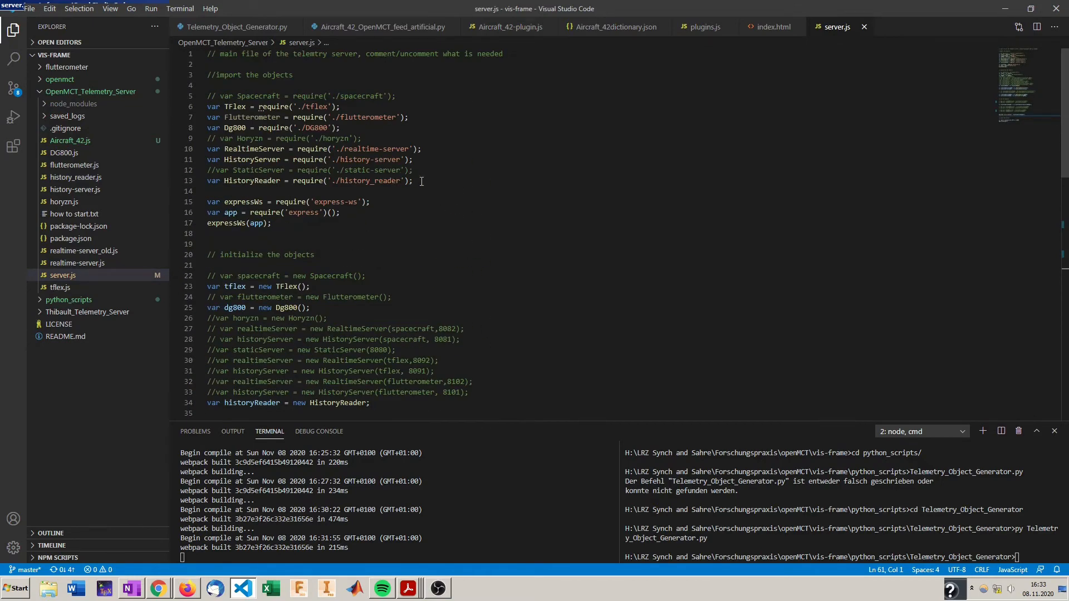
# Add var Aircraft_42 = require('./Aircraft_42'); to server.js, checking the name in Aircraft_42.js
pyautogui.write('v')
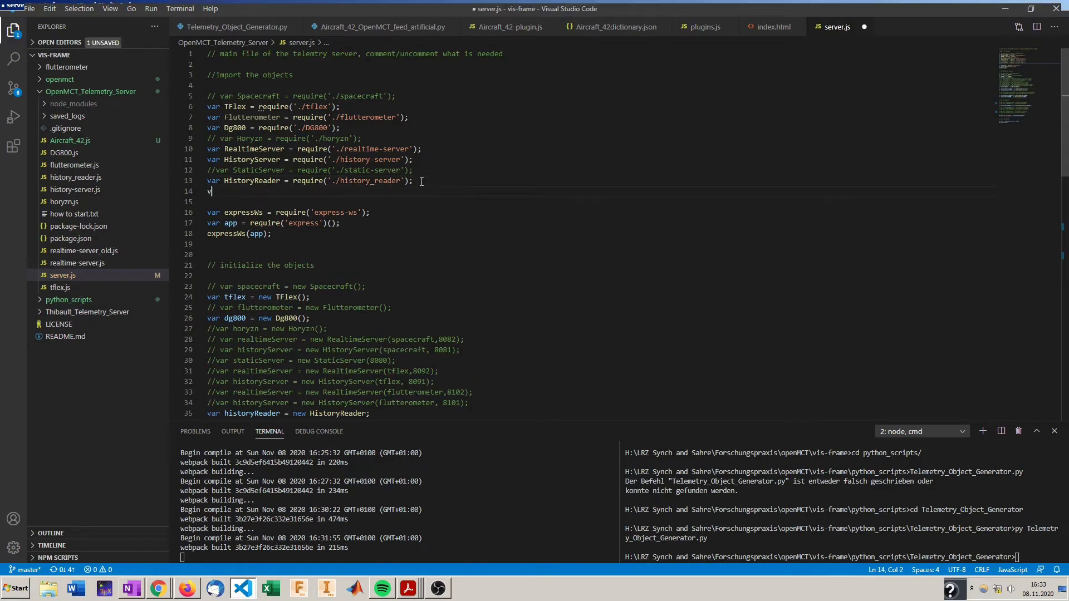
pyautogui.write('ar')
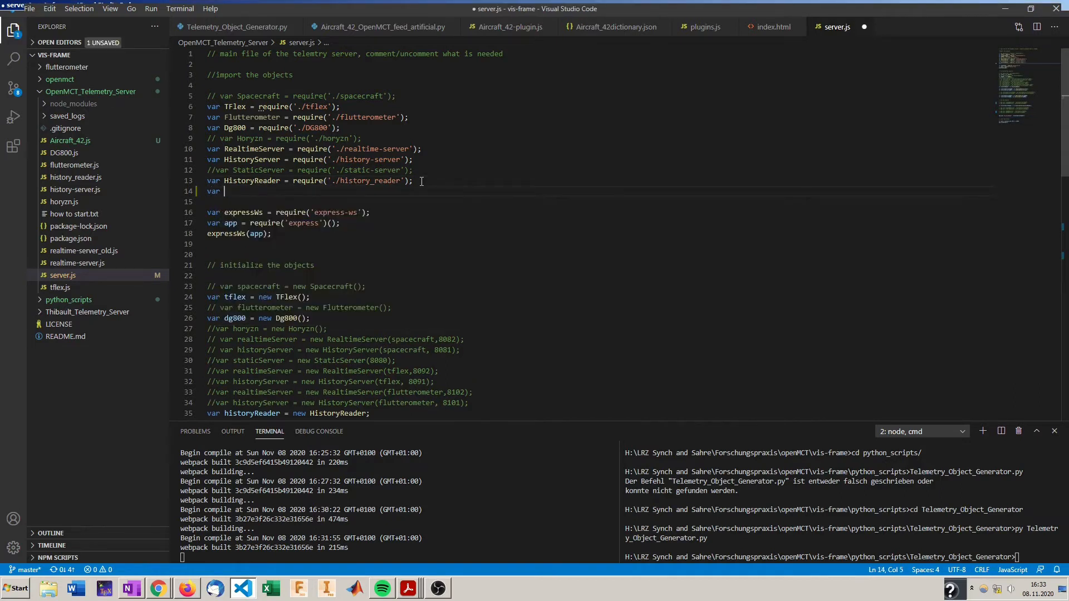
pyautogui.write('Aircraft')
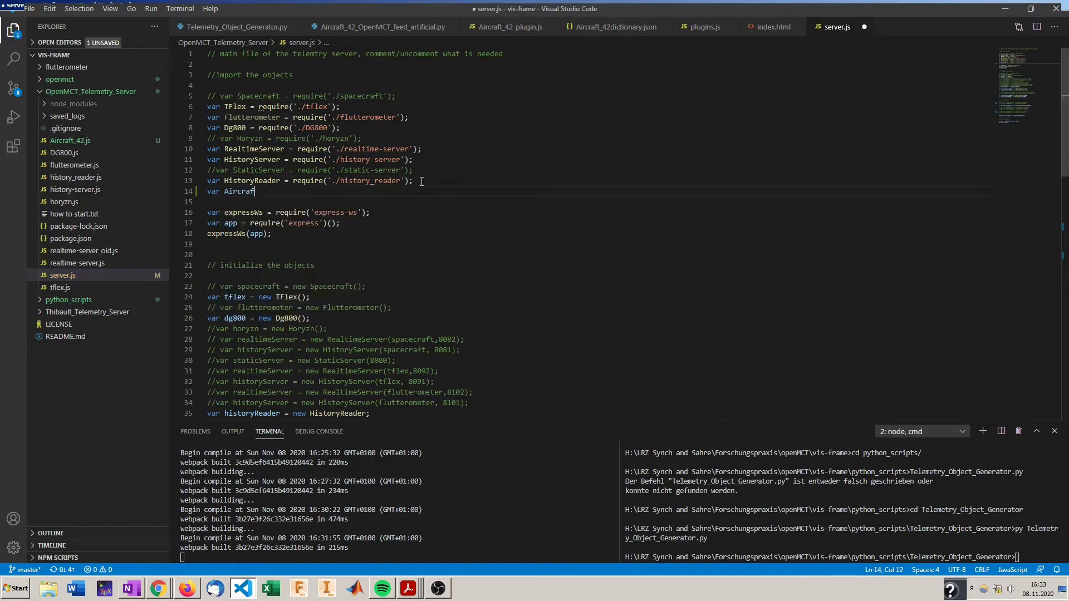
pyautogui.write('_')
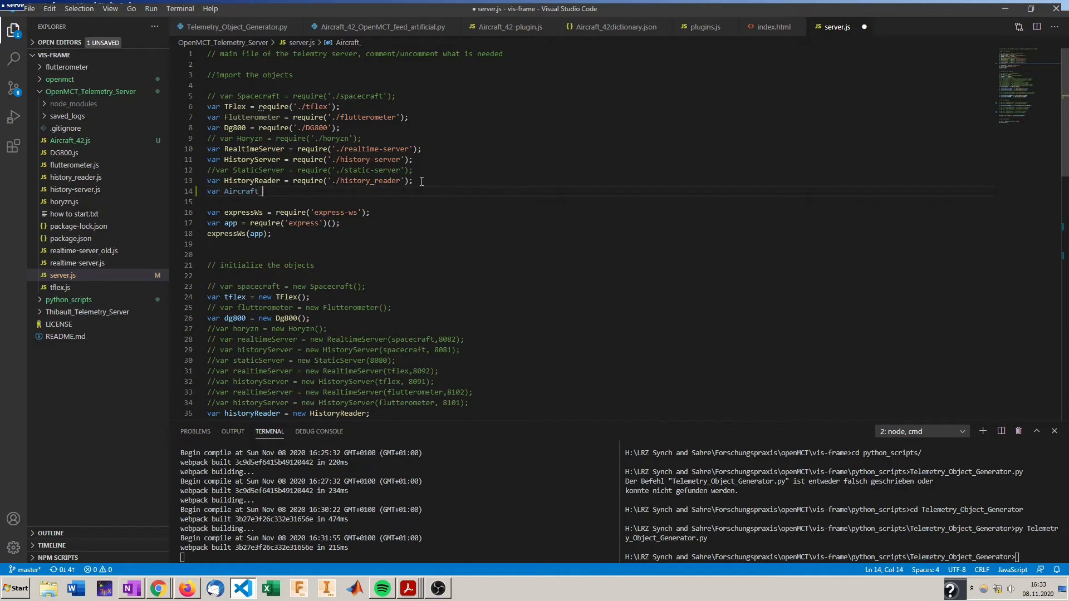
pyautogui.write('42 =')
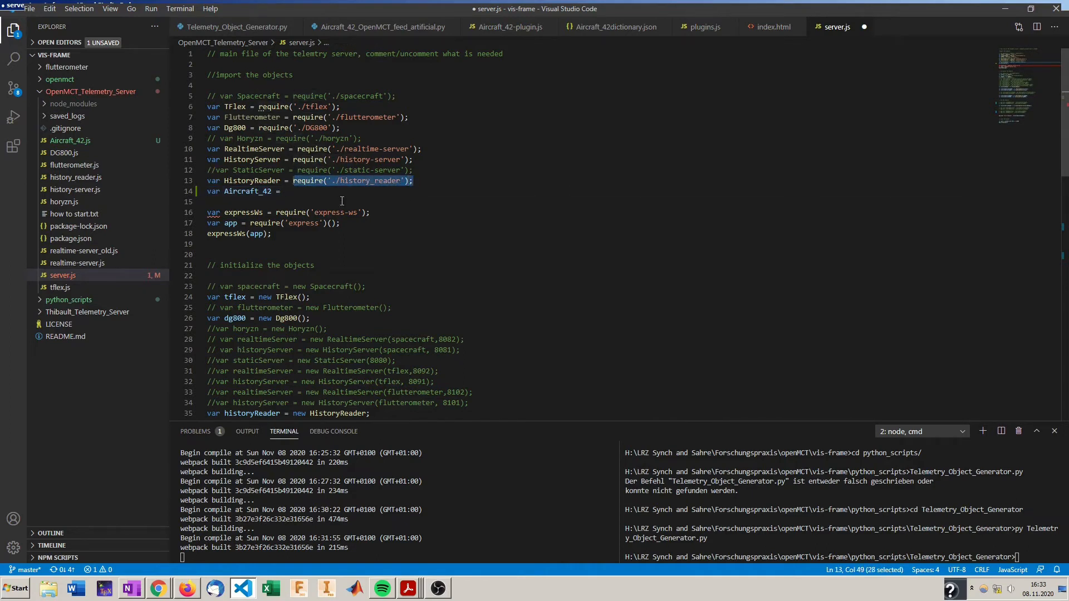
pyautogui.write("require('./history_reader');")
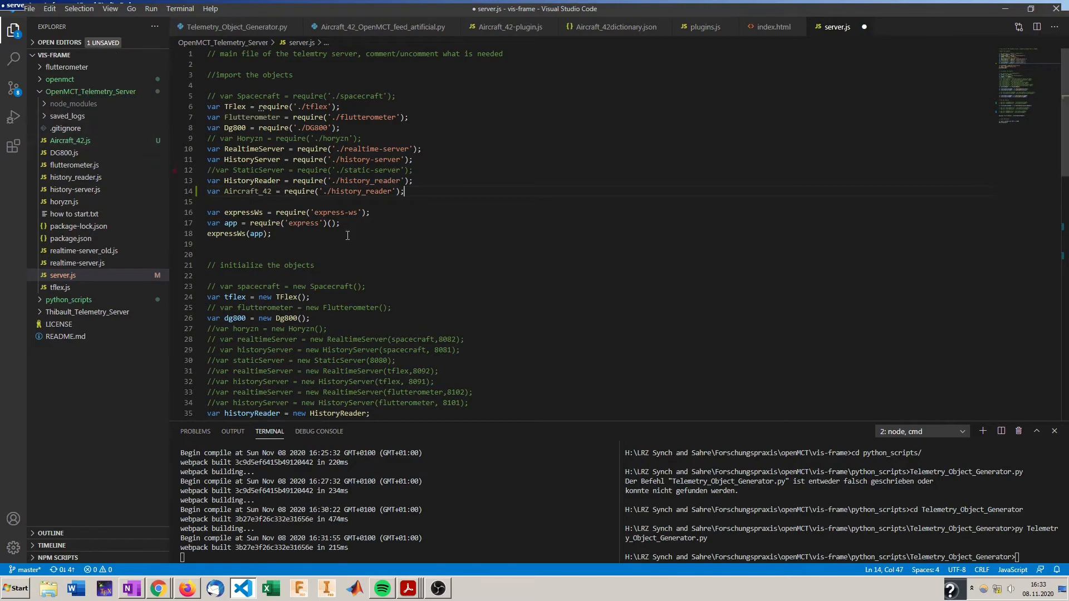
pyautogui.click(69, 140)
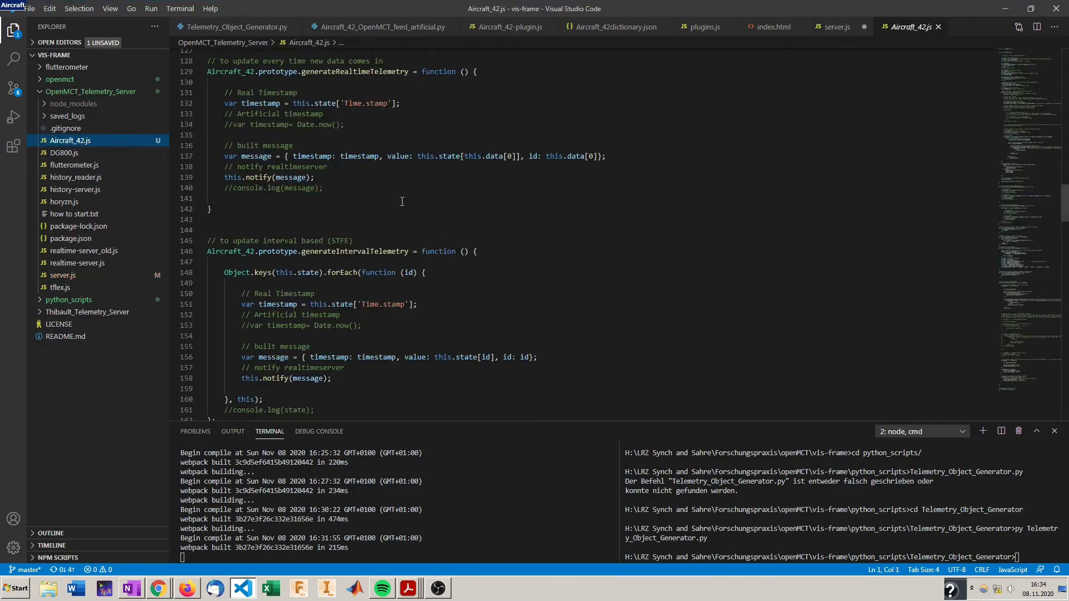
pyautogui.click(838, 27)
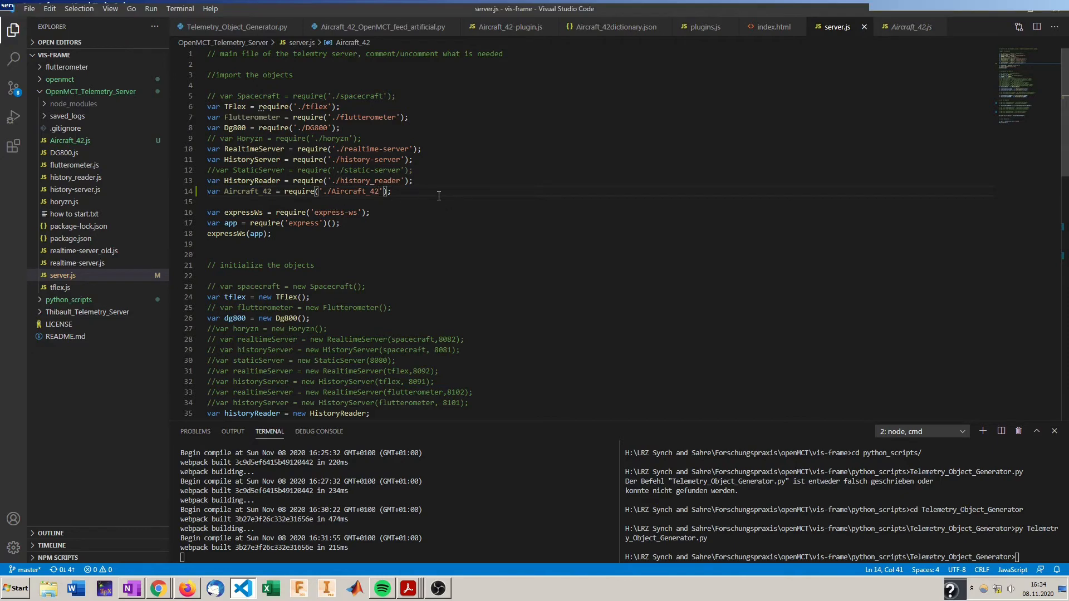
# Duplicate the history reader line into aircraft42 = new Aircraft_42 with its realtime and history servers
pyautogui.scroll(-3)
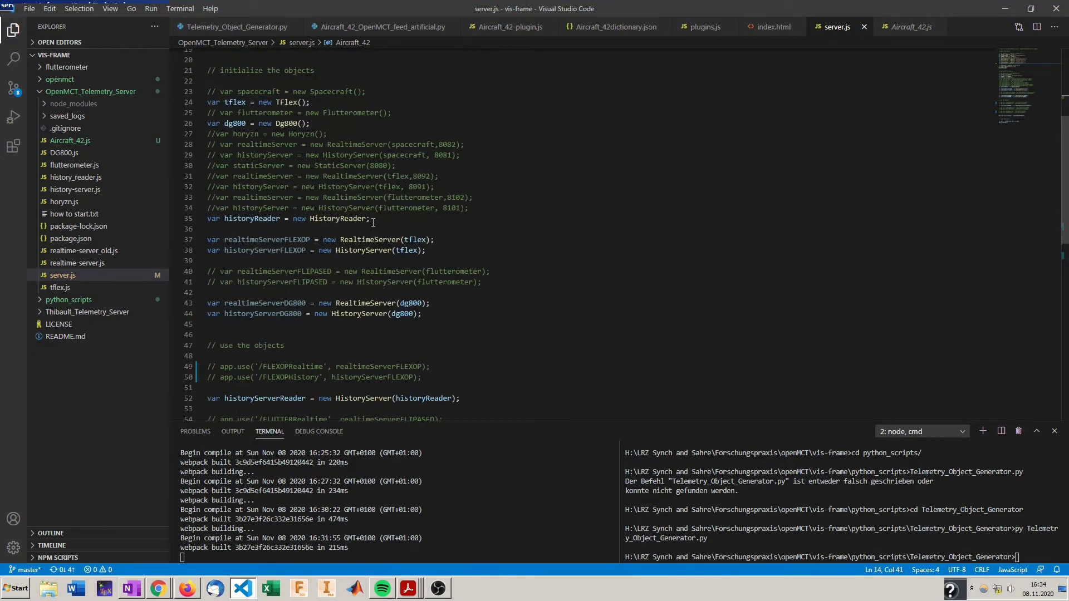
pyautogui.tripleClick(286, 218)
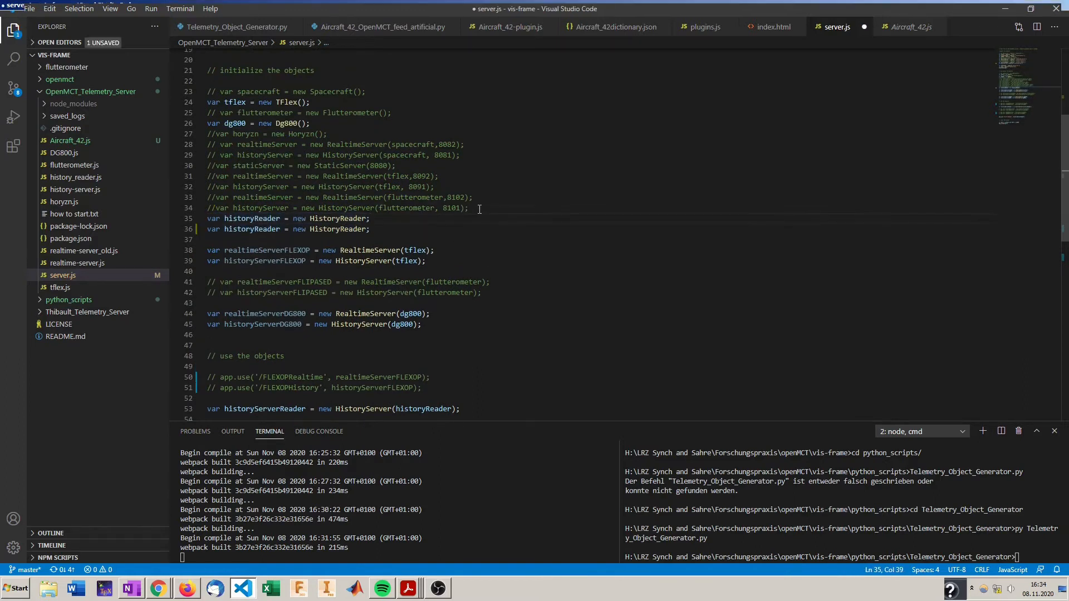
pyautogui.doubleClick(251, 219)
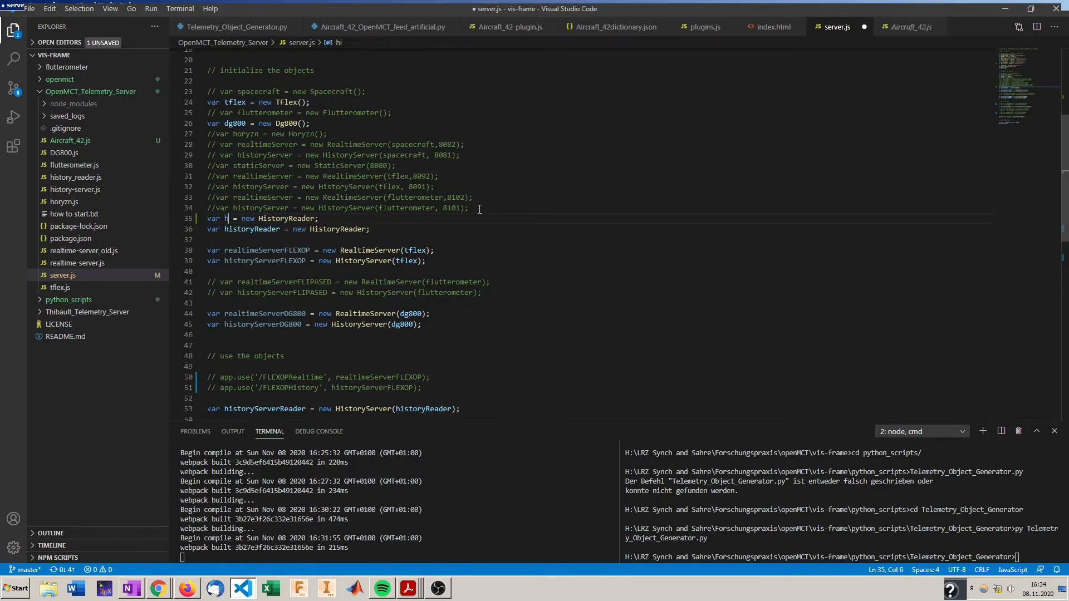
pyautogui.write('aircraft')
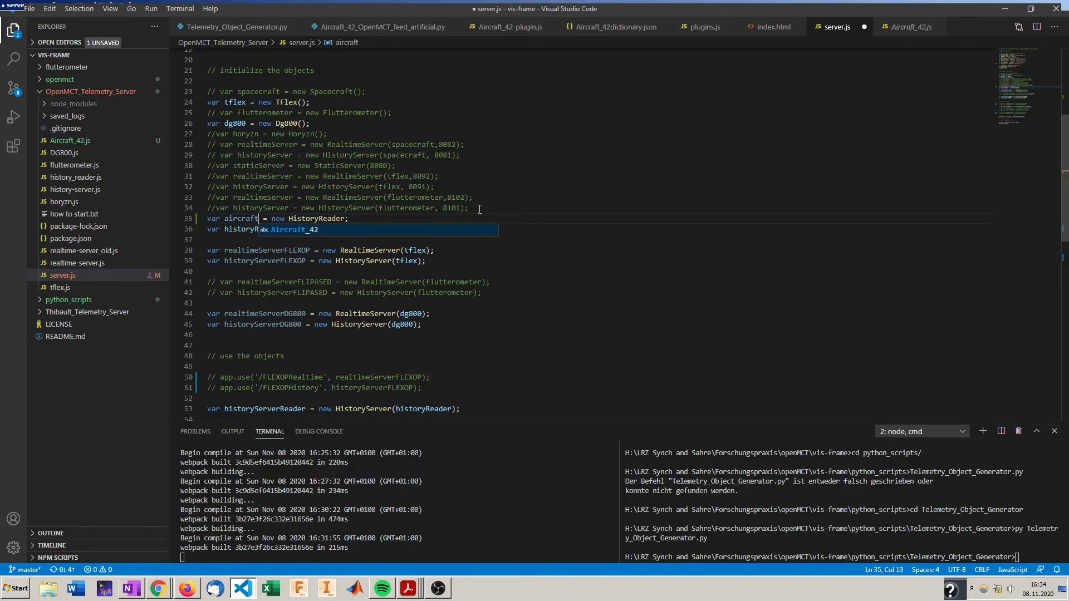
pyautogui.write('42')
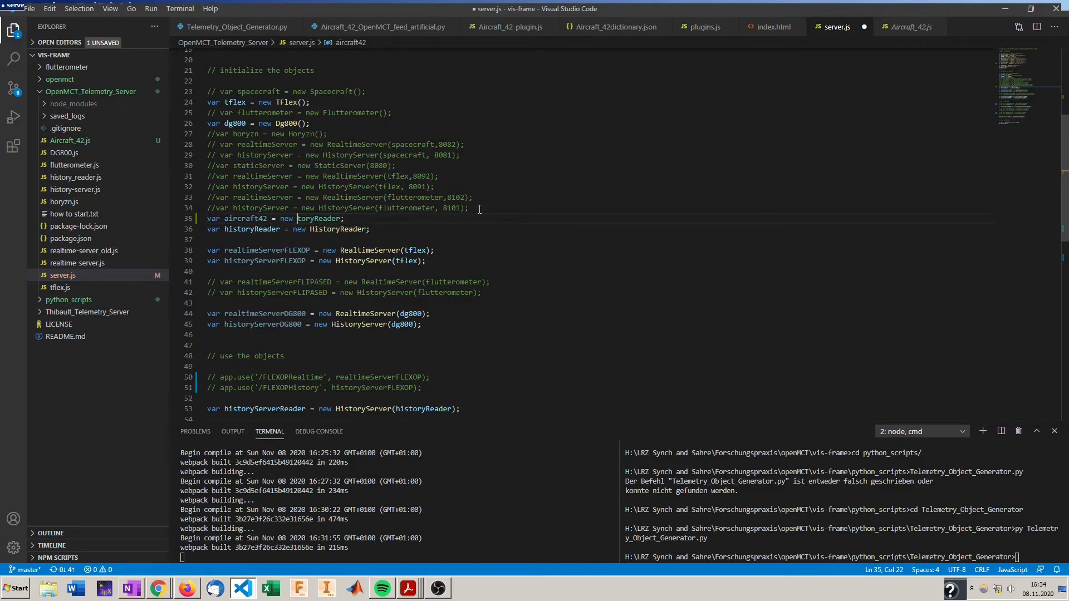
pyautogui.write('Aircraft_42')
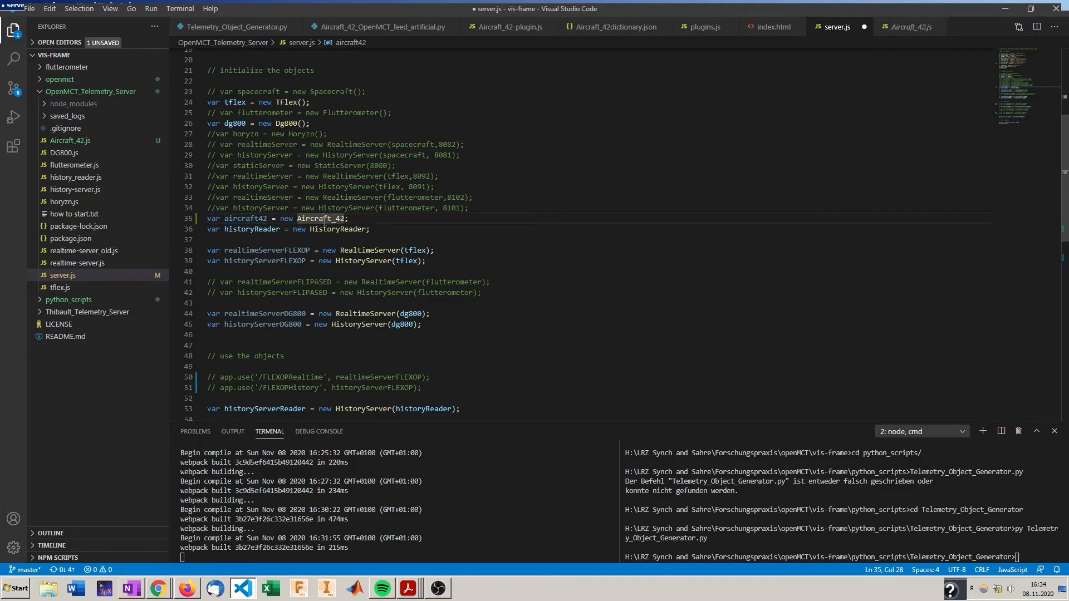
pyautogui.moveTo(519, 271)
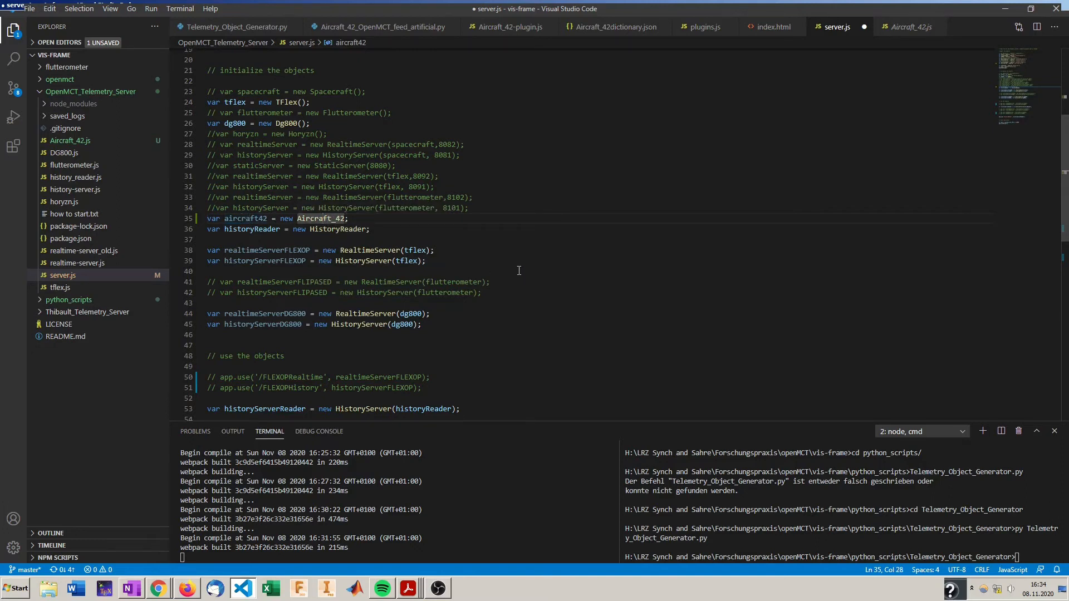
pyautogui.moveTo(516, 256)
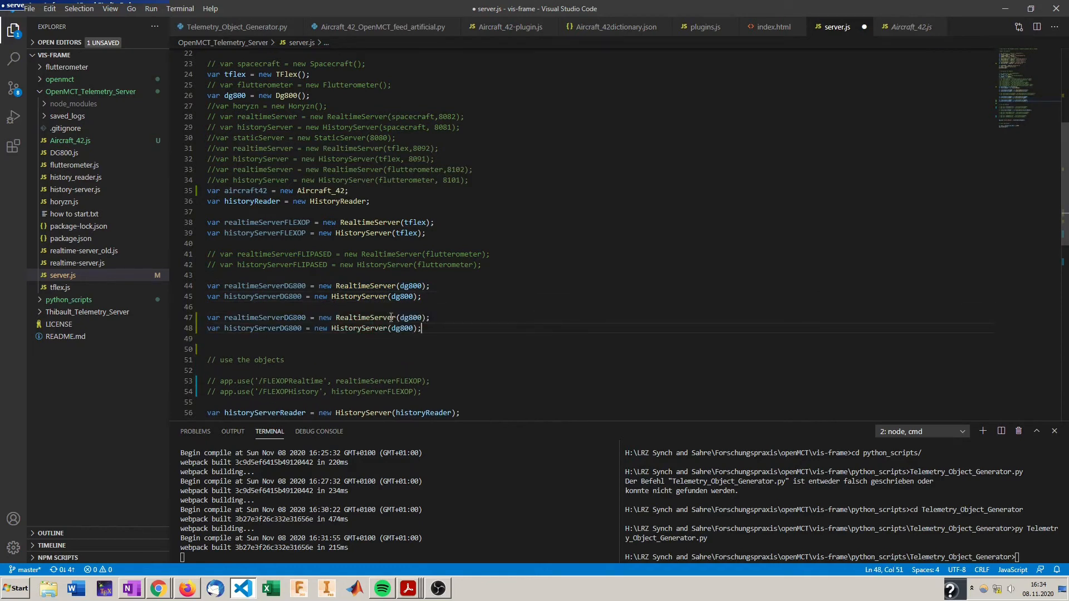
pyautogui.moveTo(517, 244)
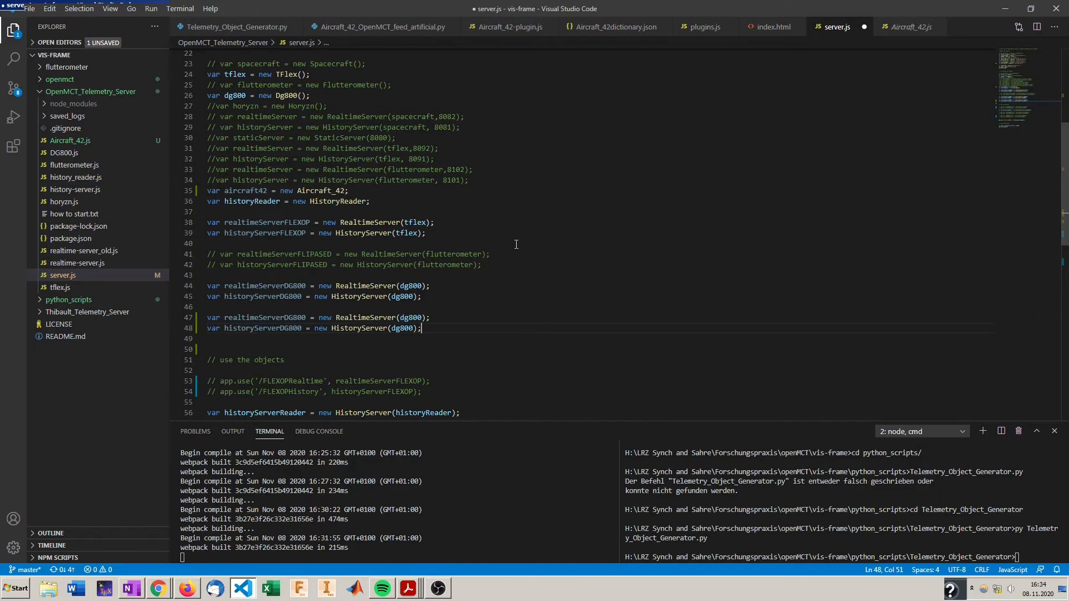
pyautogui.moveTo(539, 248)
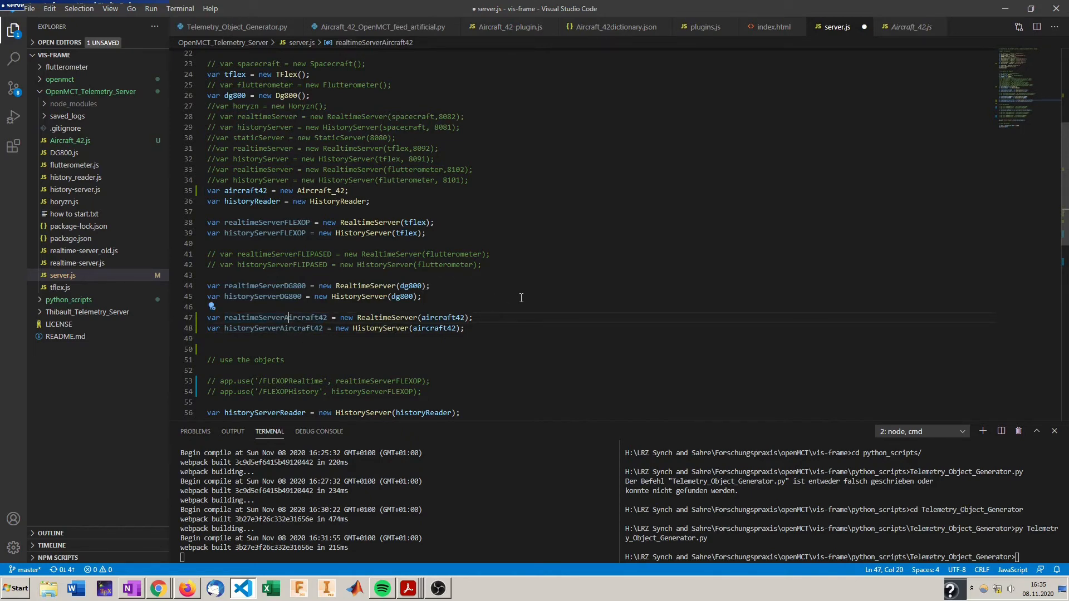
pyautogui.moveTo(263, 296)
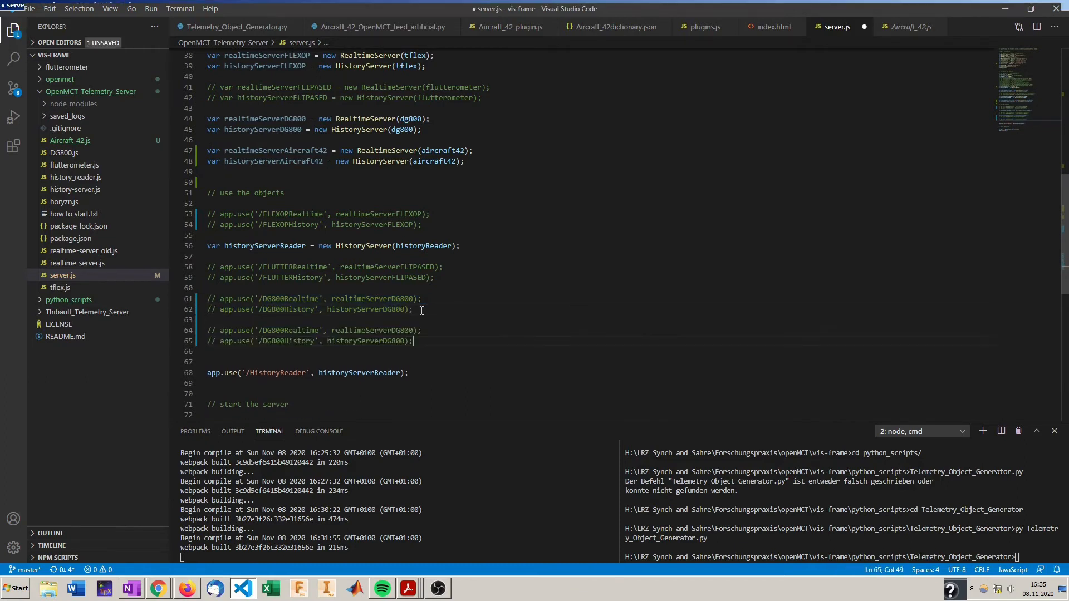
# Mount the new servers on /Aircraft42Realtime and /Aircraft42History routes and save server.js
pyautogui.click(246, 351)
pyautogui.write('Aircraf')
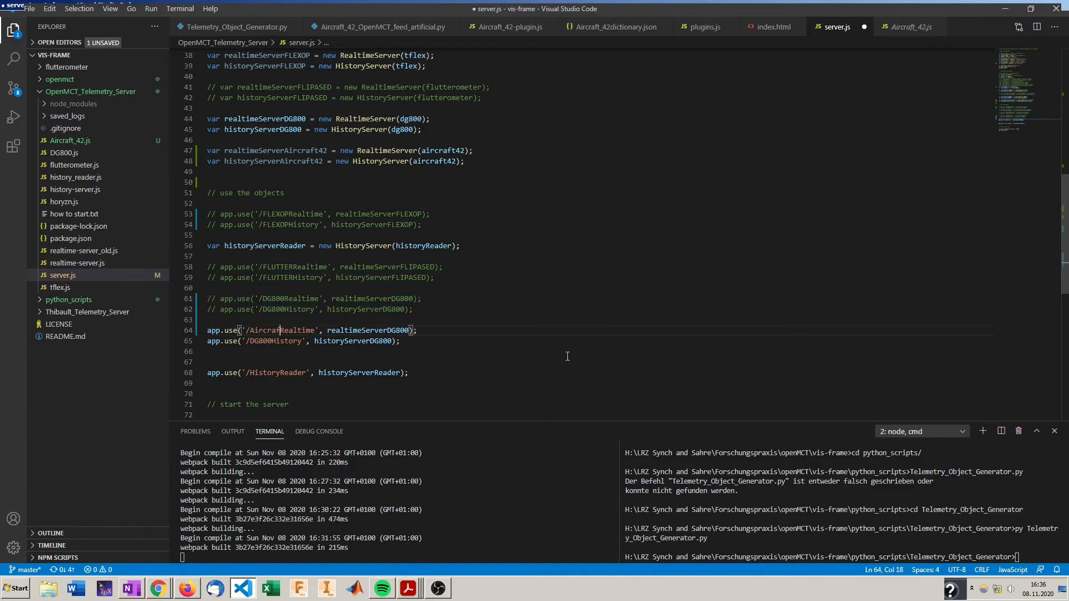
pyautogui.write('42')
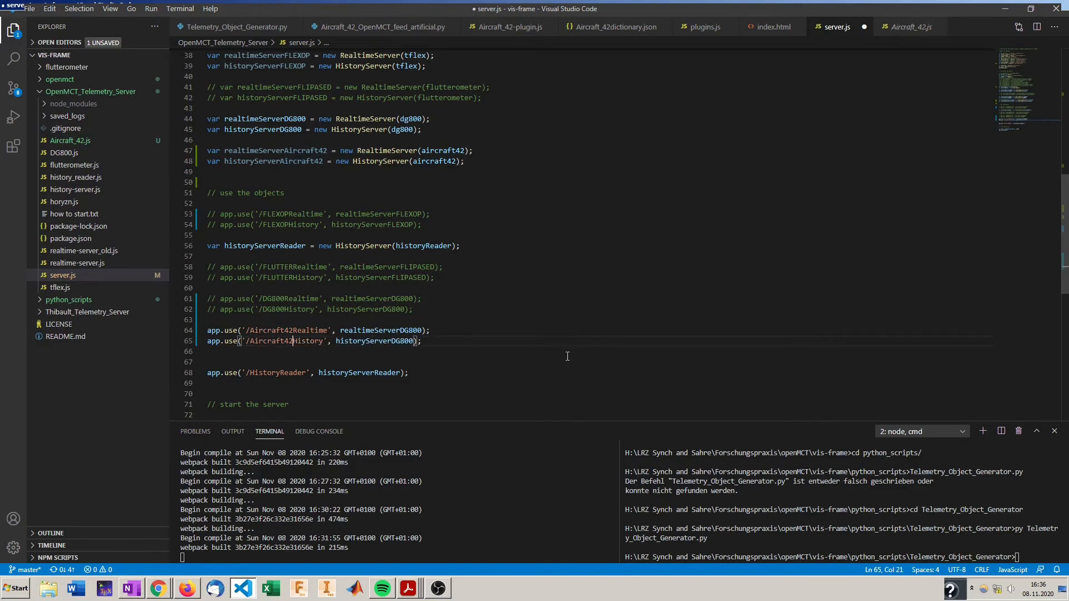
pyautogui.doubleClick(381, 329)
pyautogui.write('Aircraft42')
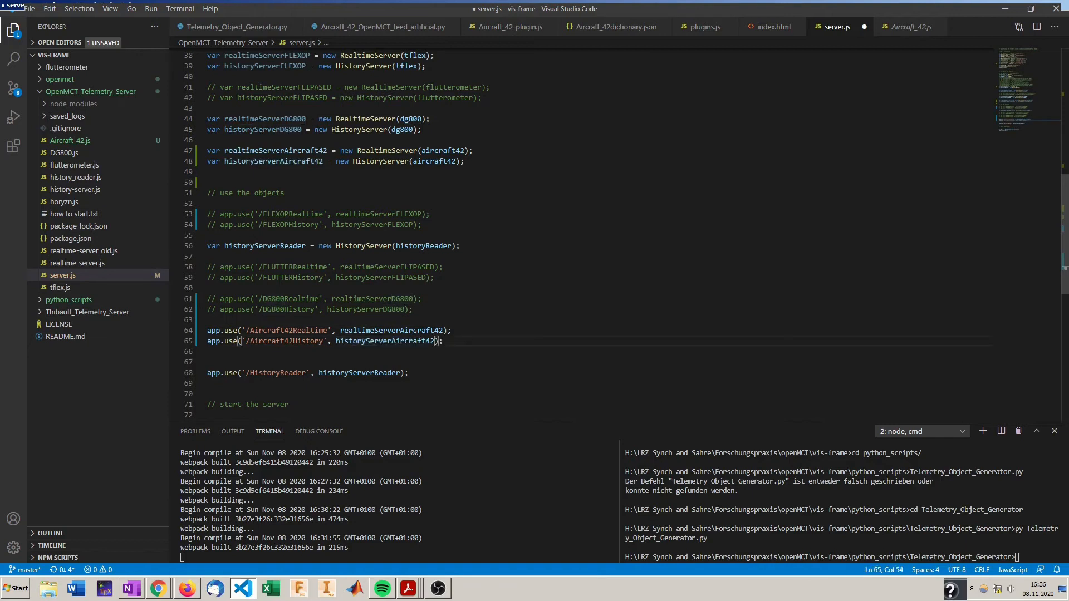
pyautogui.scroll(-3)
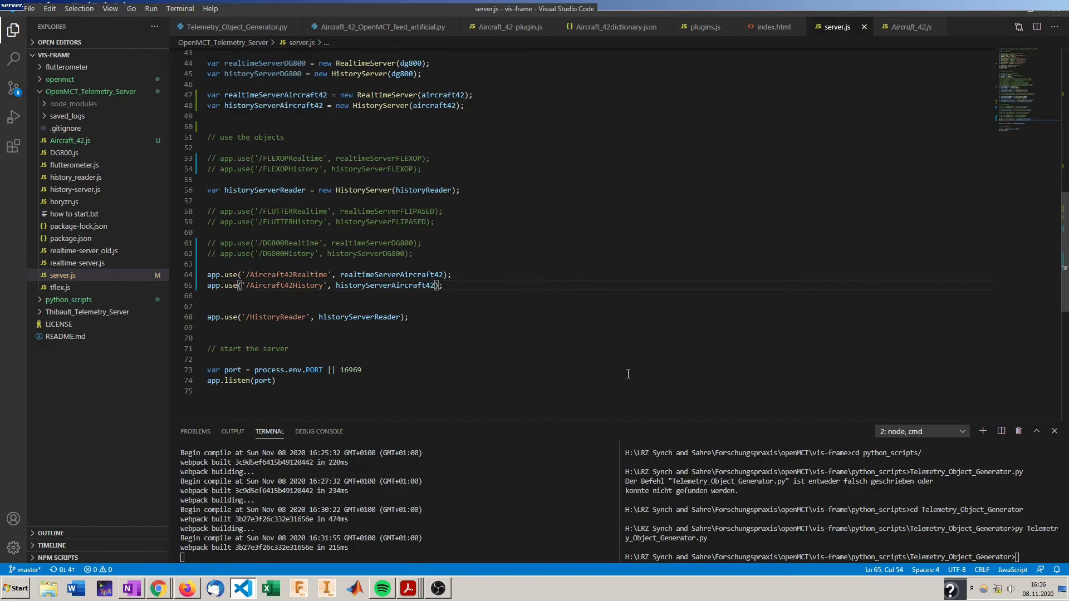
pyautogui.moveTo(83, 100)
pyautogui.write('cd Teöe')
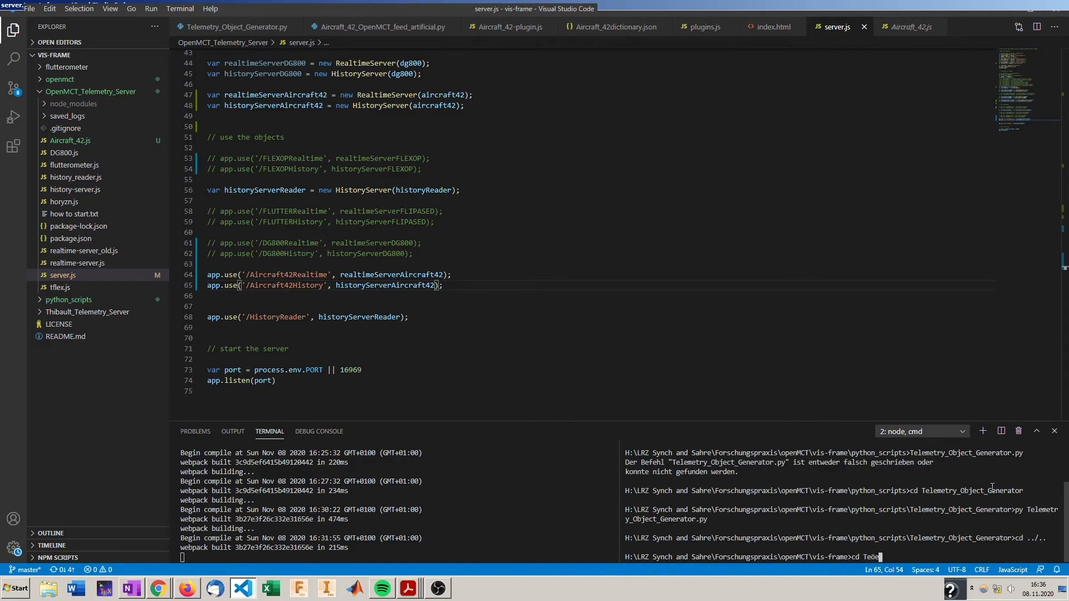
# Move into the OpenMCT_Telemetry_Server folder and launch the server with npm start
pyautogui.press('BackSpace')
pyautogui.write('OpenMCT_Telemetry_Server')
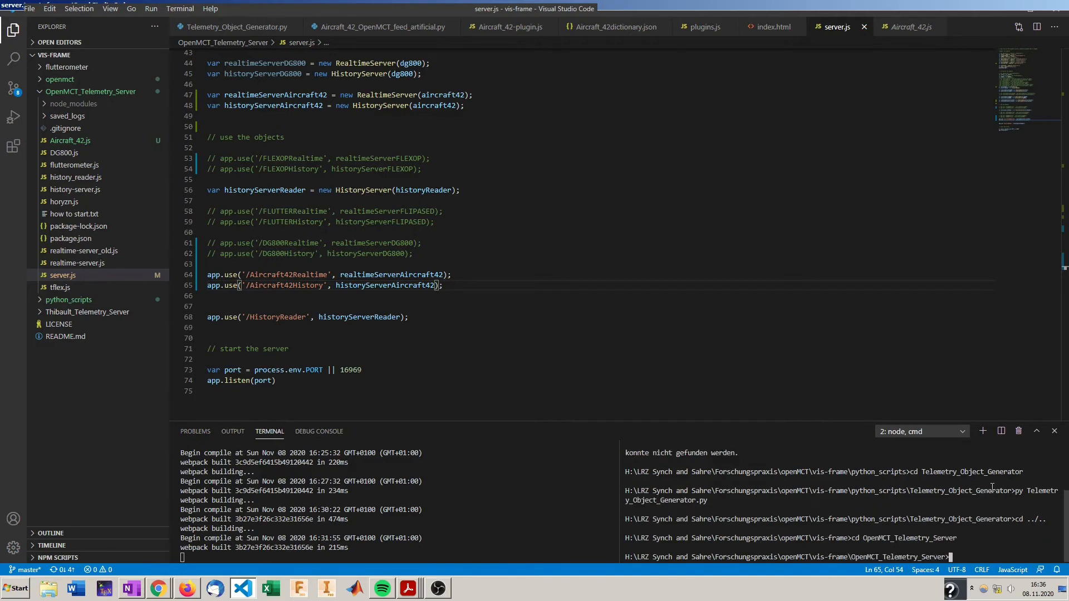
pyautogui.write('n')
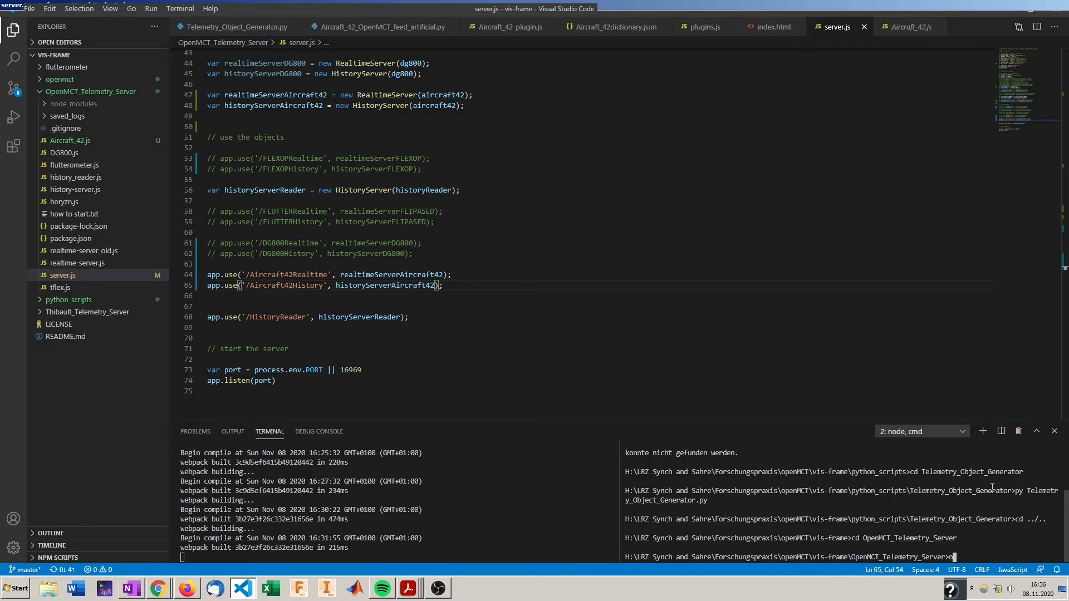
pyautogui.write('npm start')
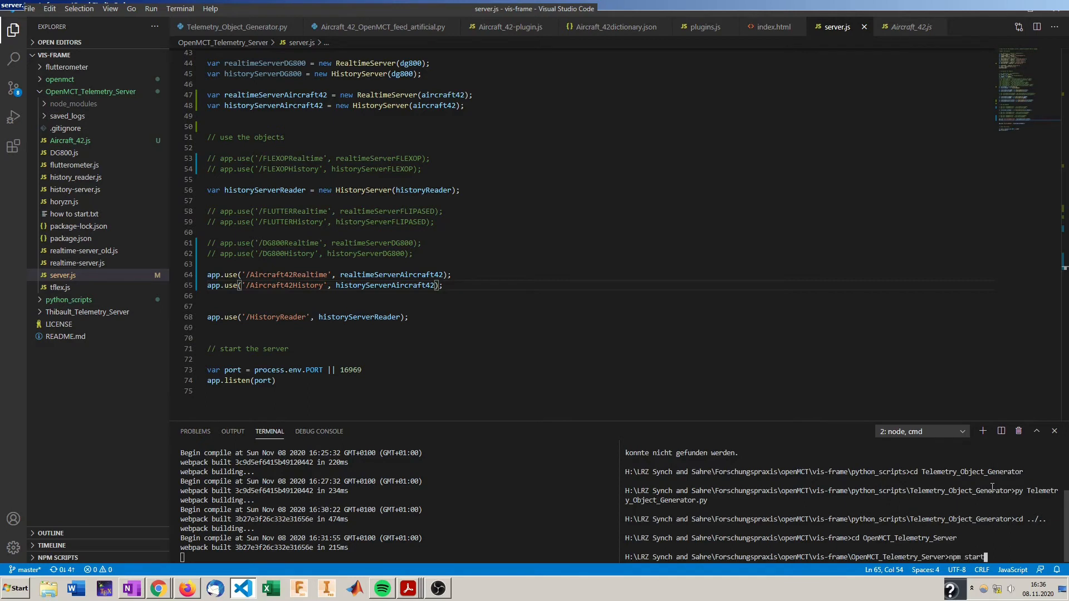
pyautogui.press('Enter')
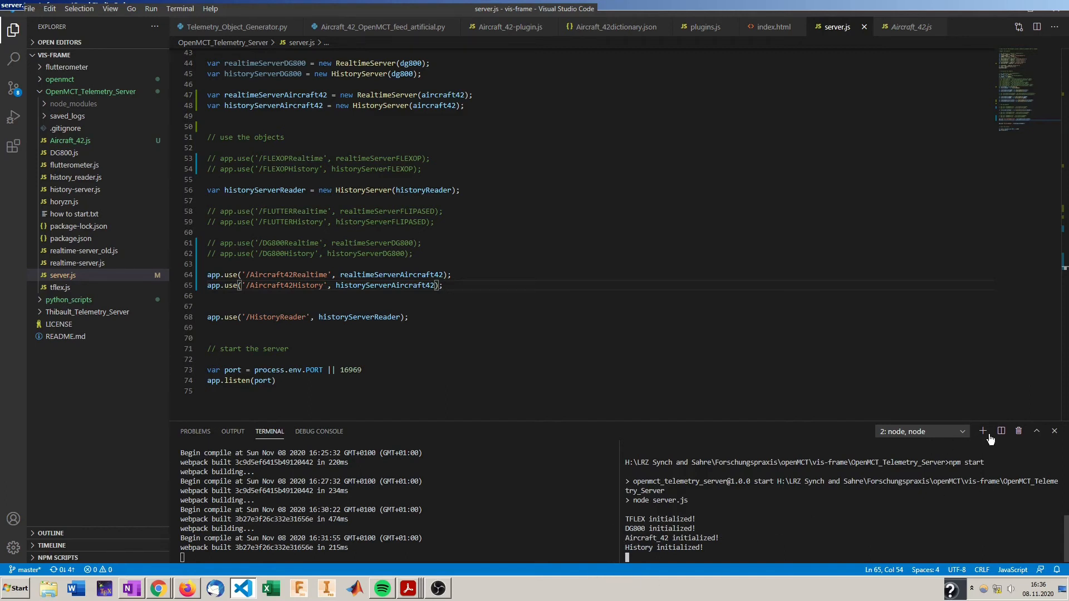
pyautogui.moveTo(1002, 431)
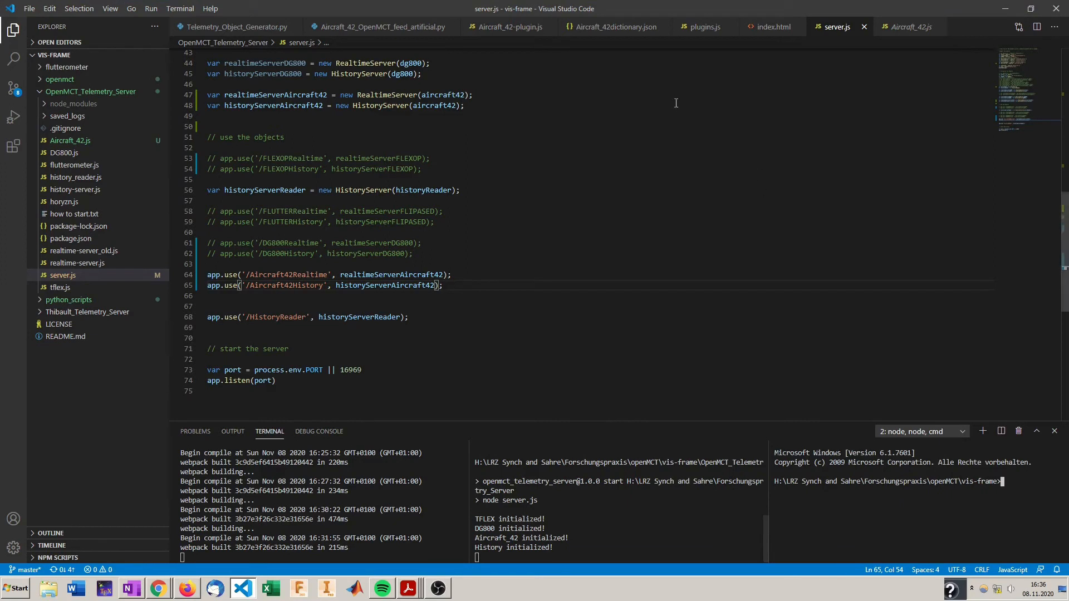
pyautogui.moveTo(377, 35)
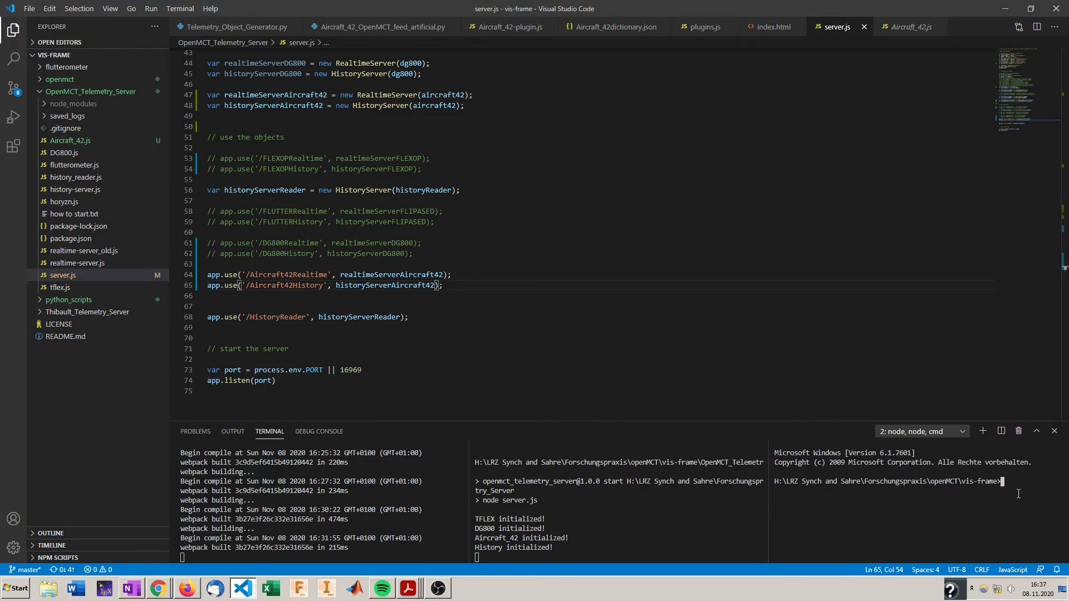
# From python_scripts, launch the Aircraft_42 artificial feed script so it streams counting values
pyautogui.write('cd python_scripts')
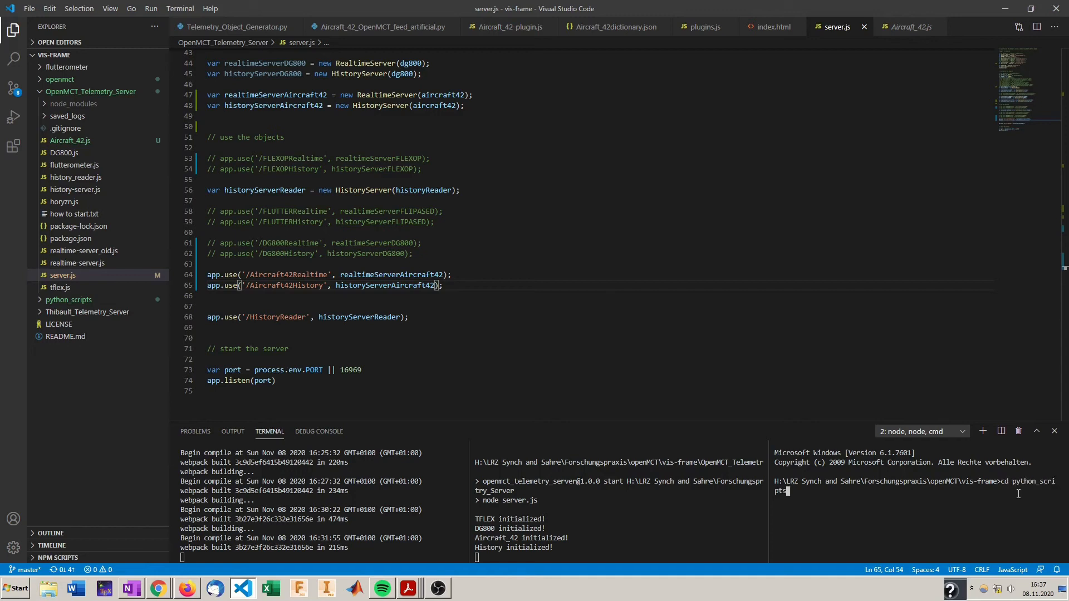
pyautogui.press('Enter')
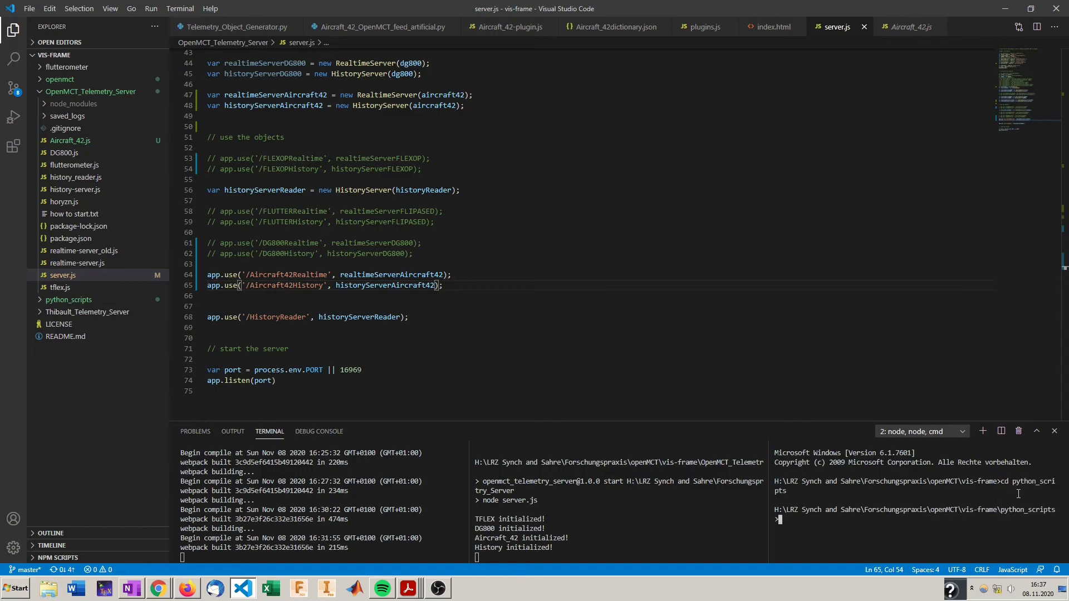
pyautogui.write('py A')
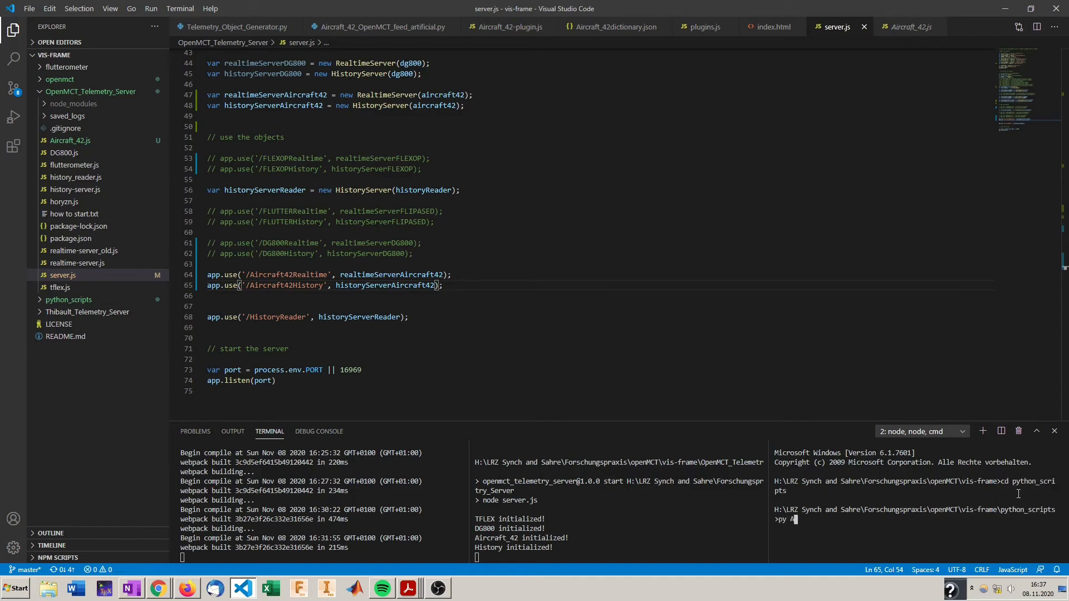
pyautogui.press('Enter')
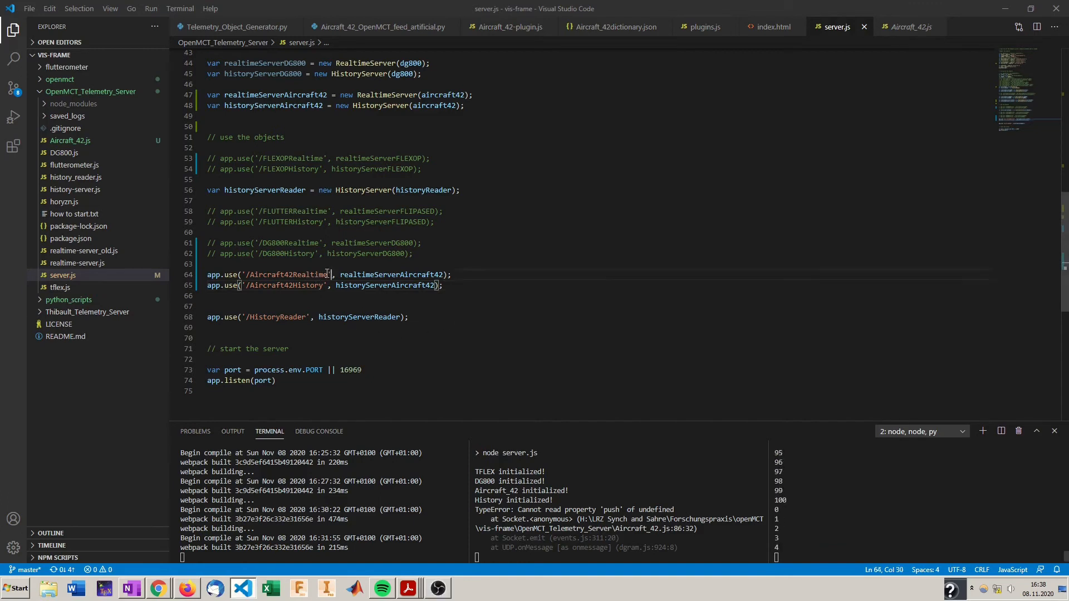
pyautogui.doubleClick(285, 274)
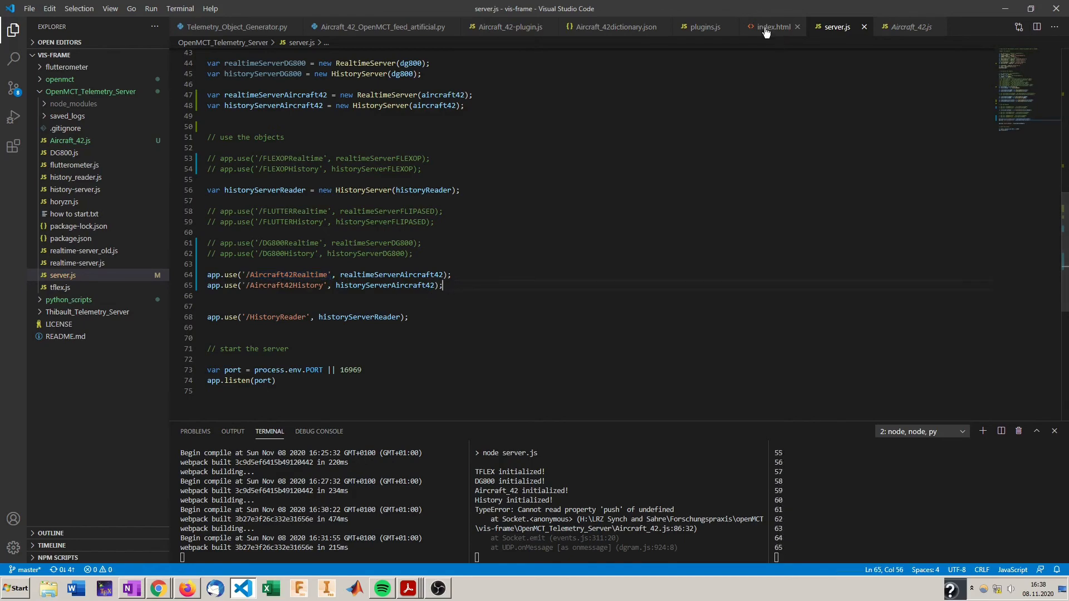
# In index.html, replace the FLUTTERHistory/FLUTTERRealtime routes with Aircraft42History/Aircraft42Realtime
pyautogui.click(773, 27)
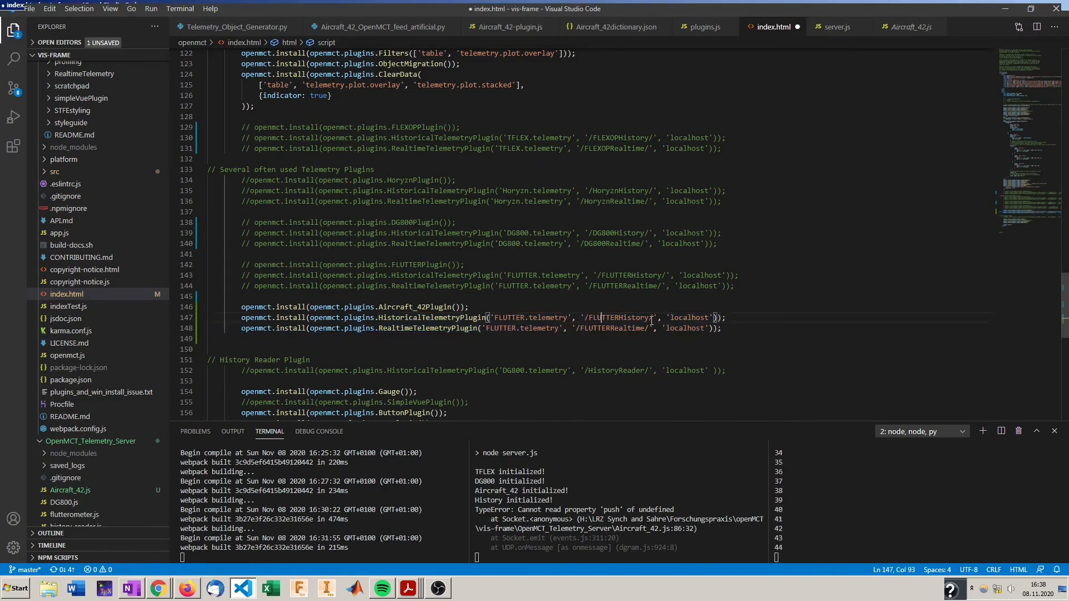
pyautogui.doubleClick(628, 317)
pyautogui.write('Aircraft42')
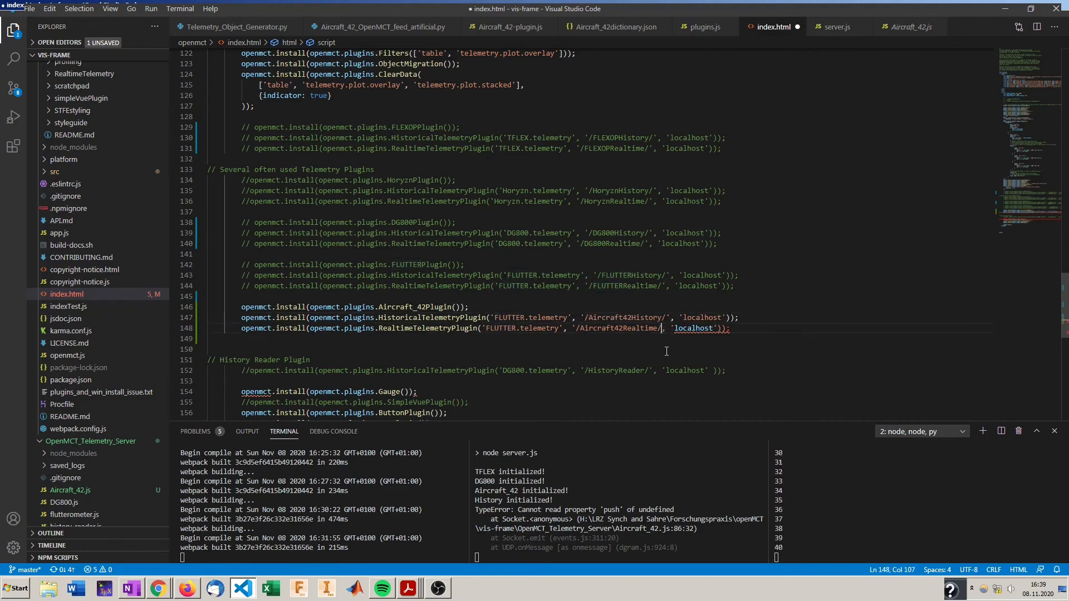
pyautogui.write("'")
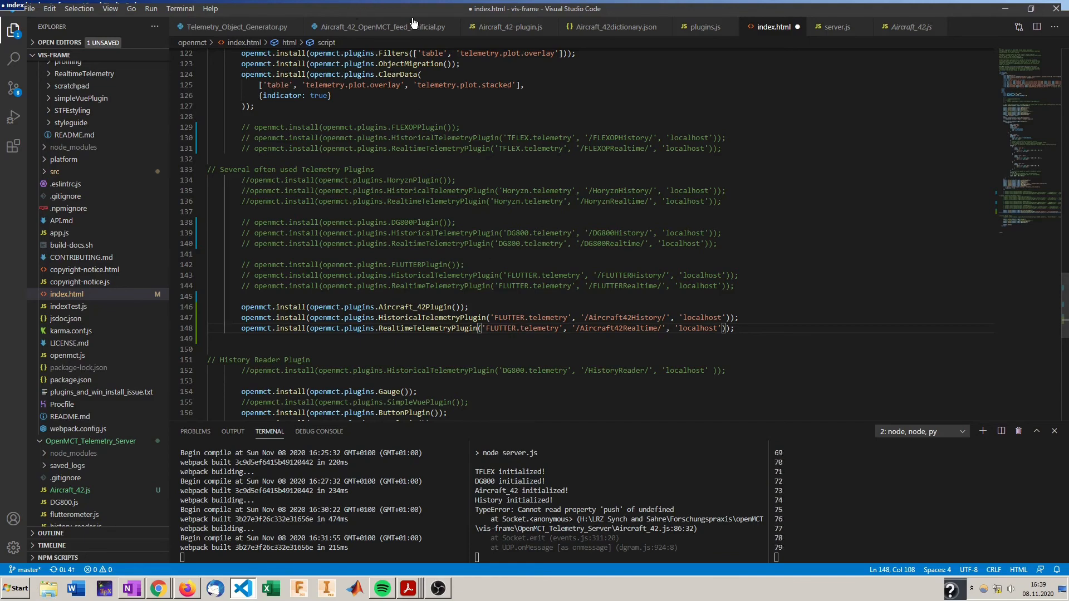
# Copy Aircraft_42.telemetry from the plugin file over FLUTTER.telemetry on the history line
pyautogui.click(506, 27)
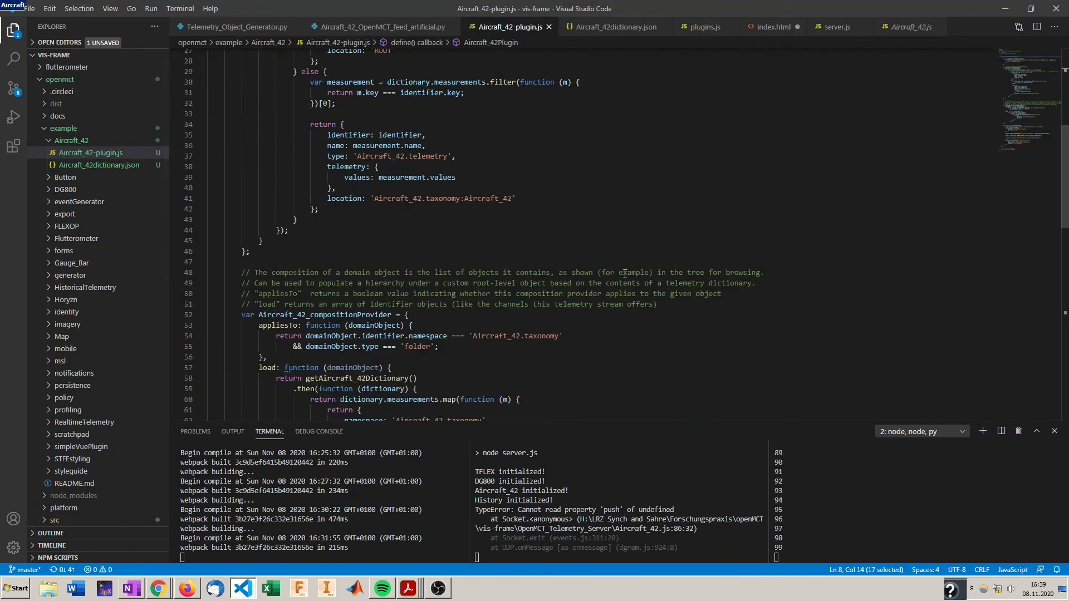
pyautogui.doubleClick(393, 155)
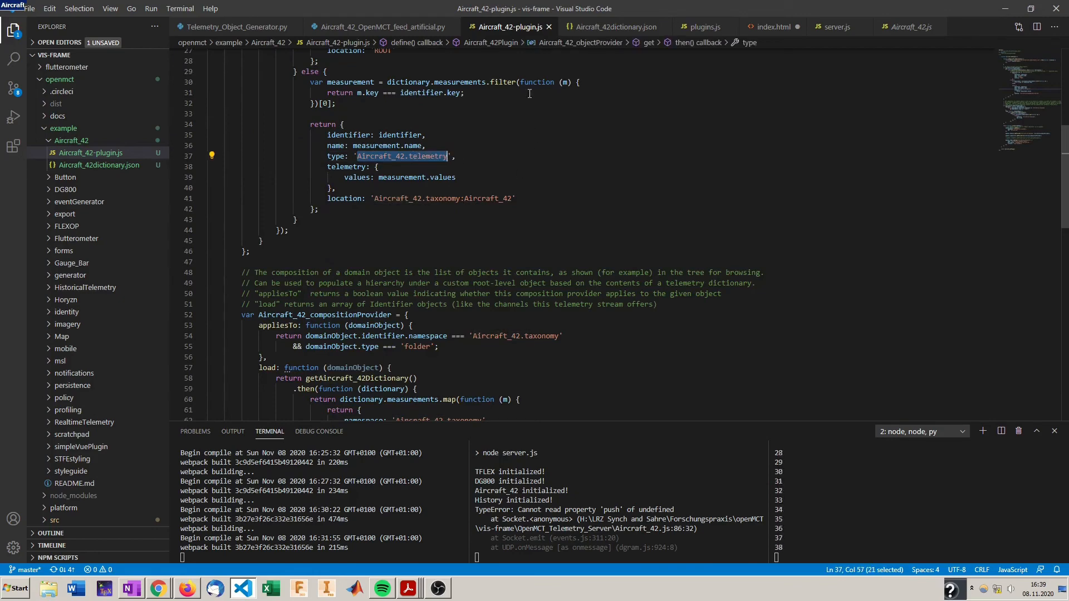
pyautogui.click(773, 27)
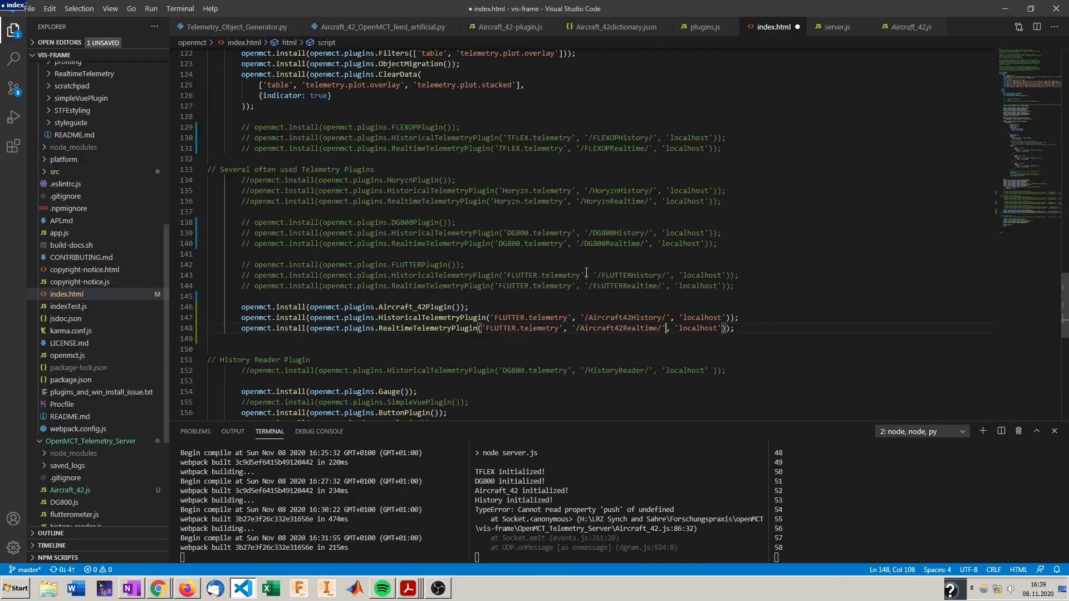
pyautogui.doubleClick(529, 318)
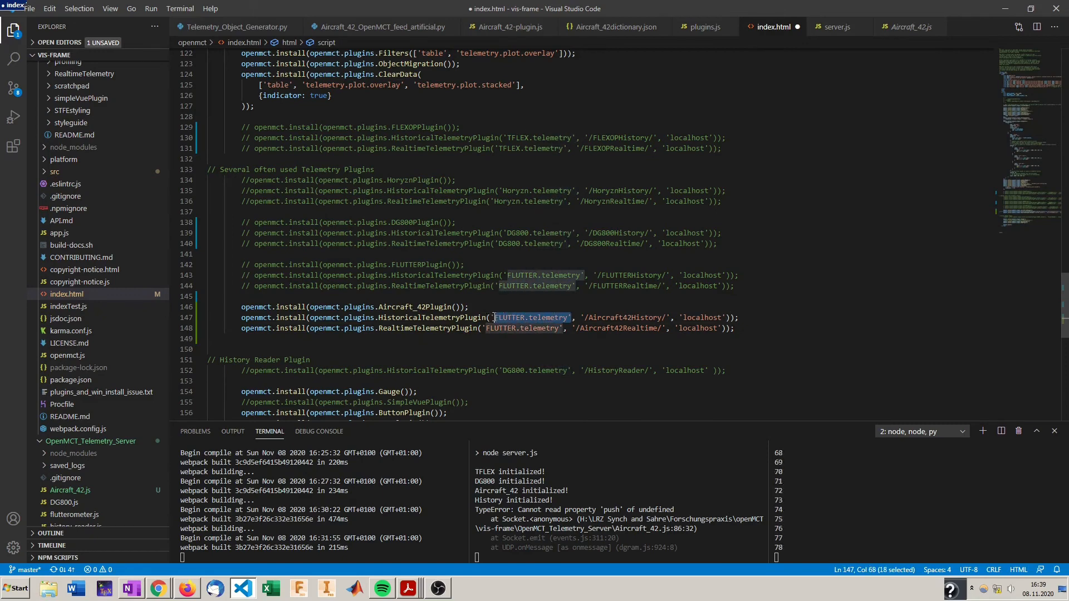
pyautogui.click(557, 318)
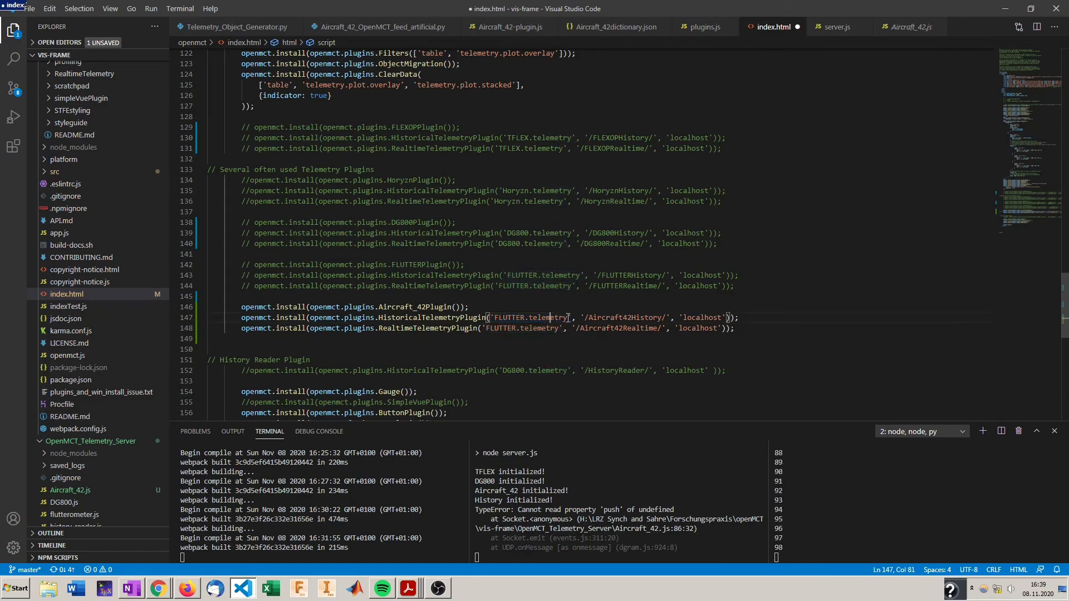
pyautogui.write('Aircraft_42.telemetry')
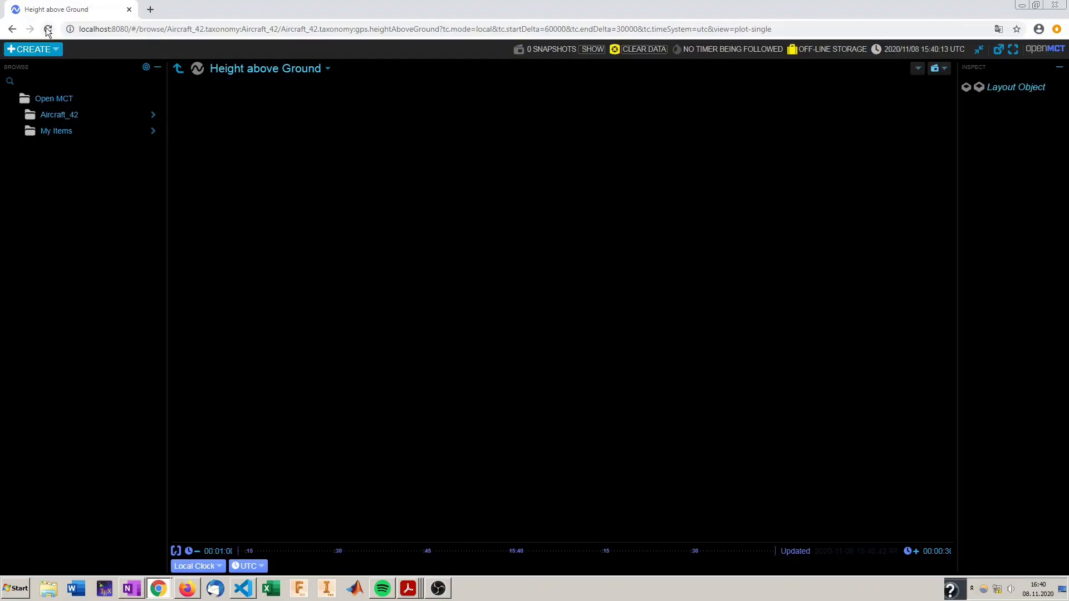
# Reload the browser so the Height above Ground plot fills with live 0–100 m data
pyautogui.click(46, 29)
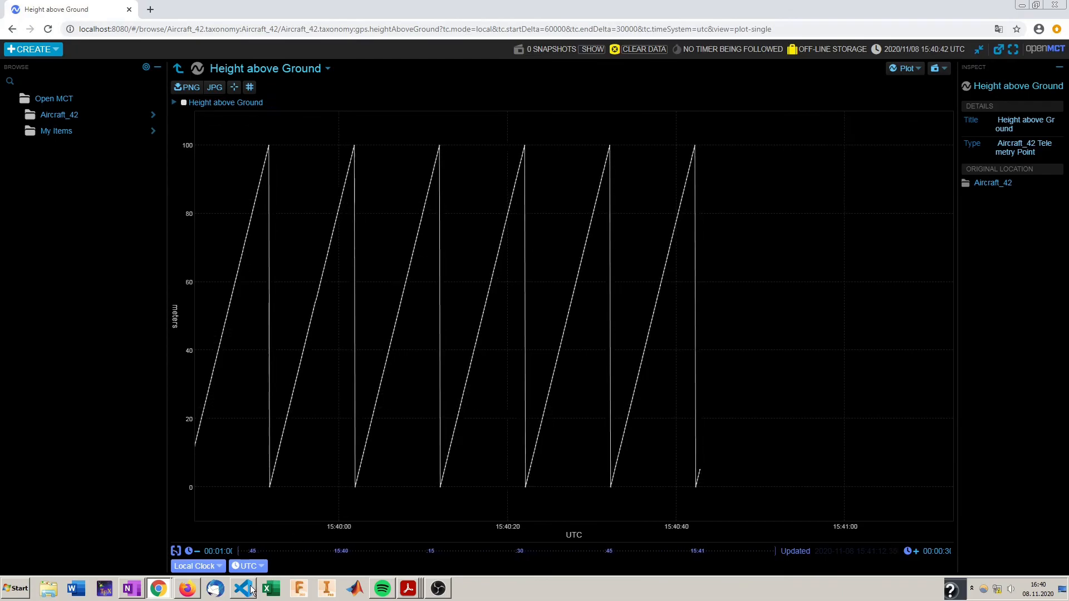
# View the Aircraft_42_OpenMCT_feed_artificial.py script's keys and sending loop
pyautogui.click(242, 589)
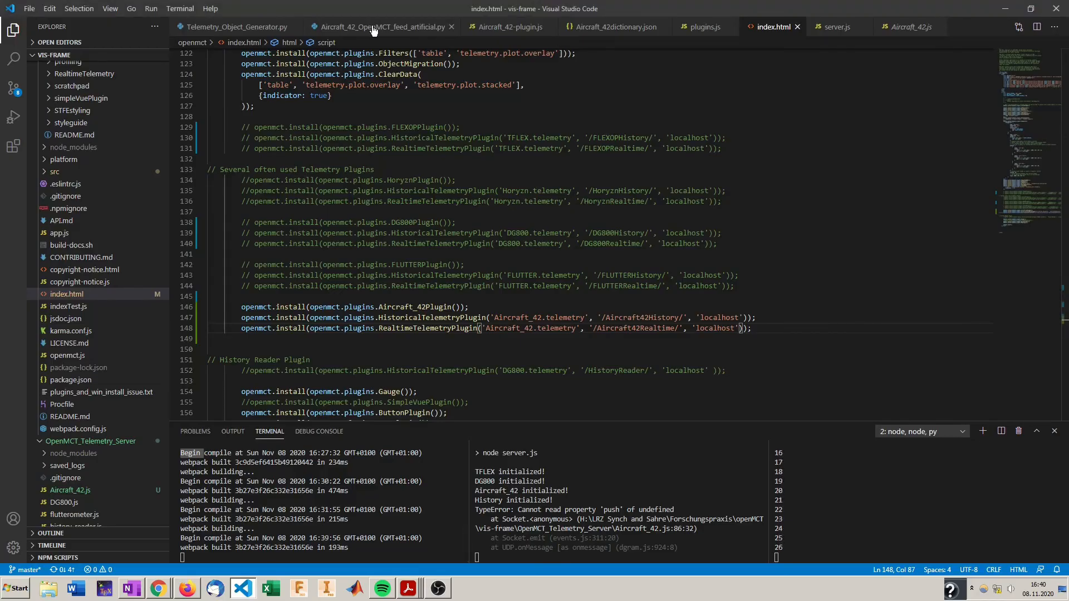
pyautogui.click(376, 27)
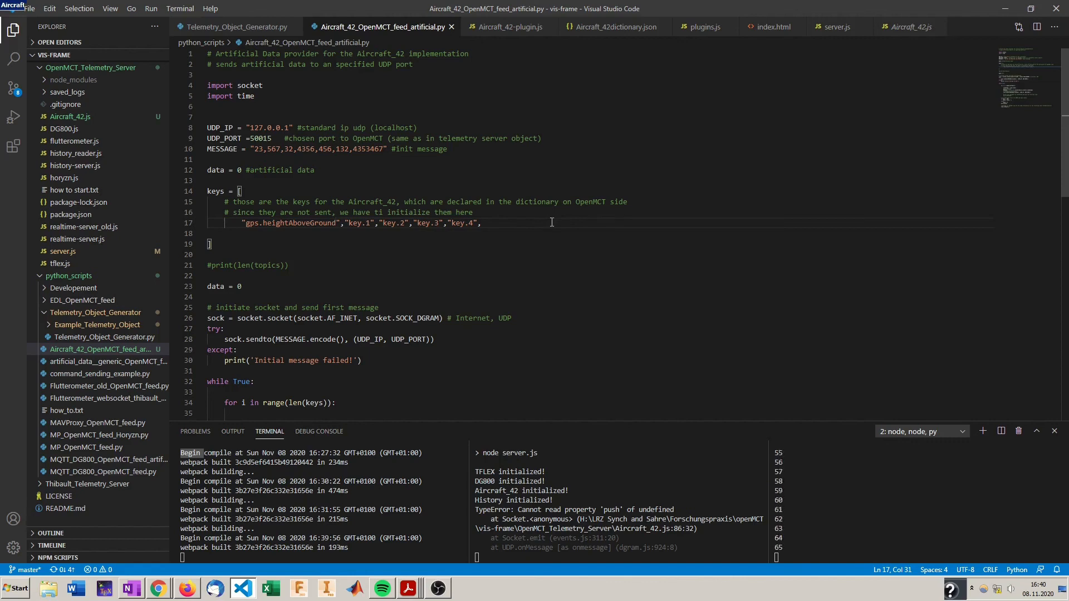
pyautogui.scroll(-3)
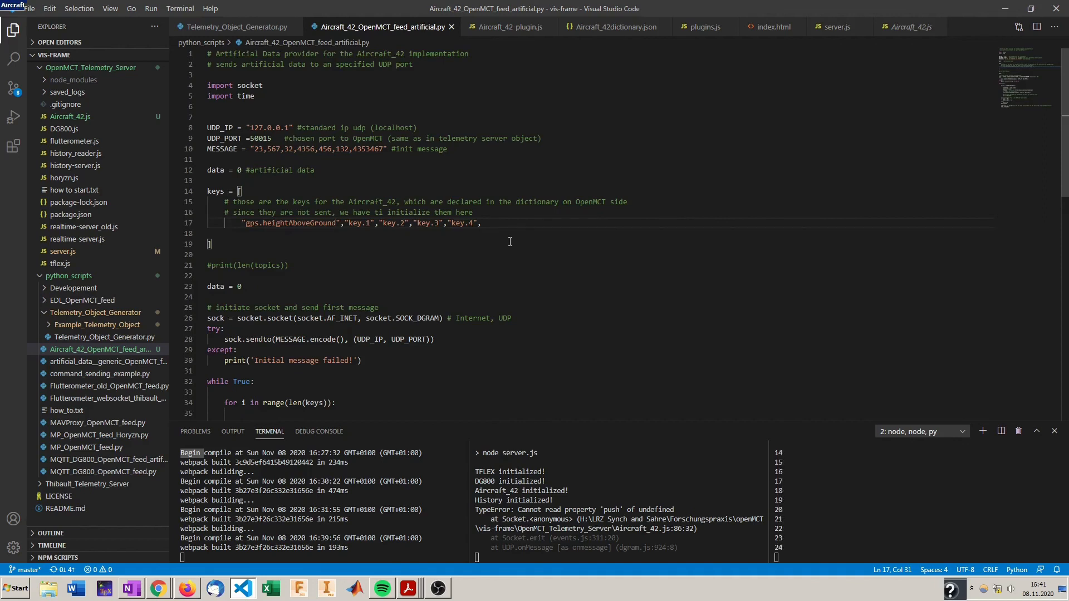
pyautogui.scroll(-3)
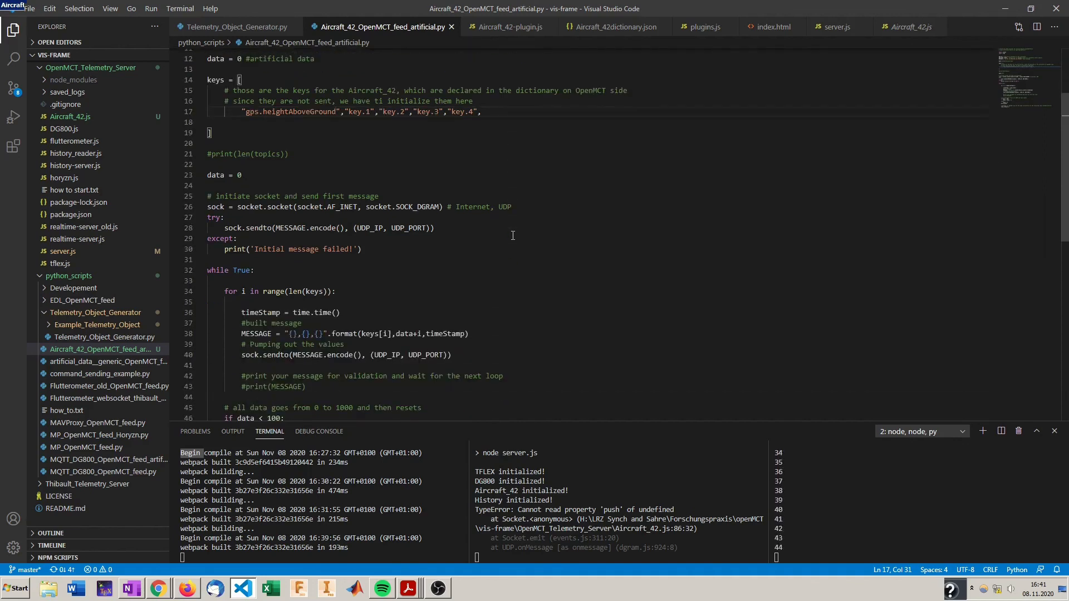
pyautogui.scroll(-3)
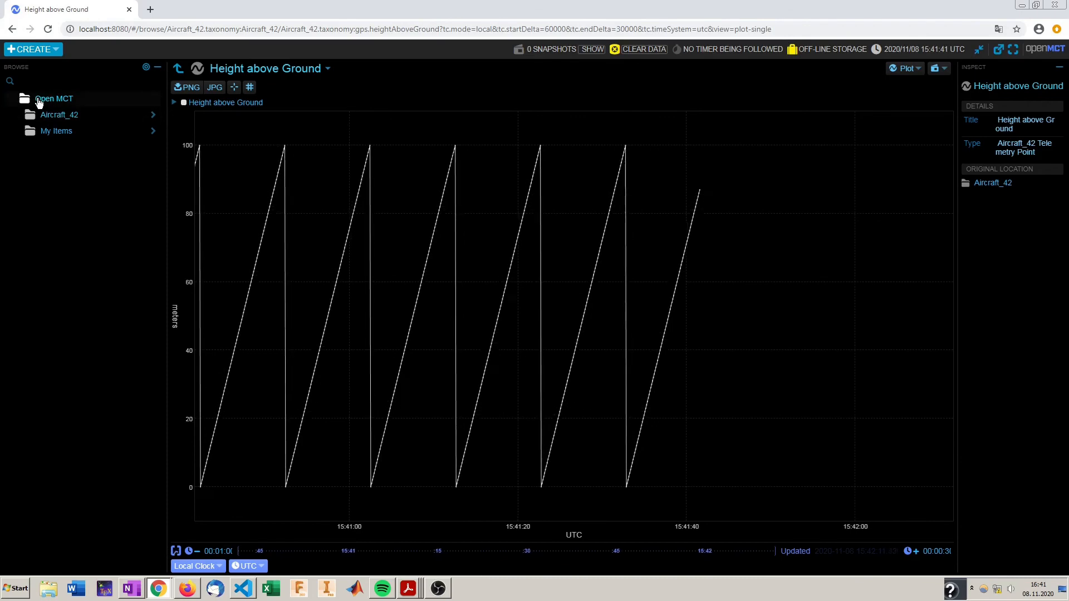
# Navigate to the Open MCT root toward the My Items Title Screen layout
pyautogui.click(53, 98)
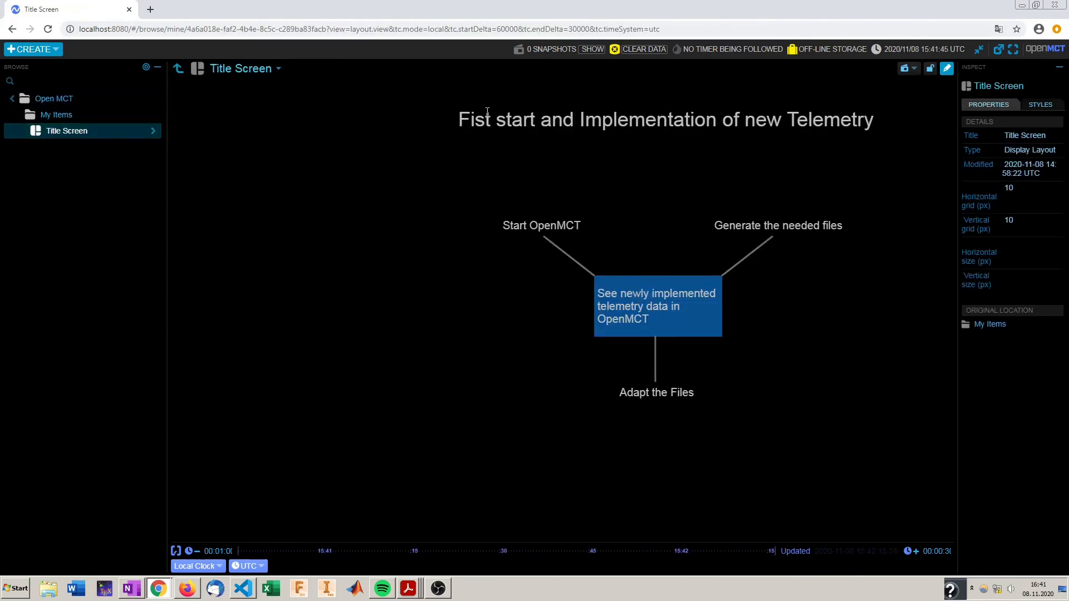
pyautogui.moveTo(513, 222)
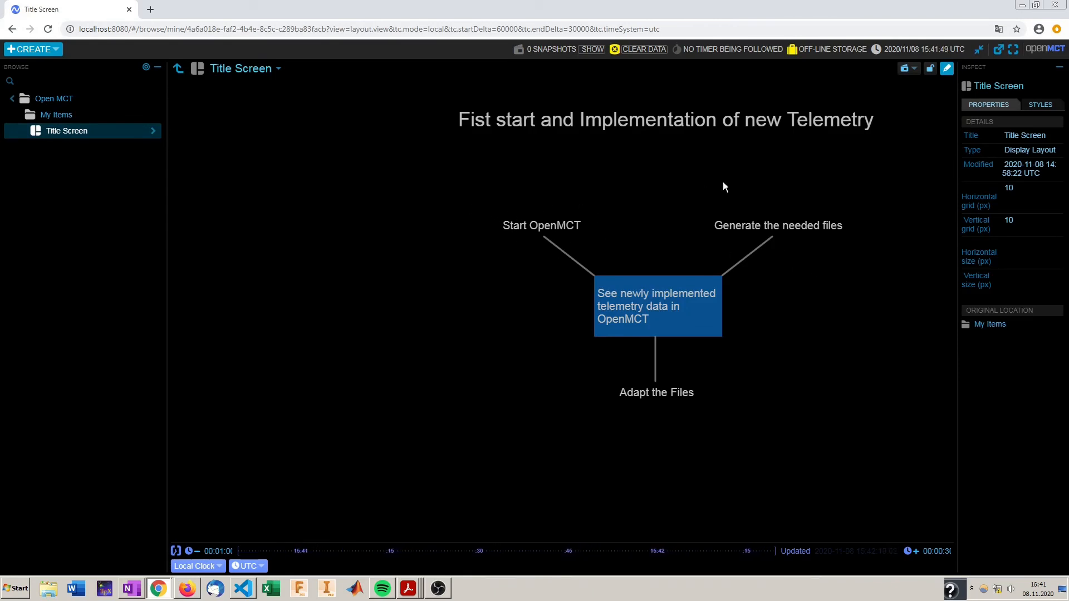
pyautogui.moveTo(861, 232)
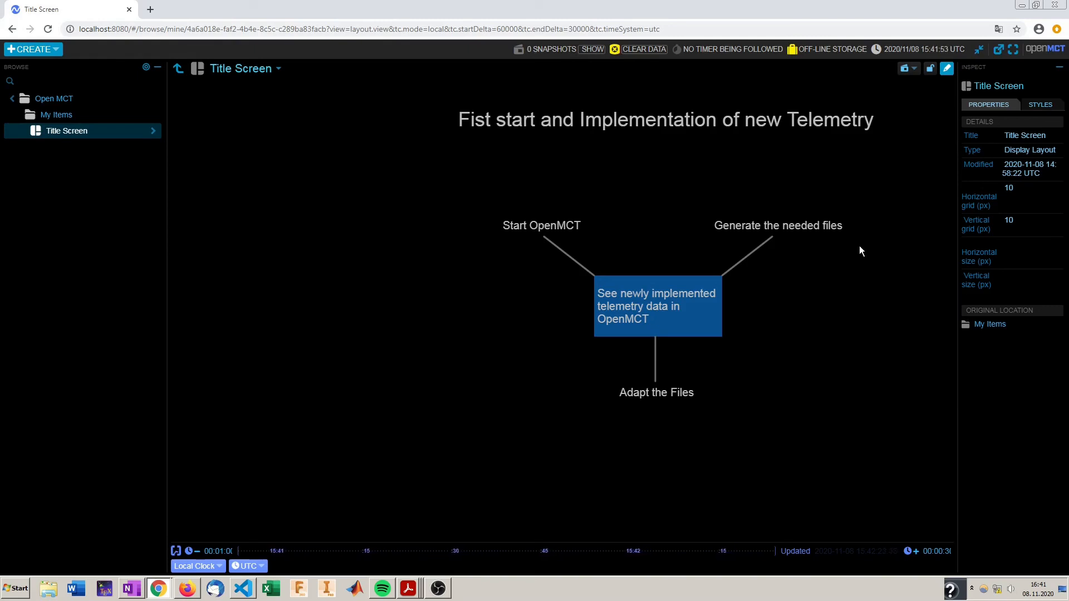
pyautogui.moveTo(729, 437)
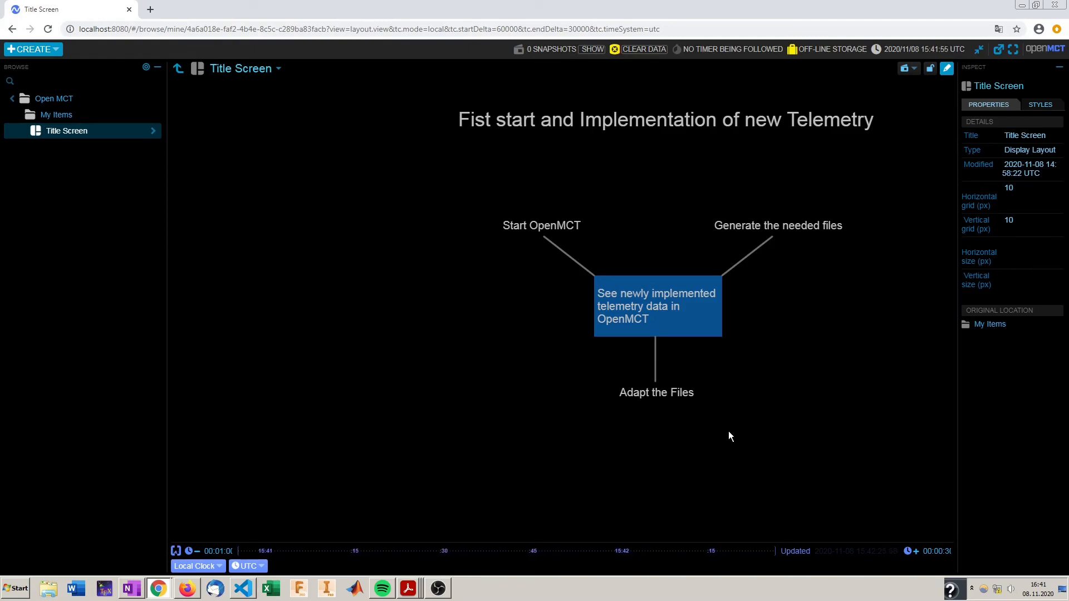
pyautogui.moveTo(593, 358)
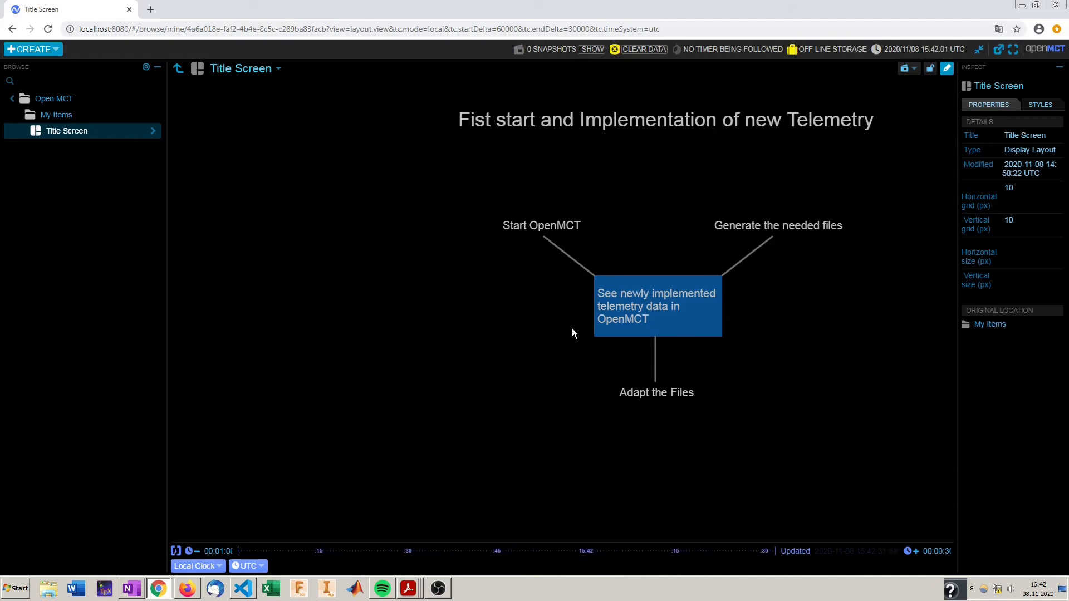
pyautogui.moveTo(788, 281)
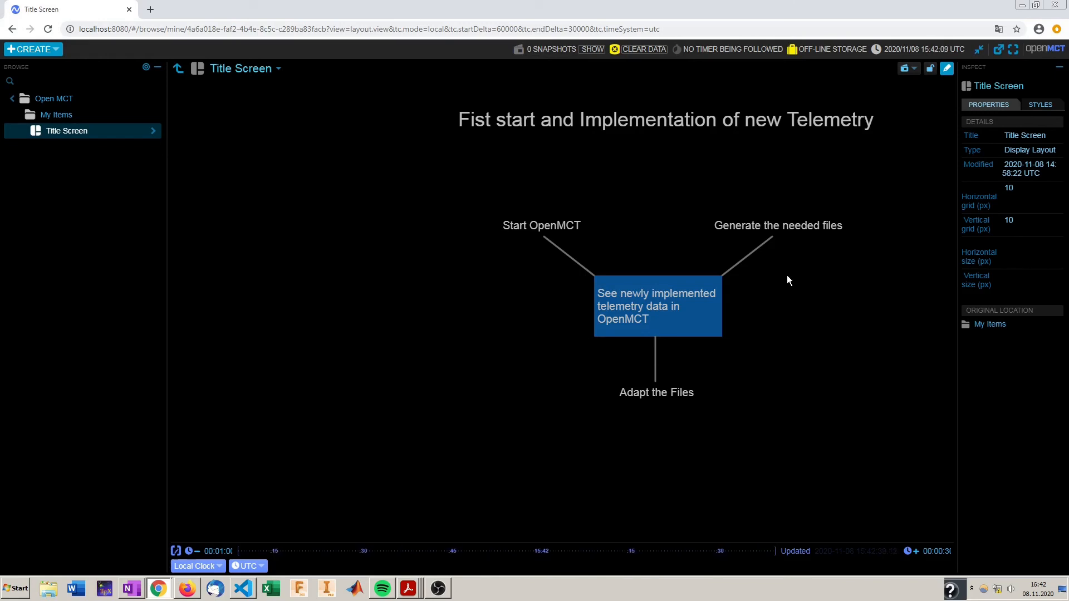